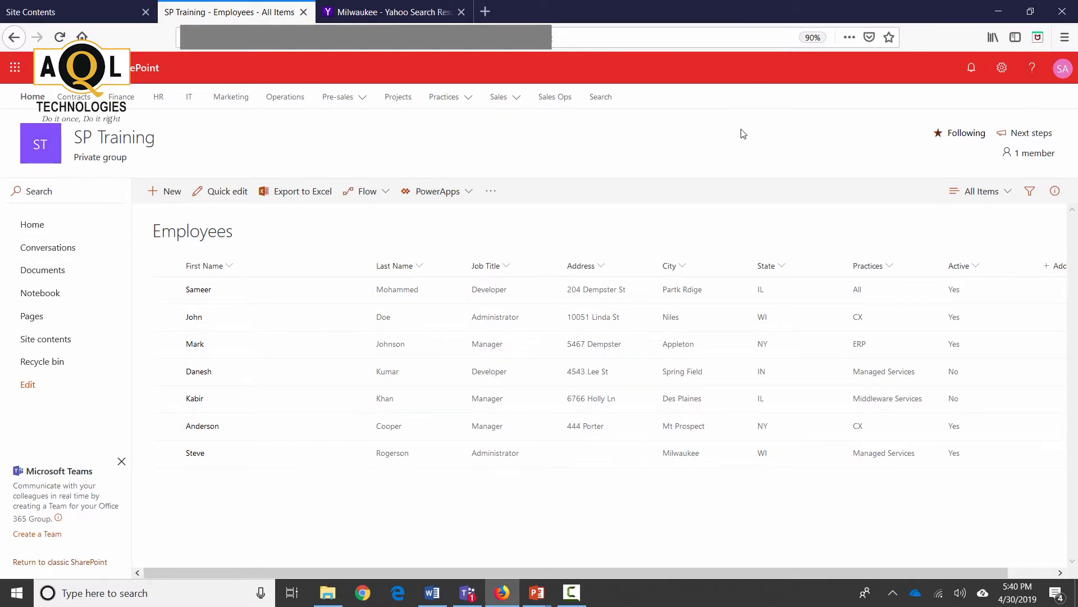
pyautogui.moveTo(767, 243)
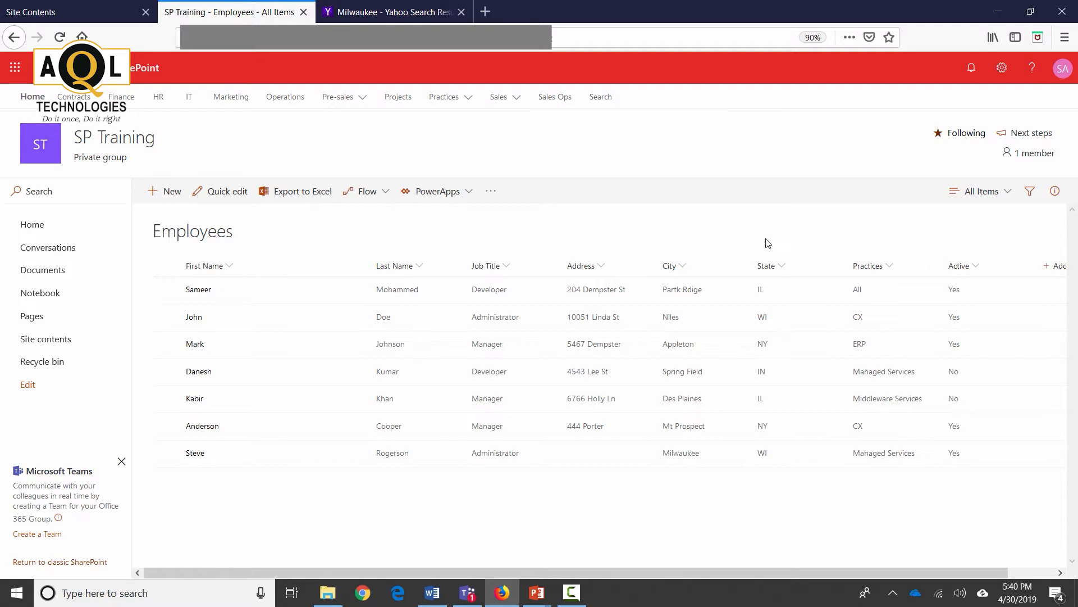
pyautogui.moveTo(760, 229)
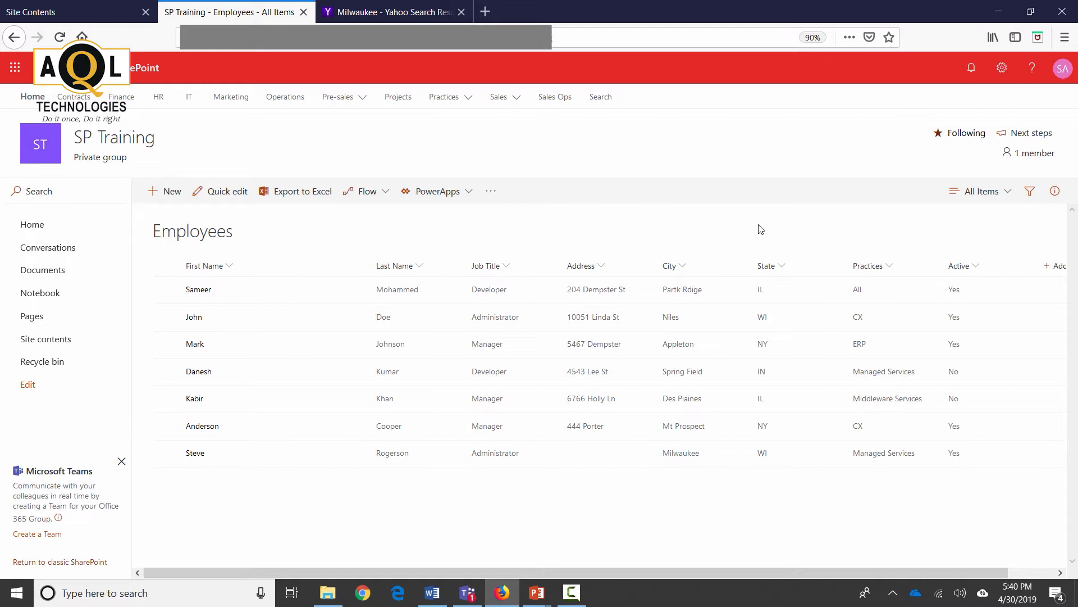
pyautogui.moveTo(129, 310)
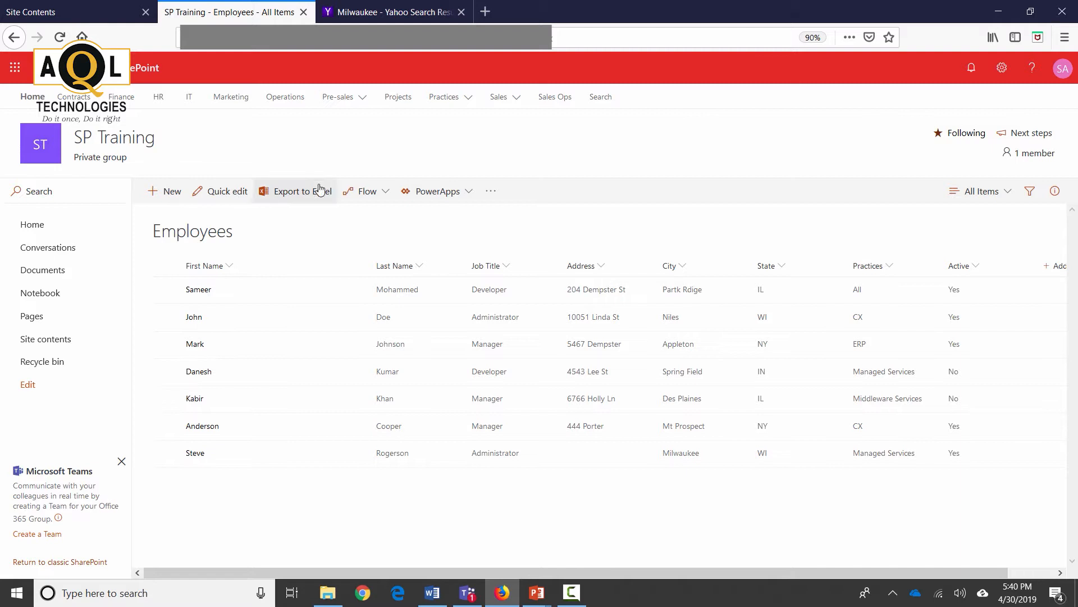
pyautogui.moveTo(842, 530)
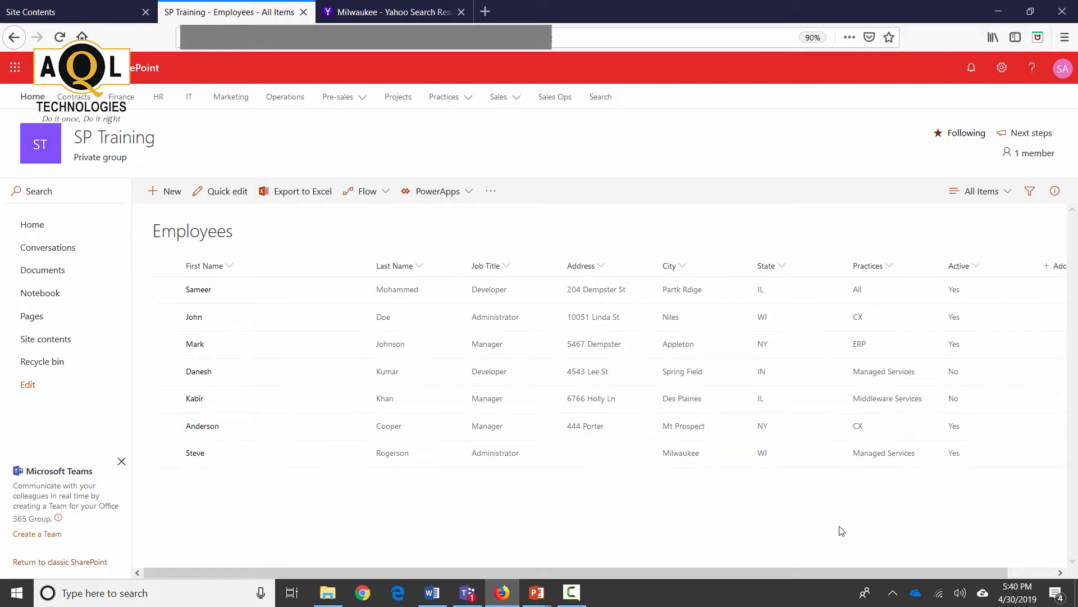
pyautogui.moveTo(1001, 222)
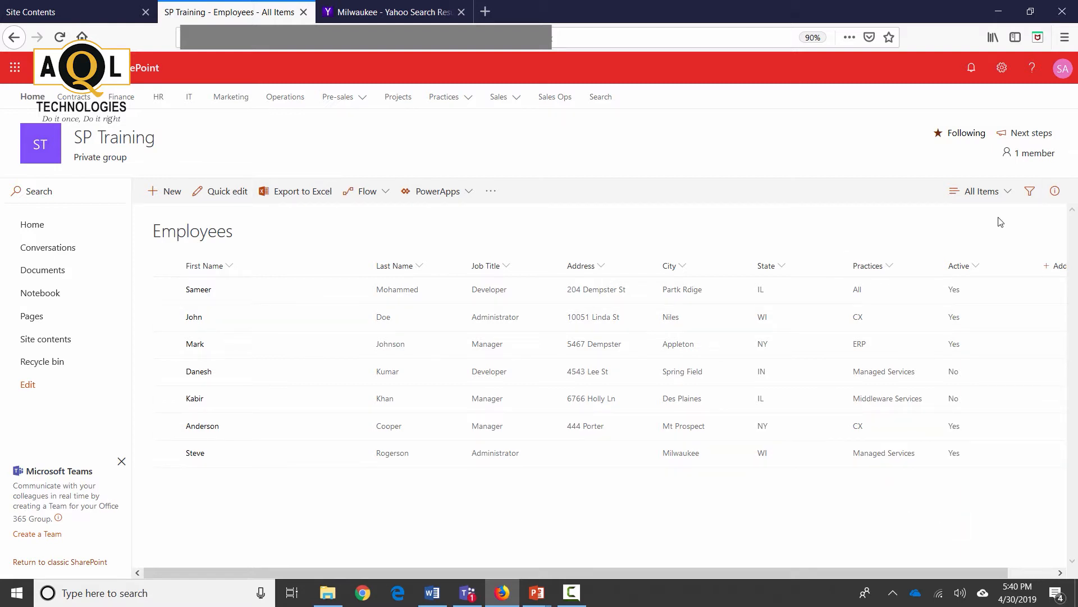
pyautogui.moveTo(195, 234)
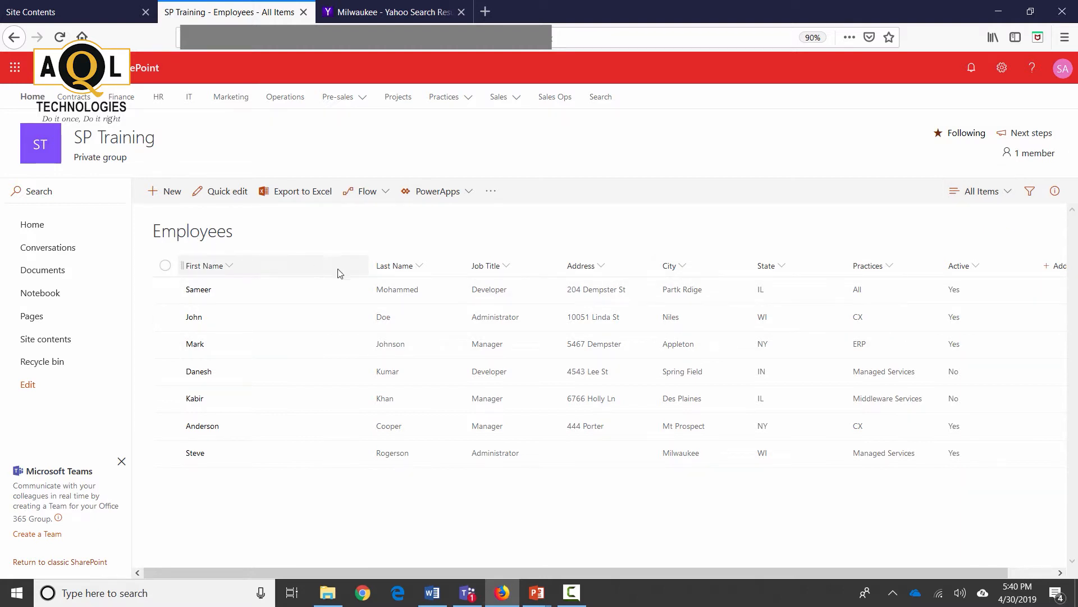
pyautogui.moveTo(485, 265)
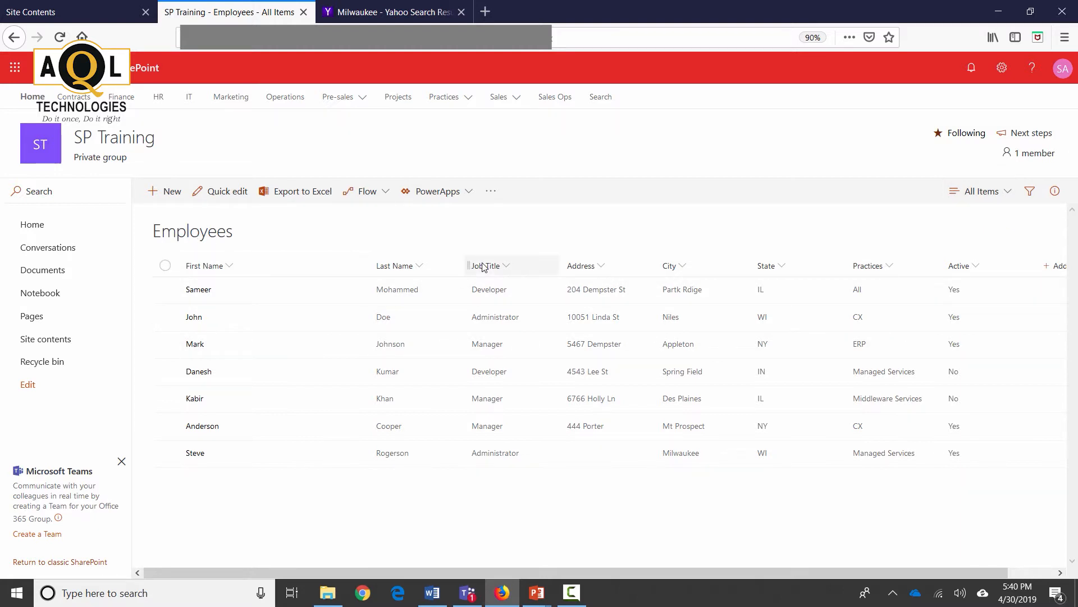
pyautogui.moveTo(765, 266)
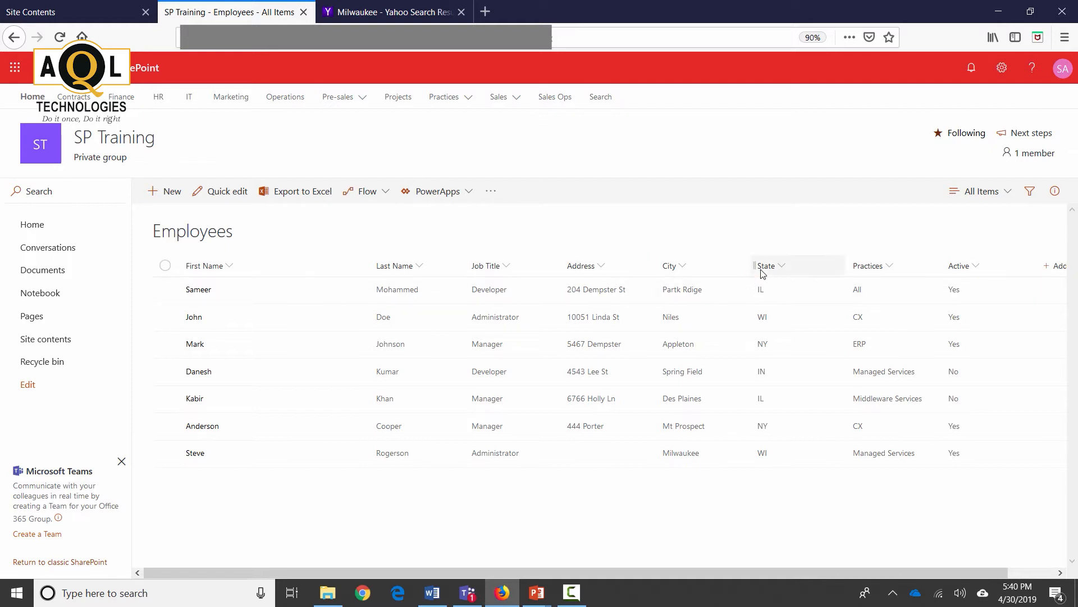
pyautogui.moveTo(959, 265)
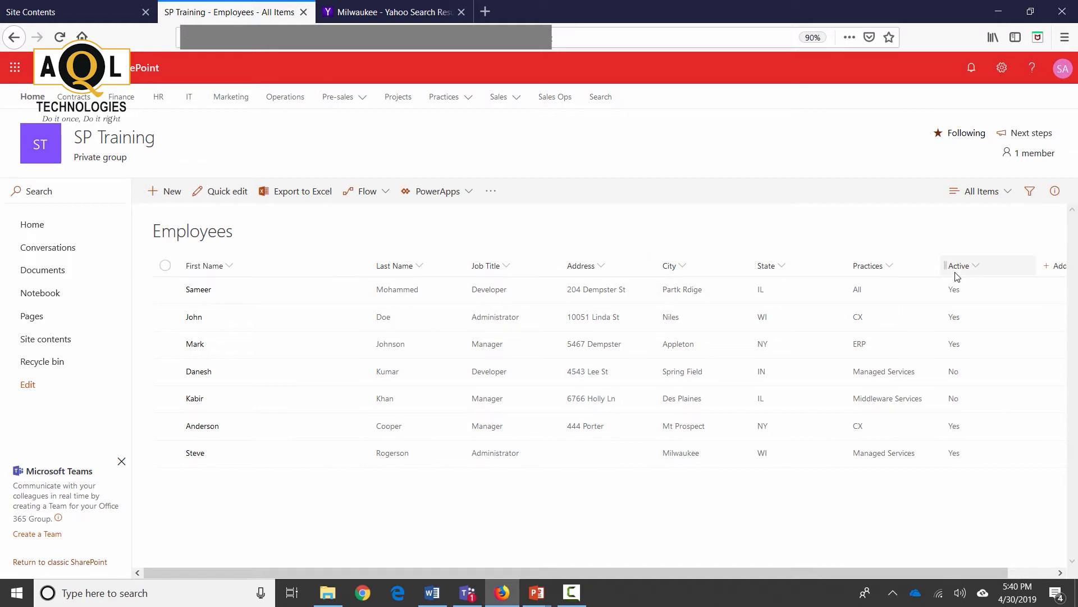
pyautogui.moveTo(963, 372)
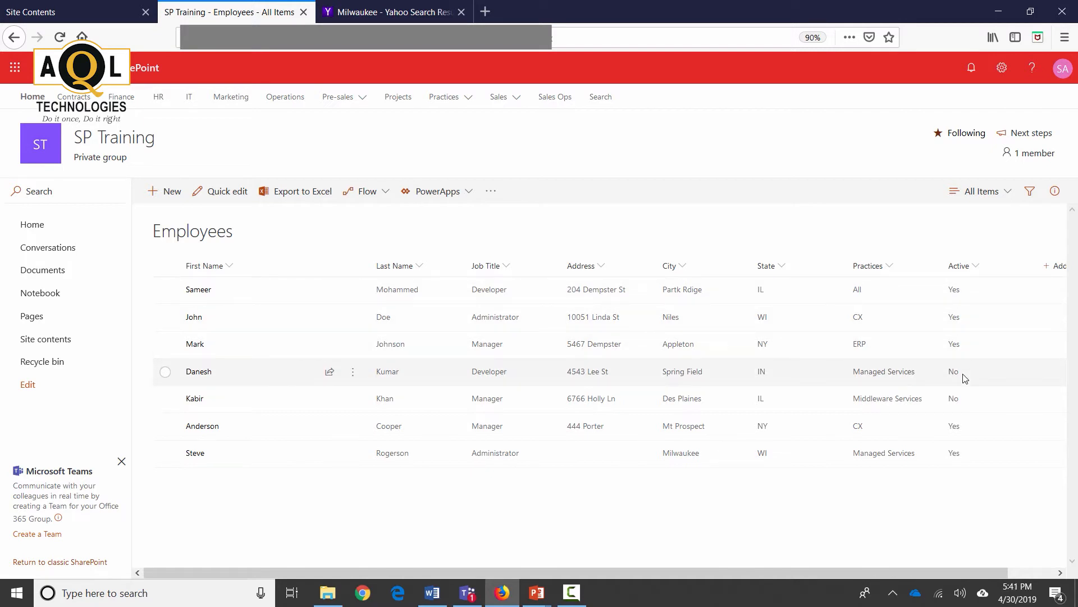
pyautogui.moveTo(987, 219)
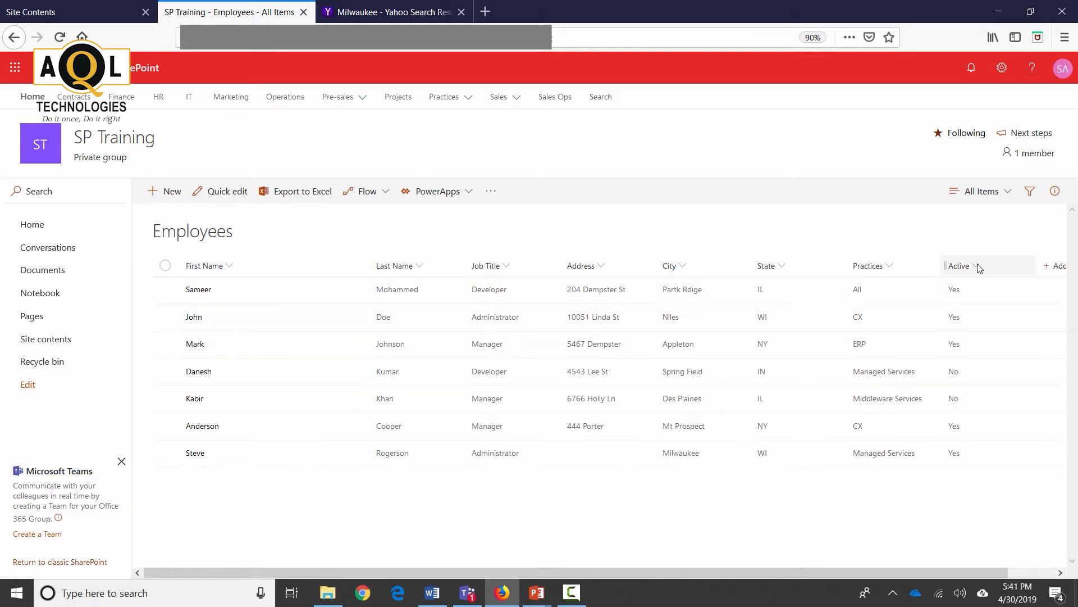
# Step: Filter the Employees list on the Active column, selecting only Yes
pyautogui.click(975, 266)
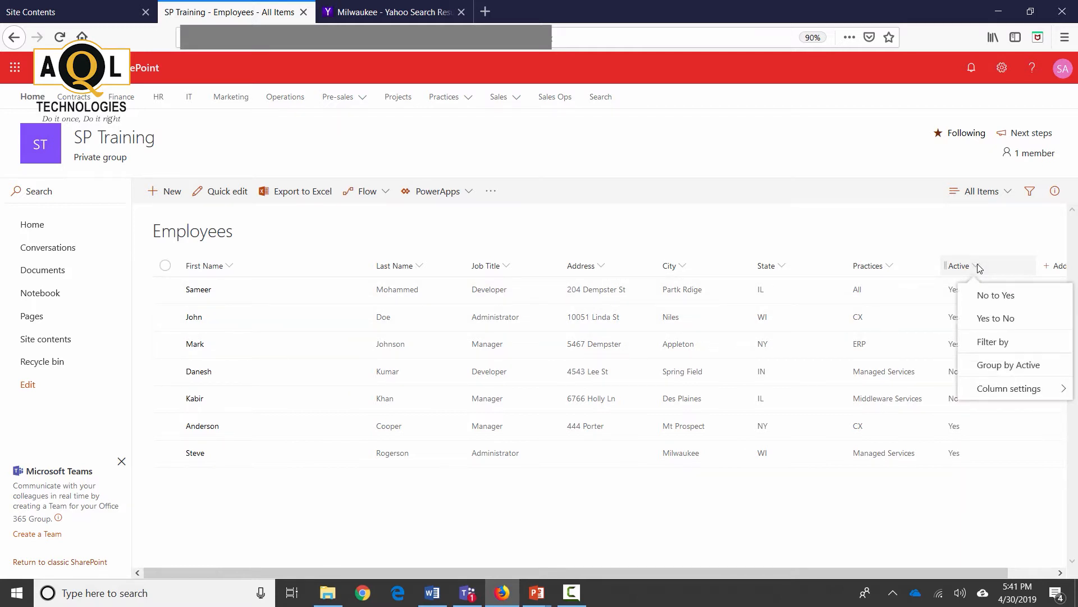
pyautogui.moveTo(995, 318)
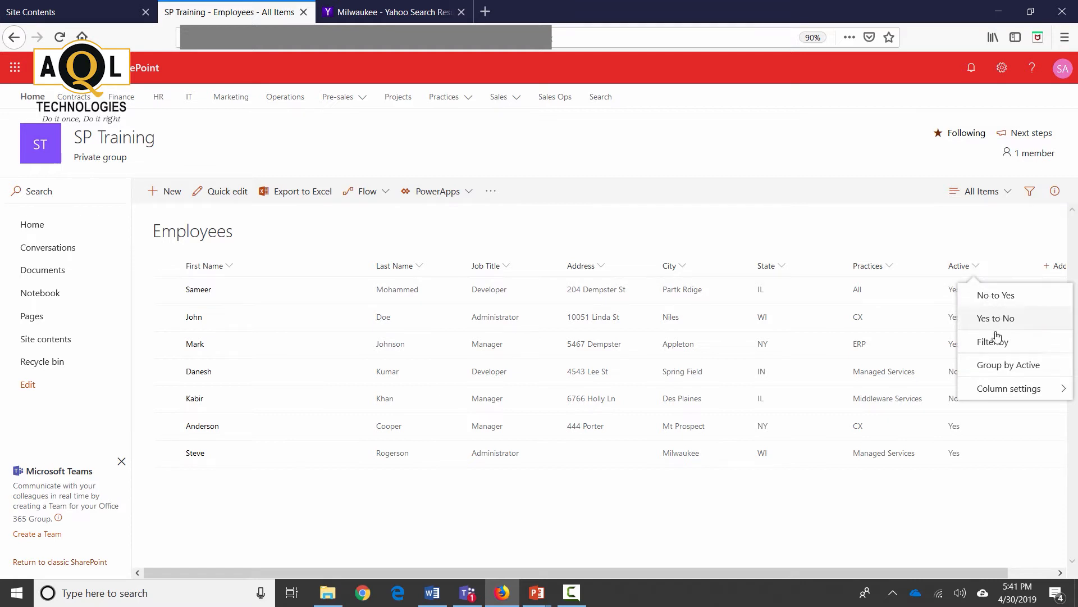
pyautogui.moveTo(992, 342)
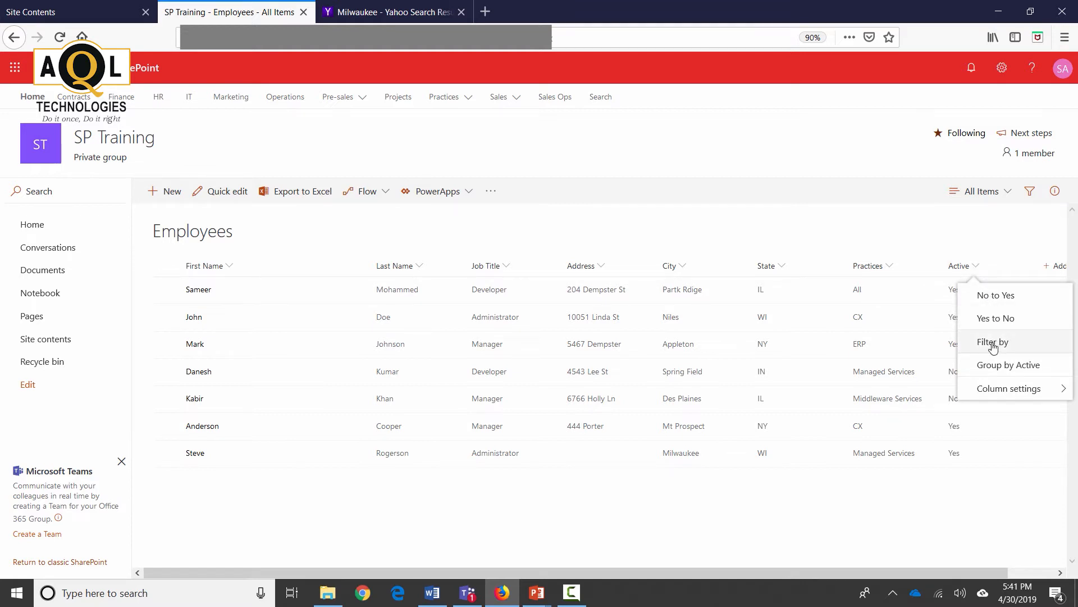
pyautogui.click(992, 341)
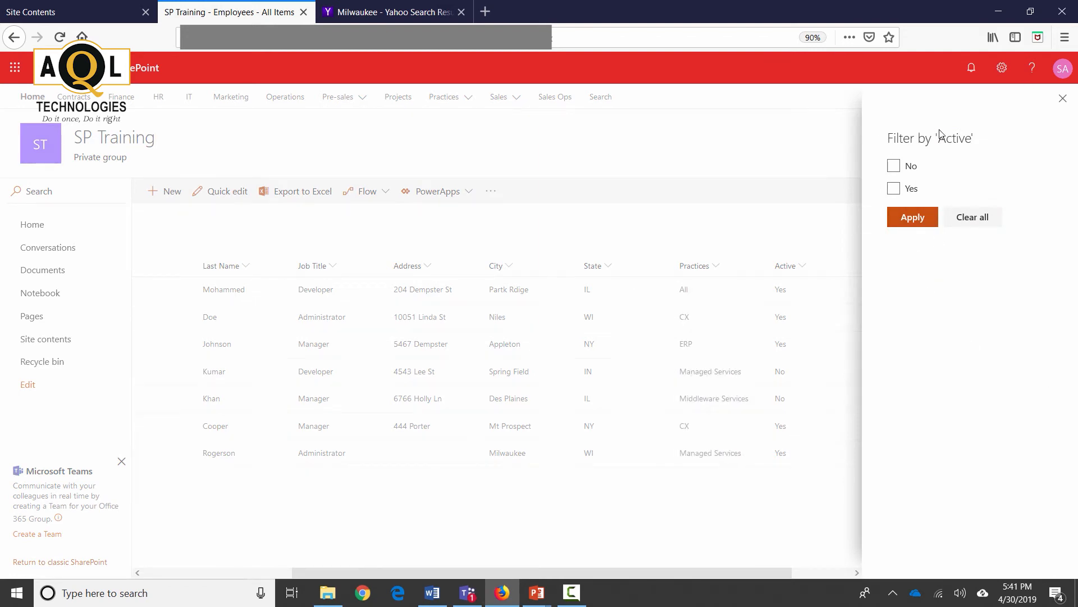
pyautogui.moveTo(1004, 157)
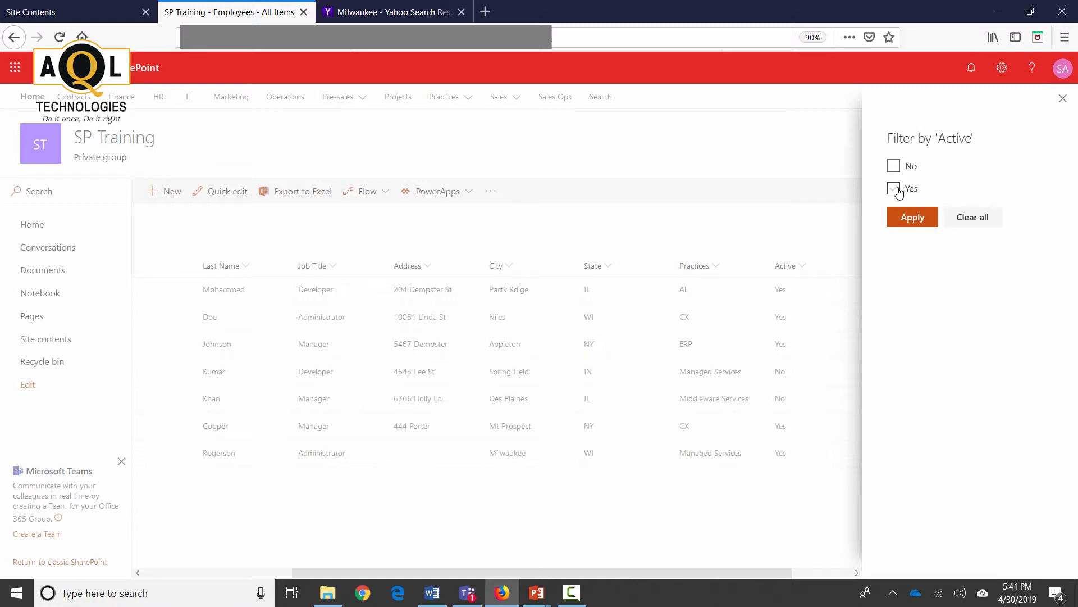
pyautogui.click(894, 189)
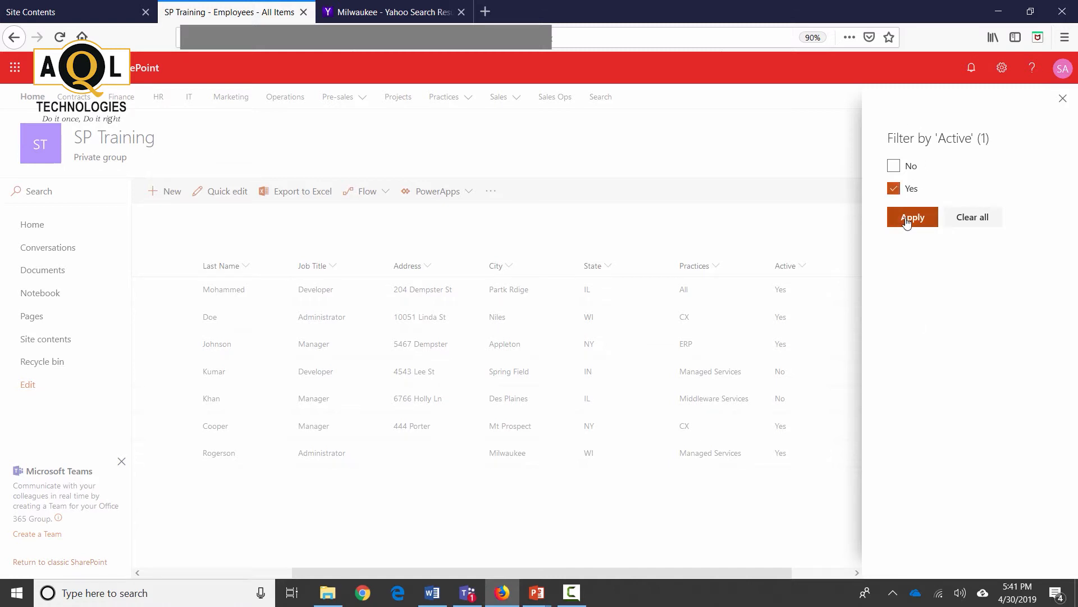
pyautogui.click(912, 217)
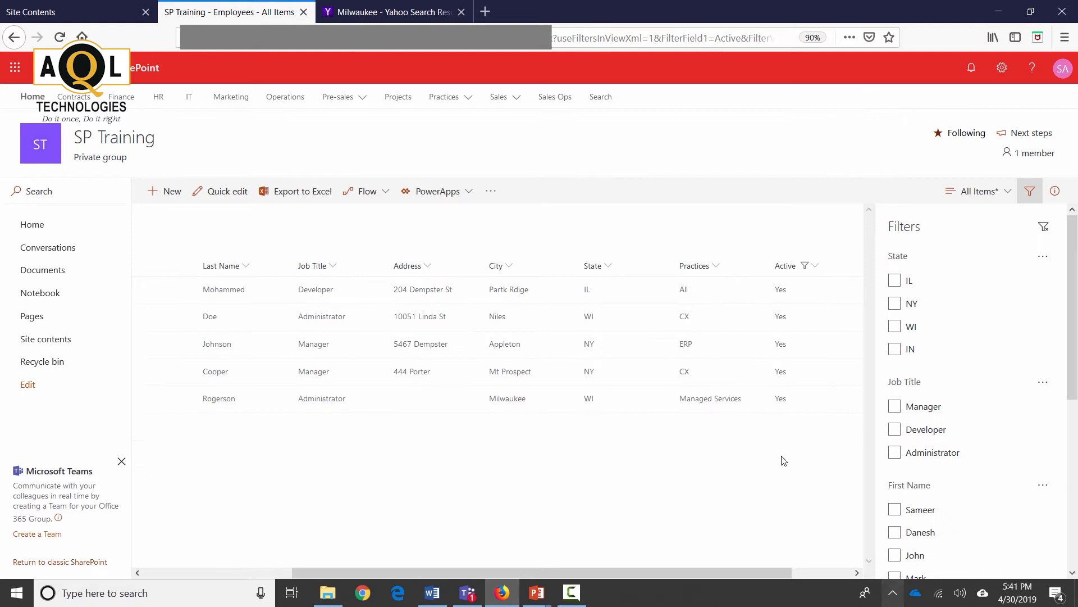
pyautogui.moveTo(867, 267)
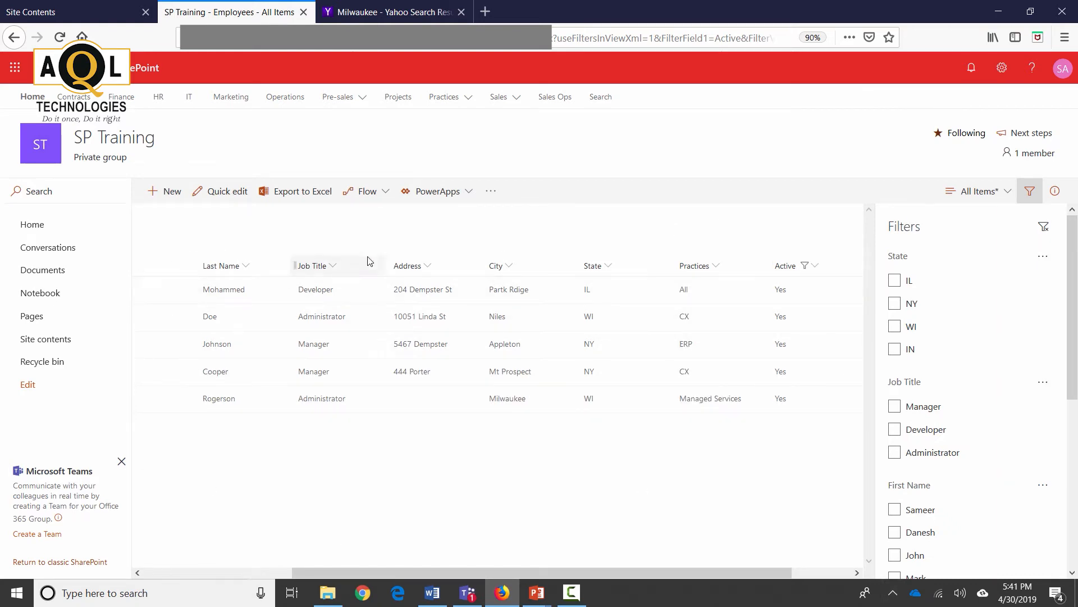
pyautogui.moveTo(993, 212)
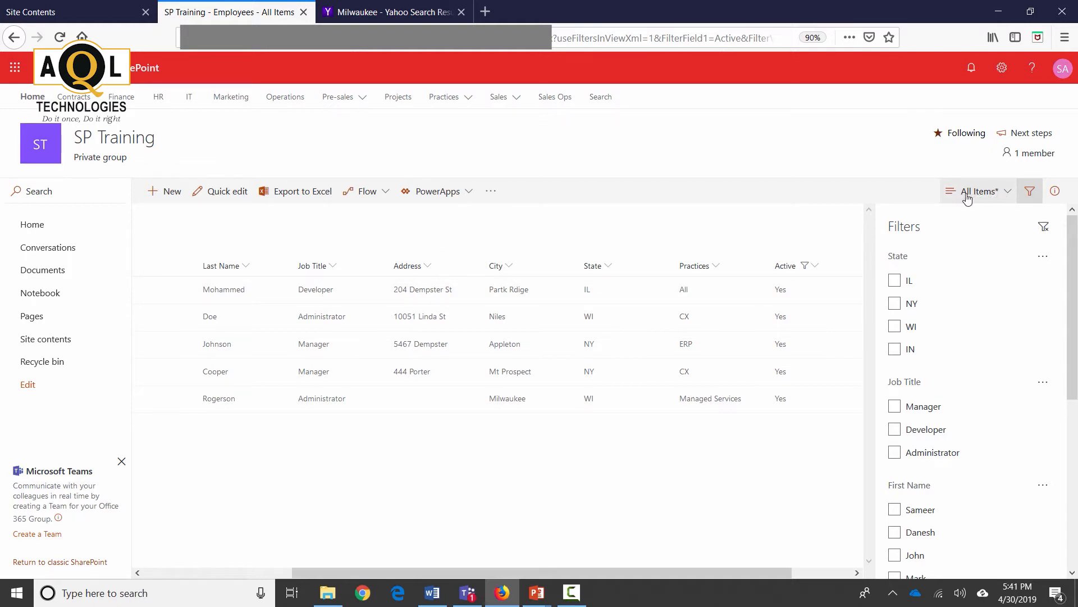
pyautogui.moveTo(999, 202)
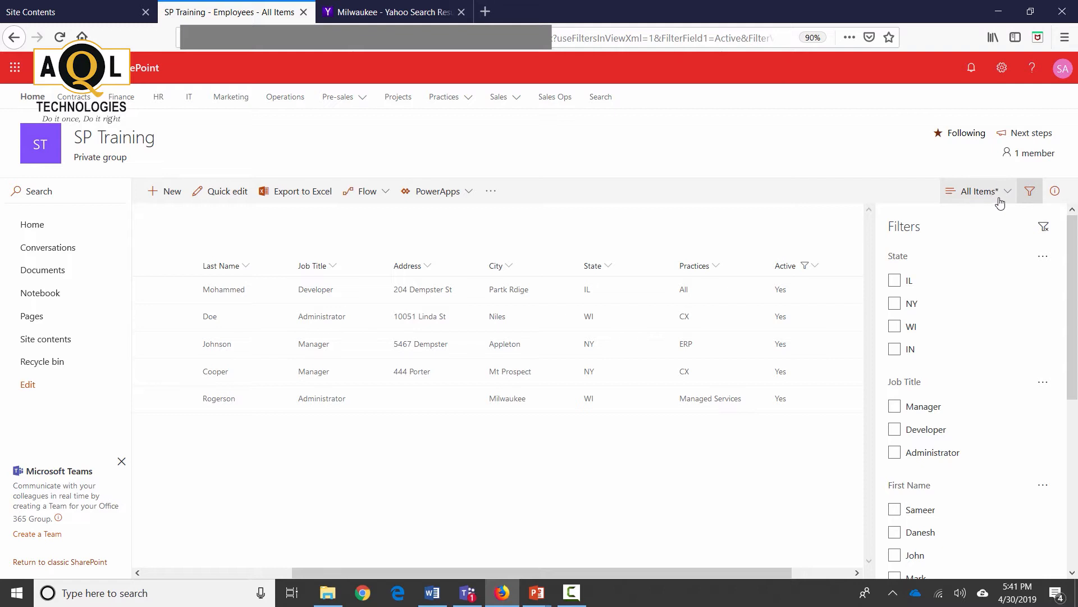
pyautogui.moveTo(977, 190)
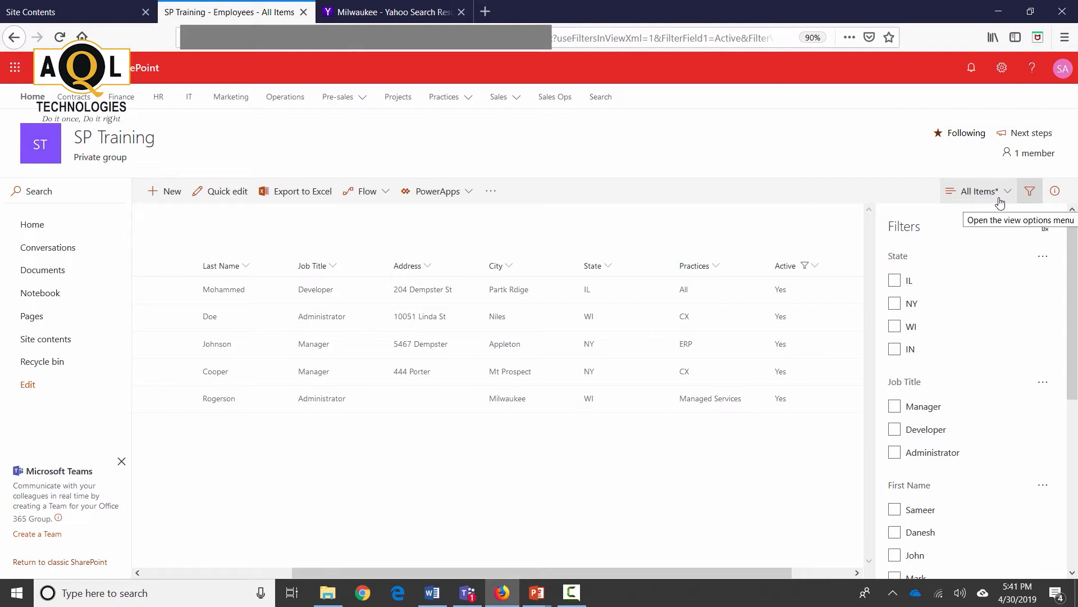
pyautogui.moveTo(868, 287)
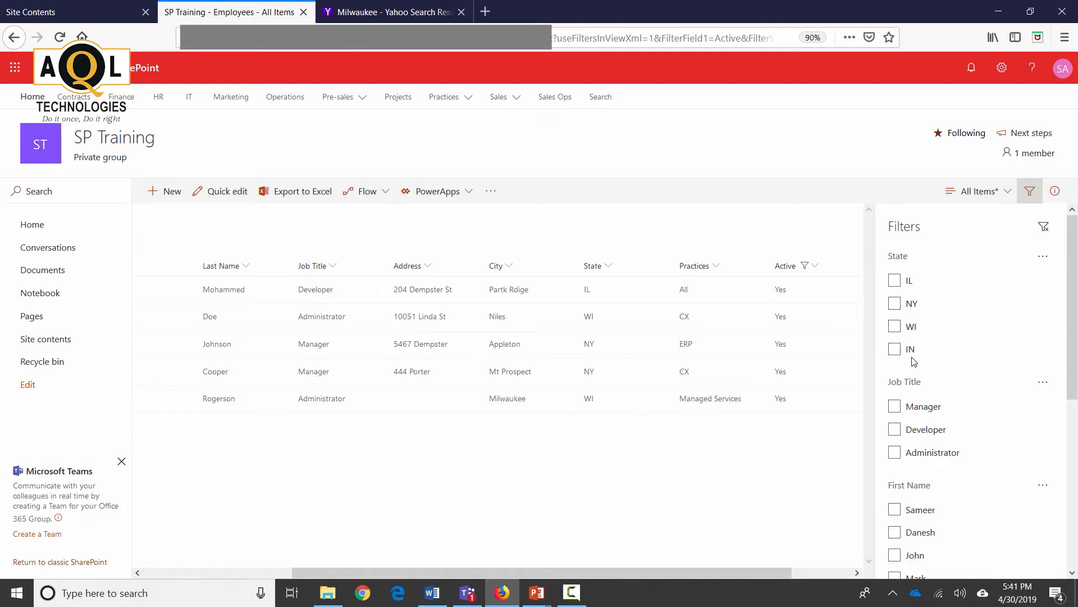
pyautogui.moveTo(1005, 353)
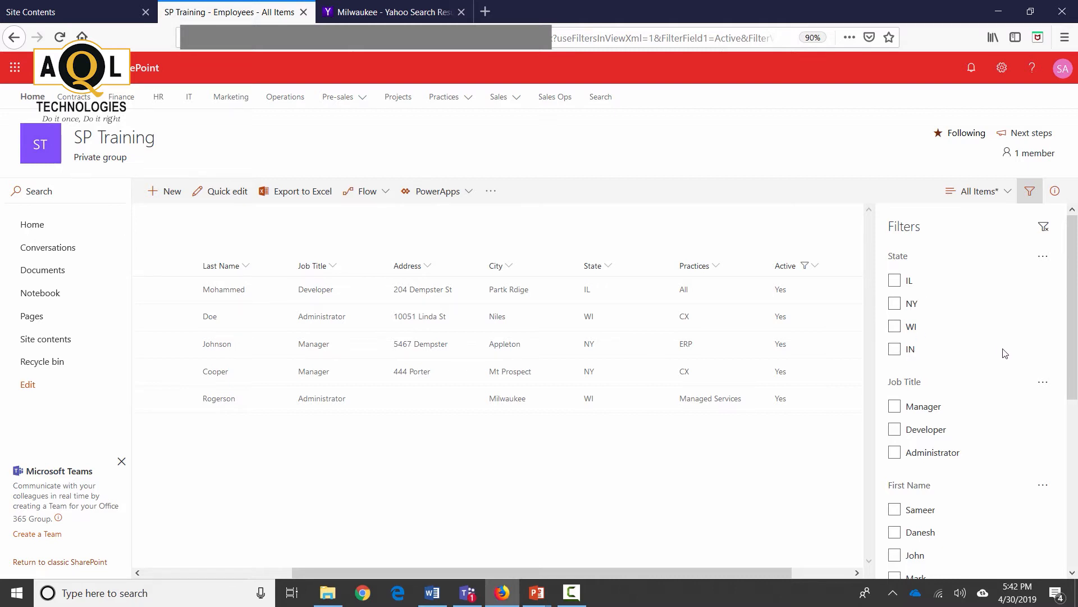
pyautogui.scroll(-3)
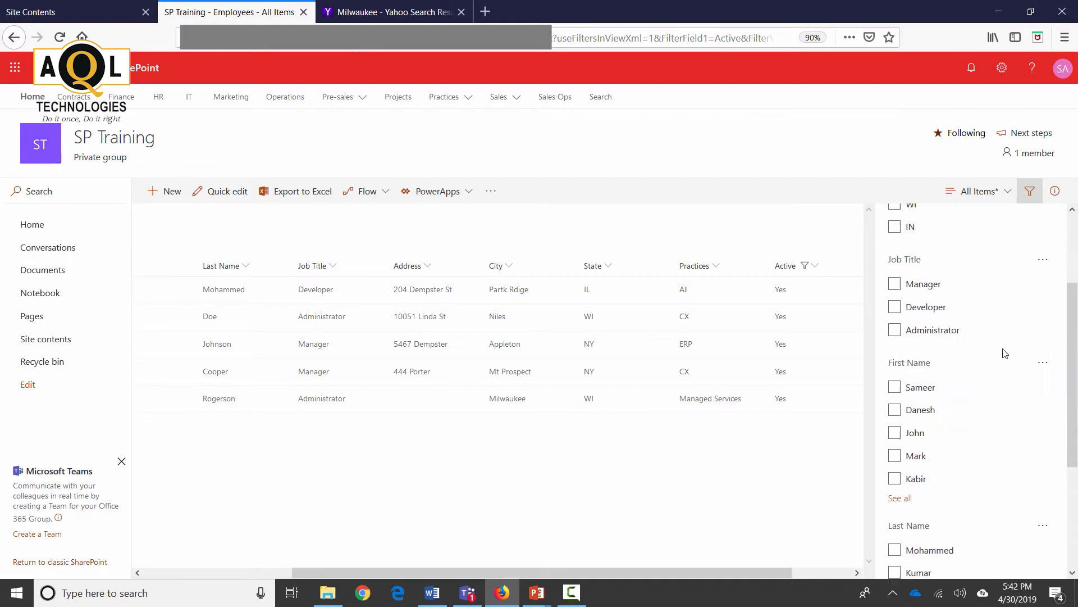
pyautogui.scroll(3)
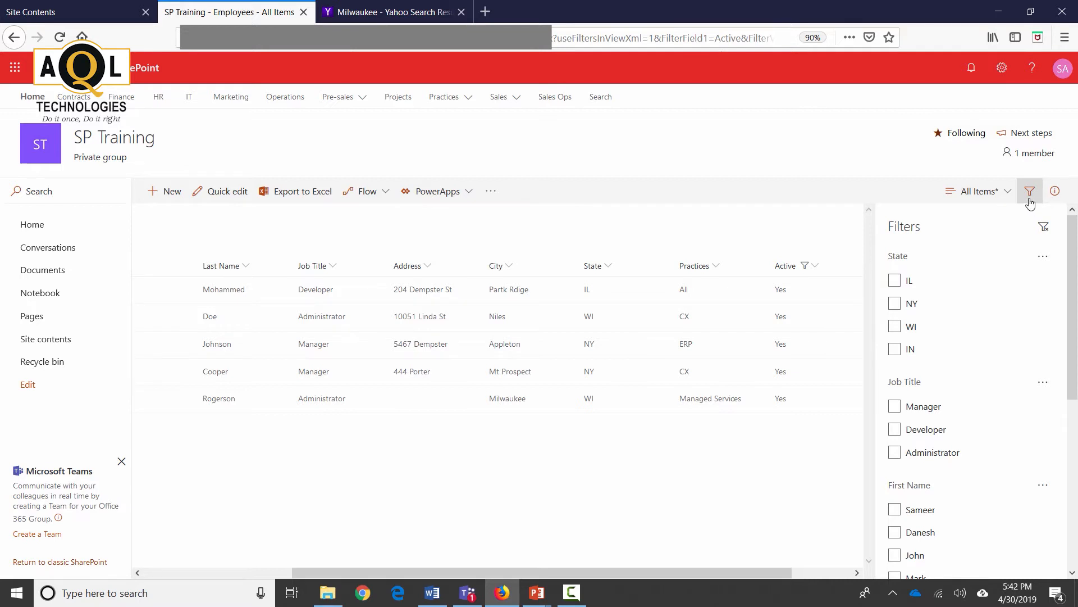
# Step: Close the filters pane and sort the list by Last Name from A to Z
pyautogui.click(1029, 191)
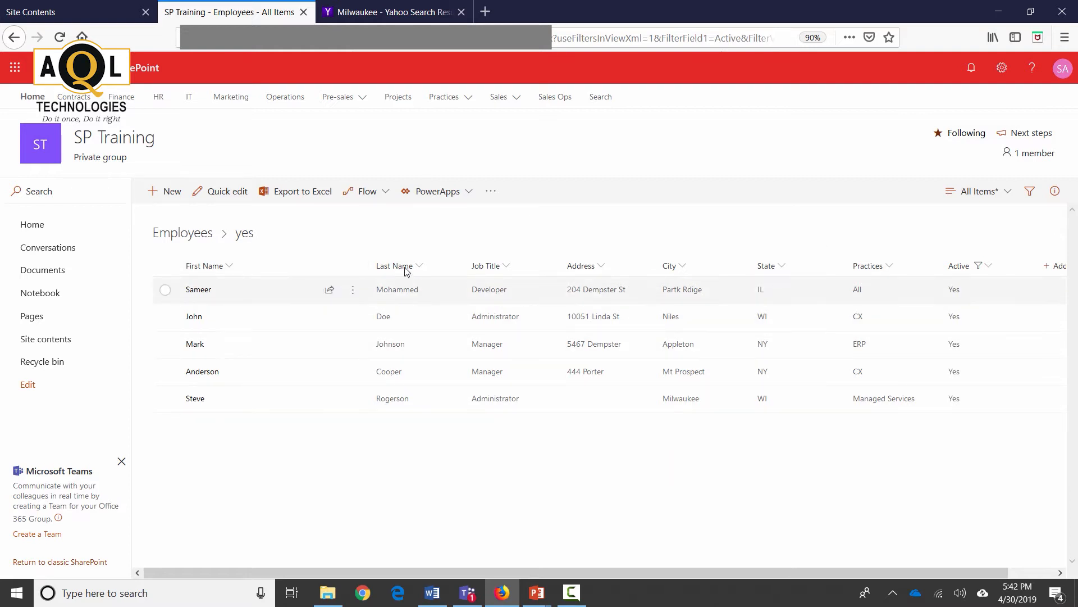
pyautogui.click(420, 265)
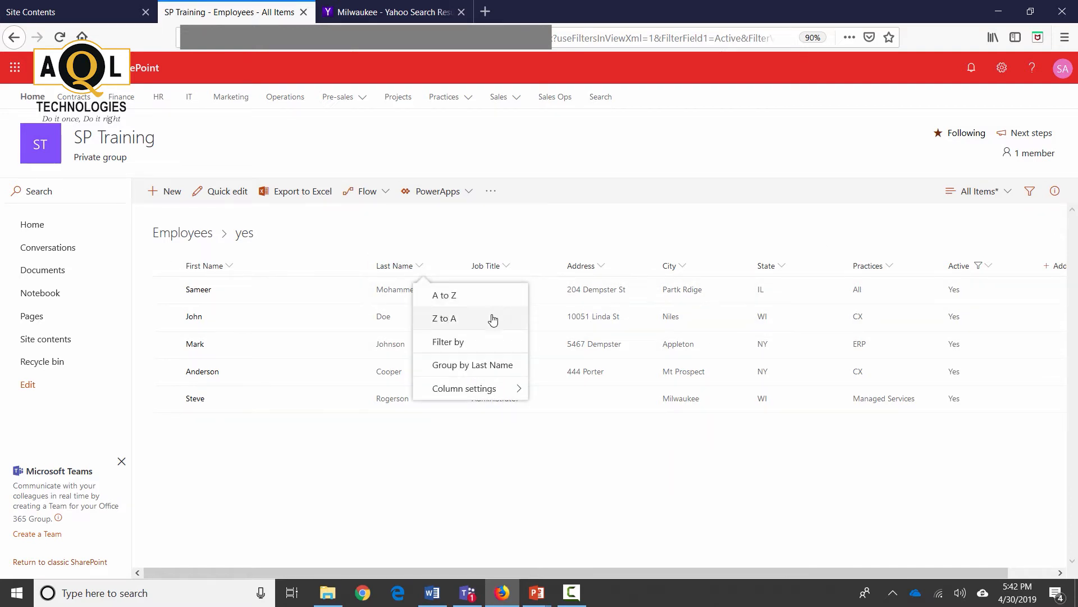
pyautogui.click(444, 295)
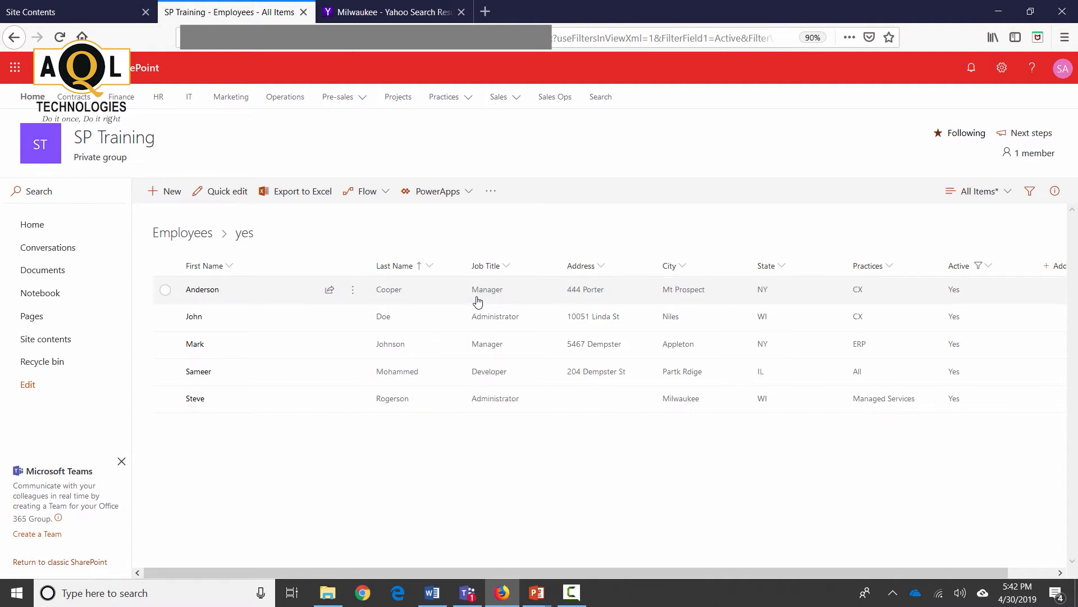
pyautogui.moveTo(410, 267)
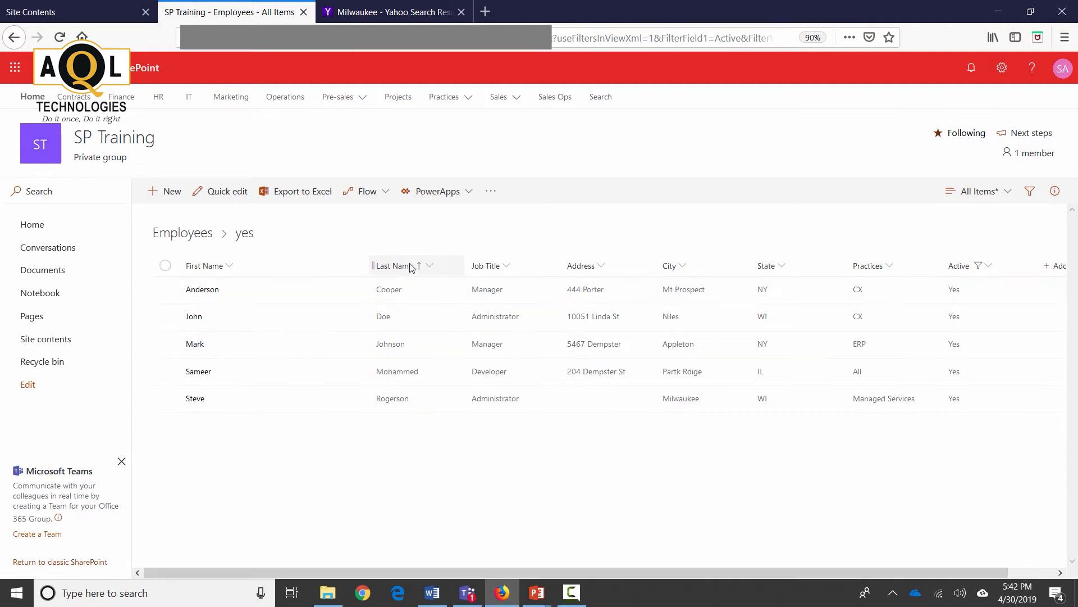
pyautogui.moveTo(418, 268)
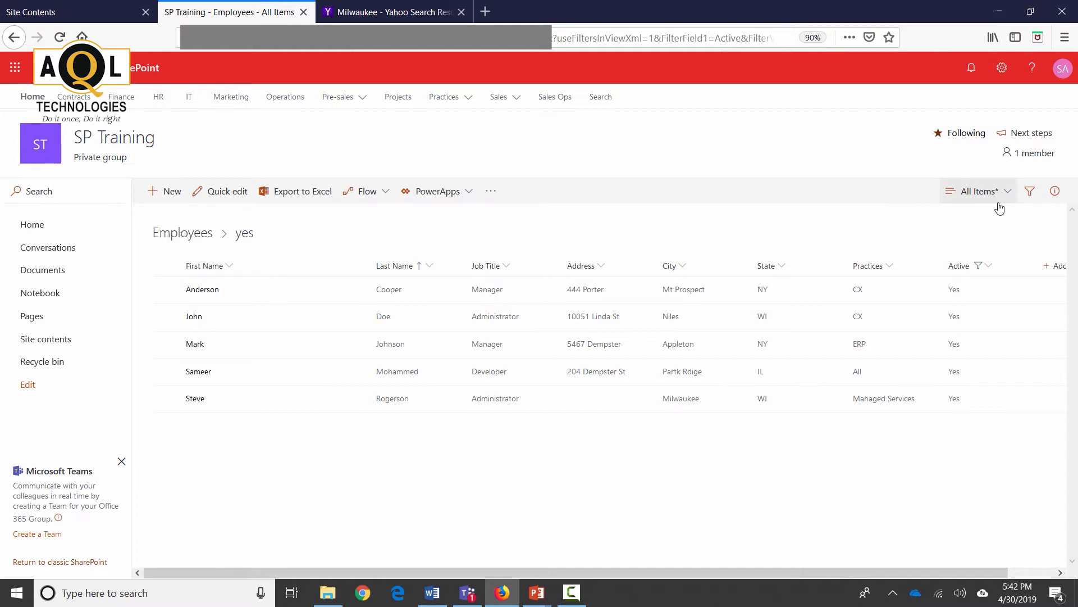
pyautogui.moveTo(1002, 206)
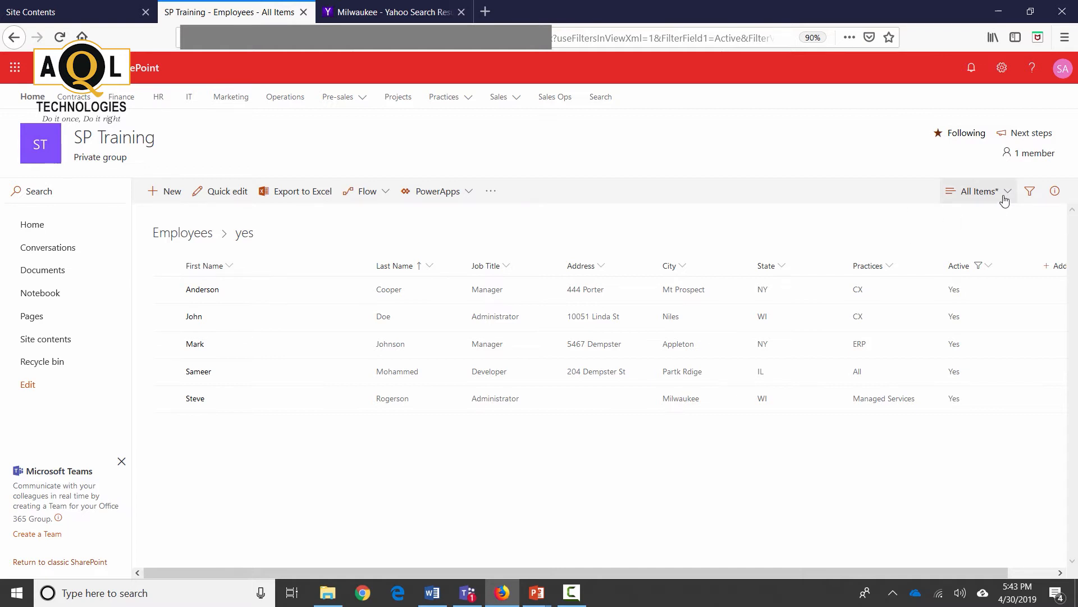
# Step: Save the current list as a new public view titled 'Active Employees'
pyautogui.click(976, 191)
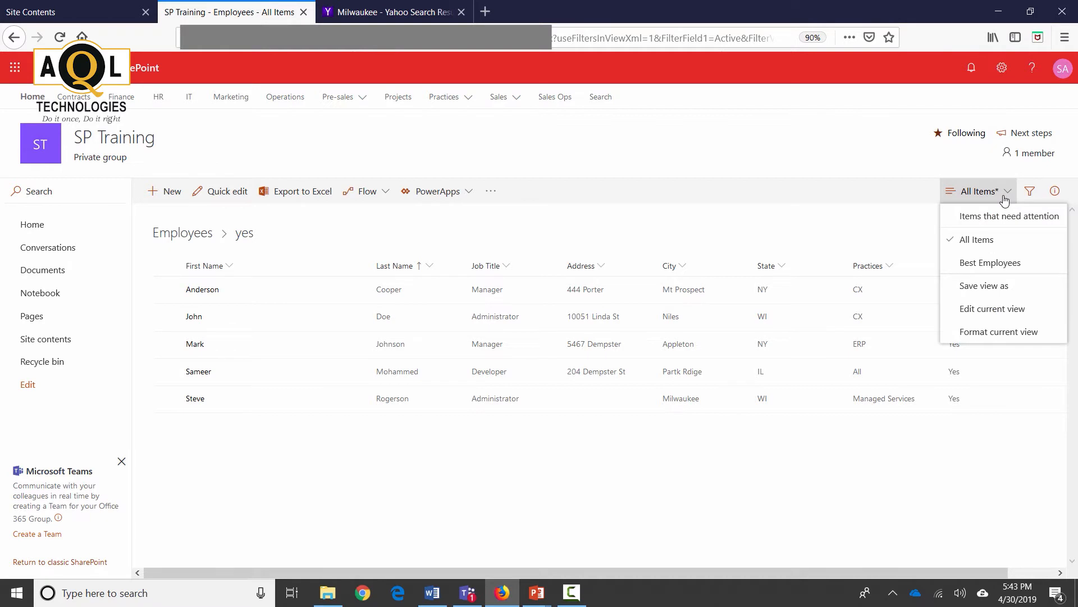
pyautogui.moveTo(983, 286)
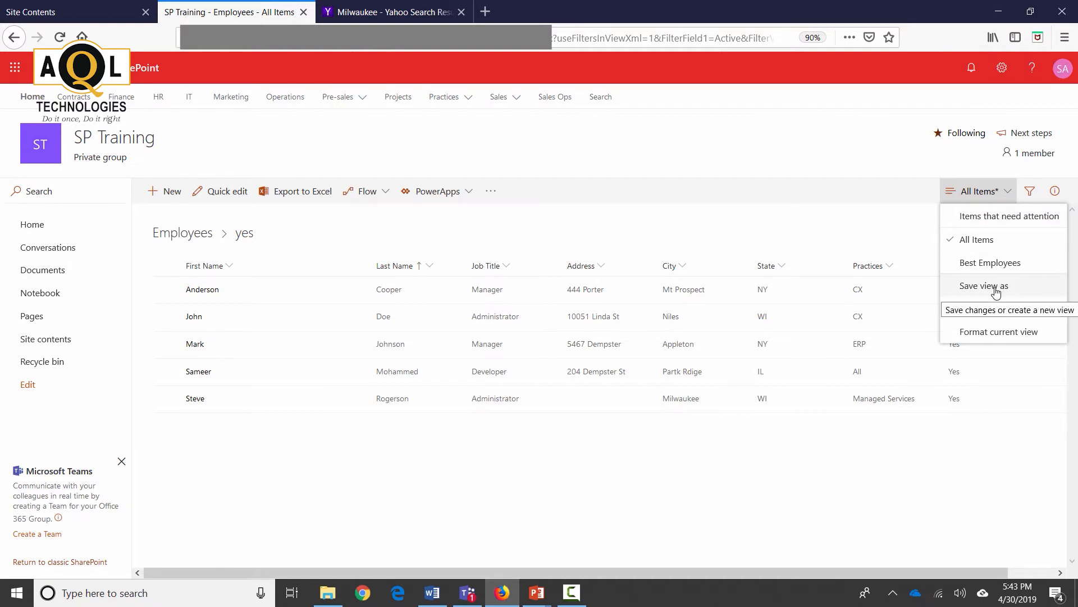
pyautogui.click(983, 285)
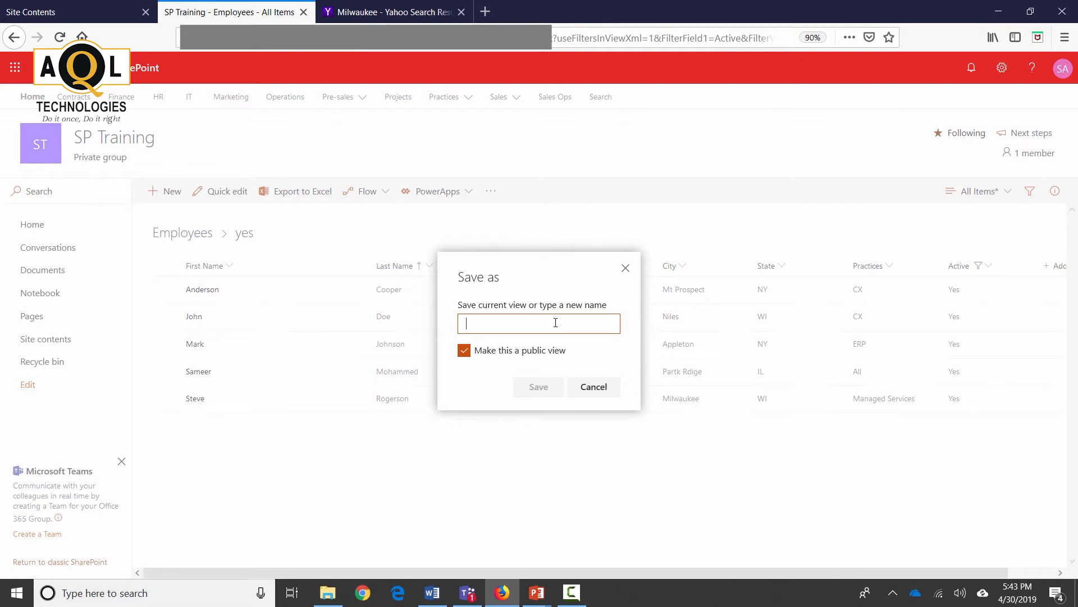
pyautogui.write('ACtive')
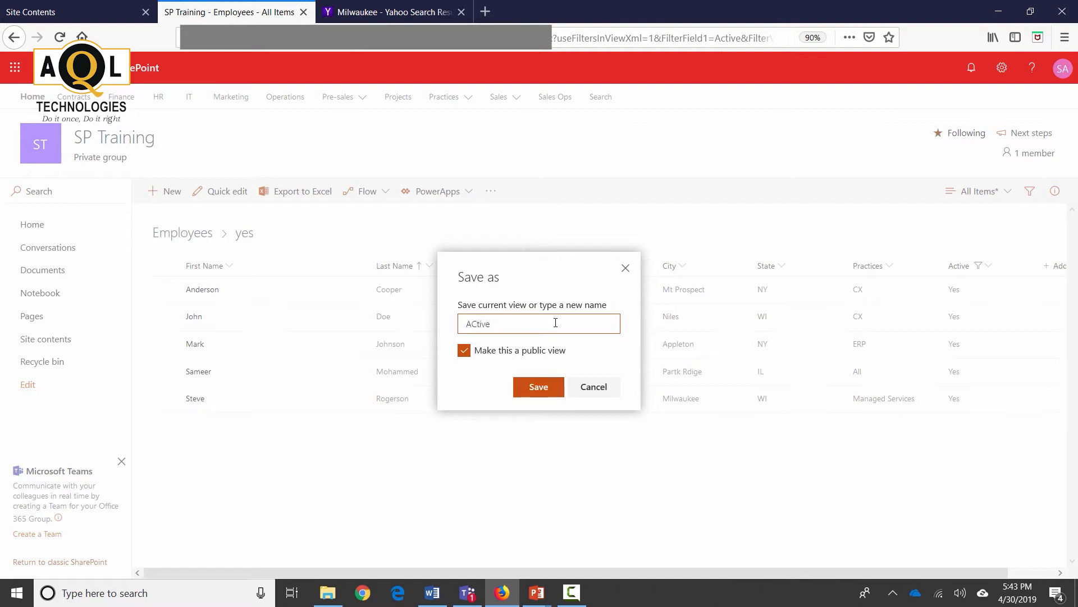
pyautogui.write('Active')
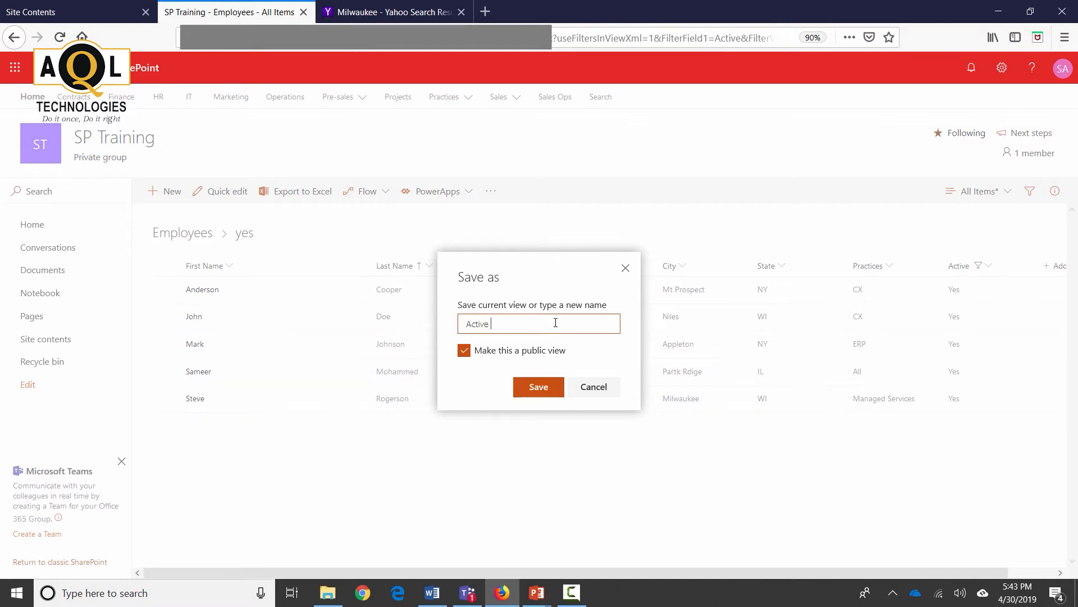
pyautogui.write('Employees')
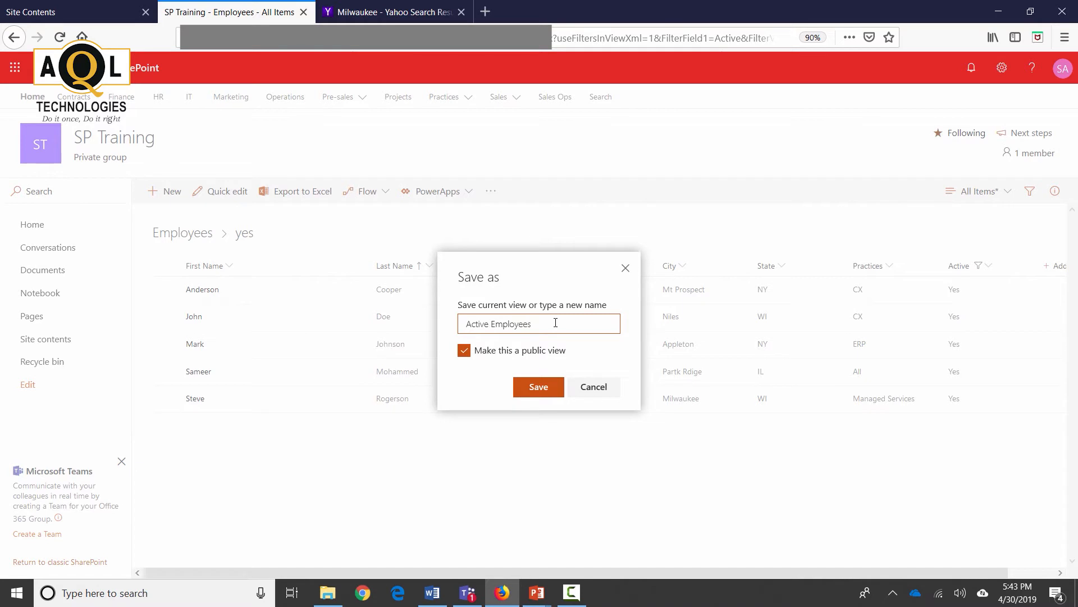
pyautogui.moveTo(567, 352)
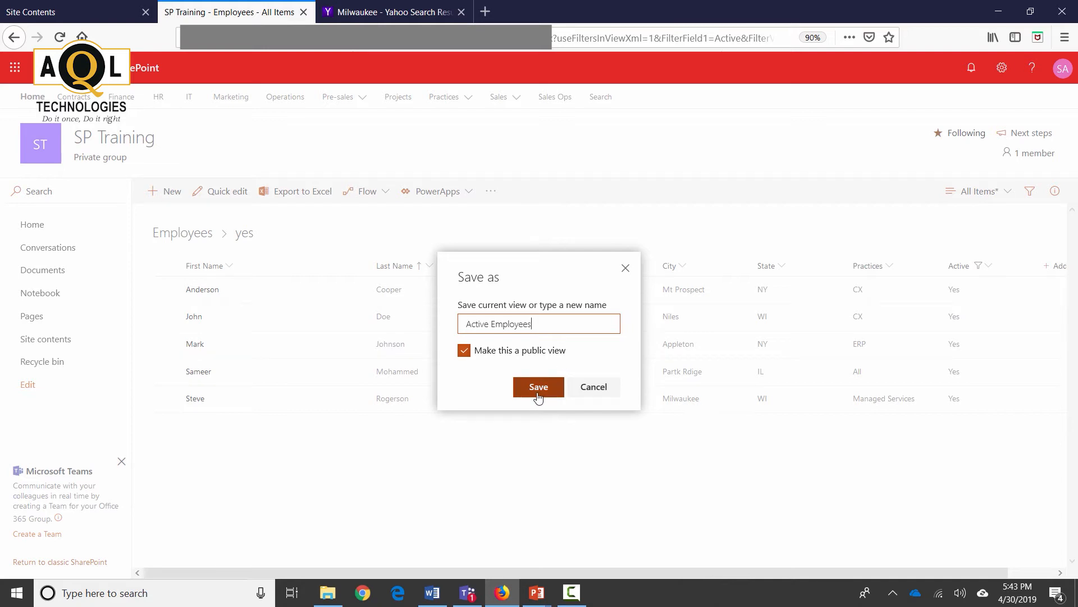
pyautogui.moveTo(542, 356)
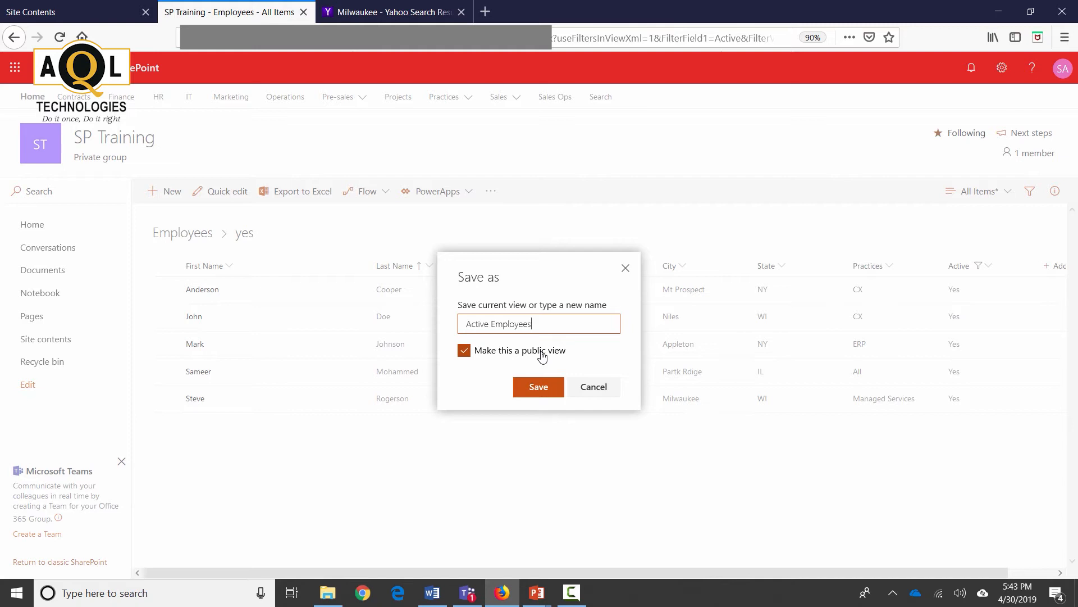
pyautogui.moveTo(539, 386)
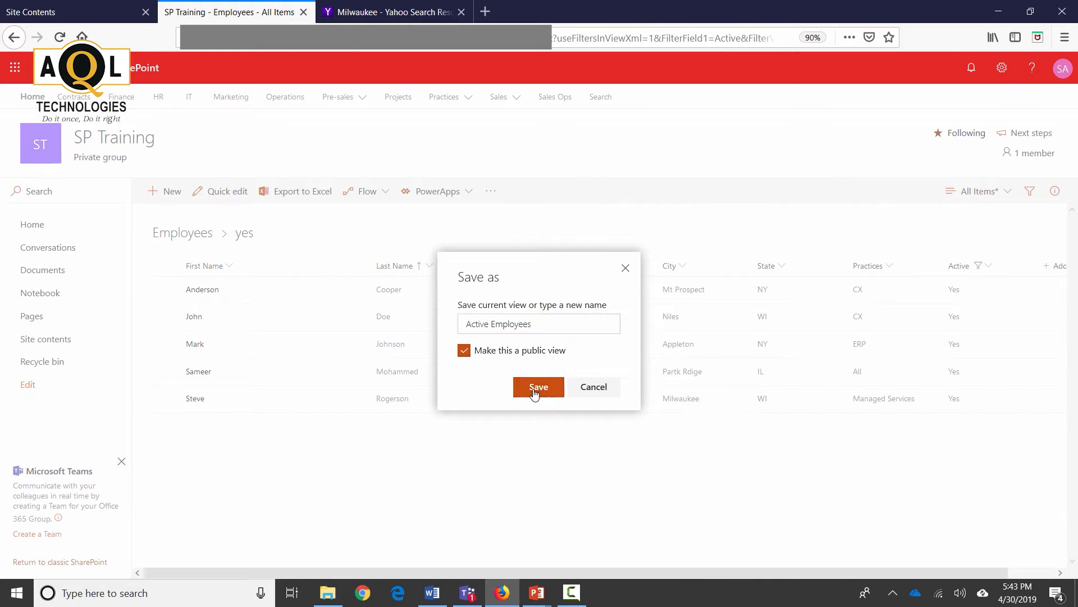
pyautogui.click(538, 387)
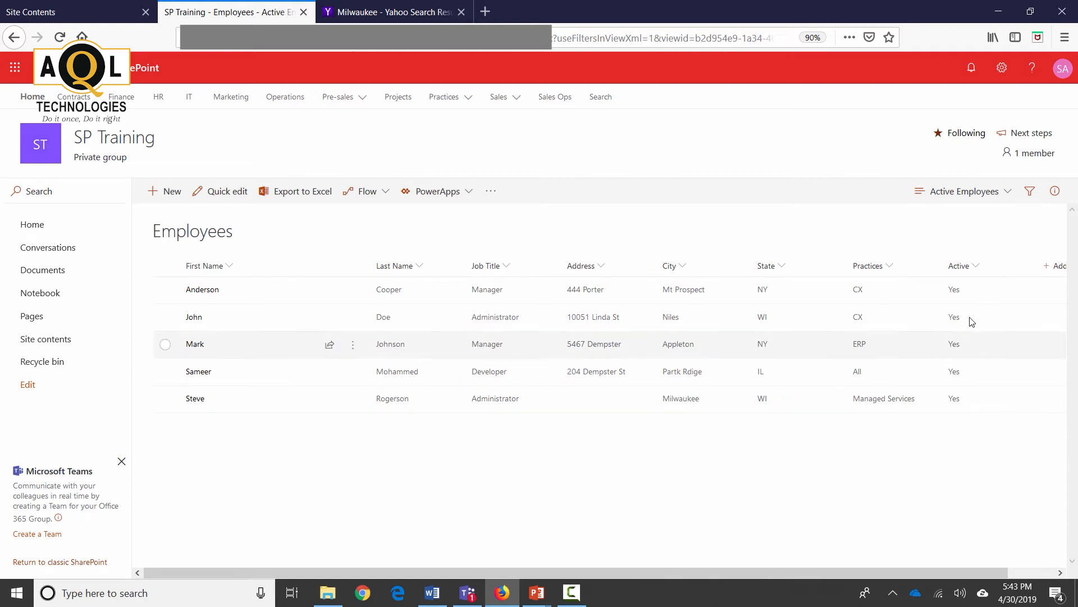
pyautogui.moveTo(974, 407)
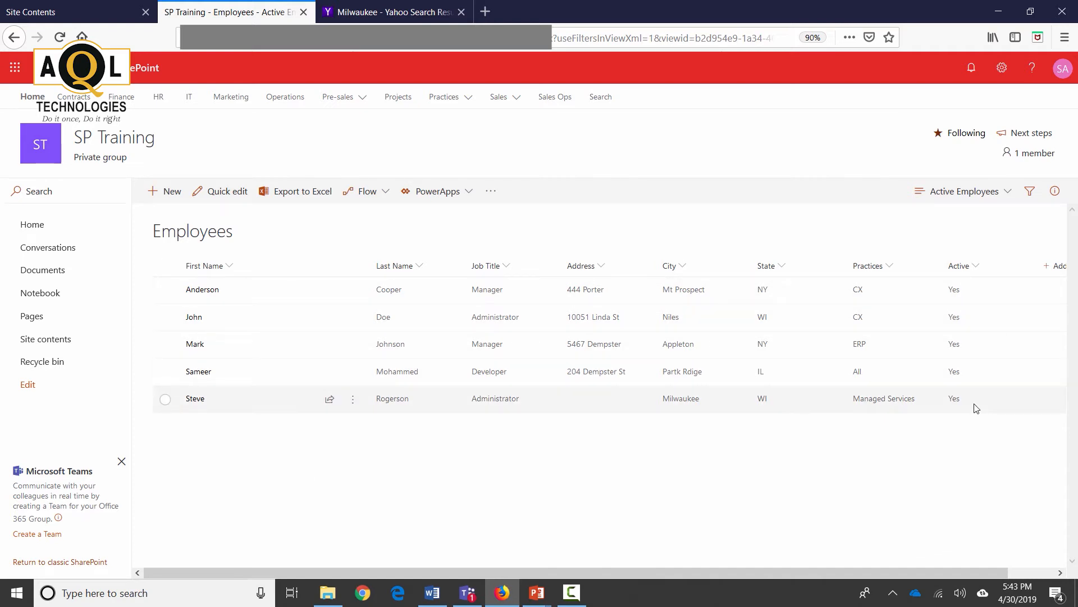
pyautogui.moveTo(981, 457)
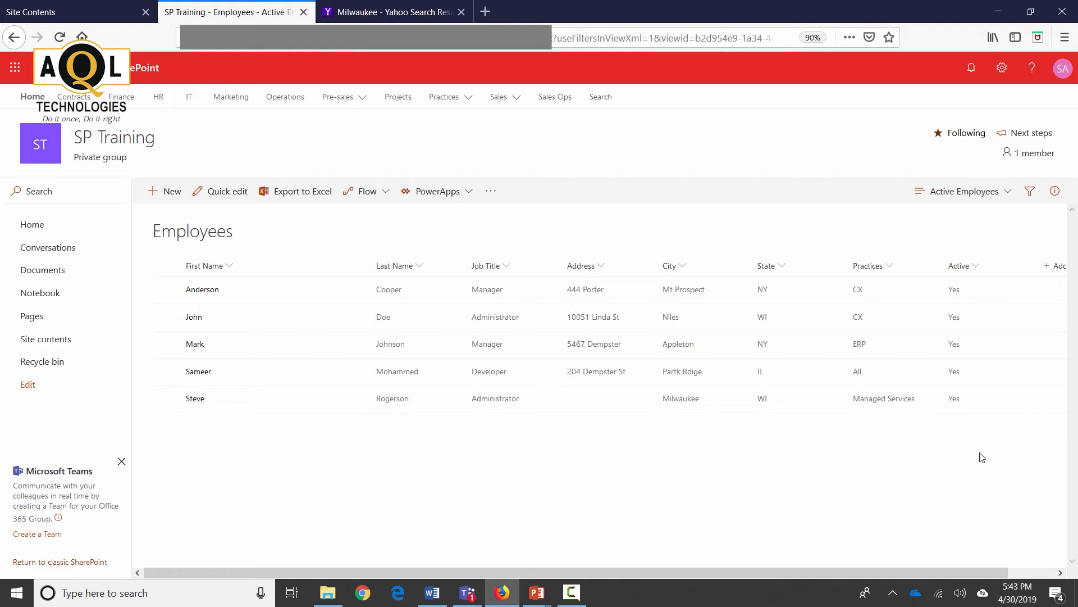
pyautogui.moveTo(1011, 193)
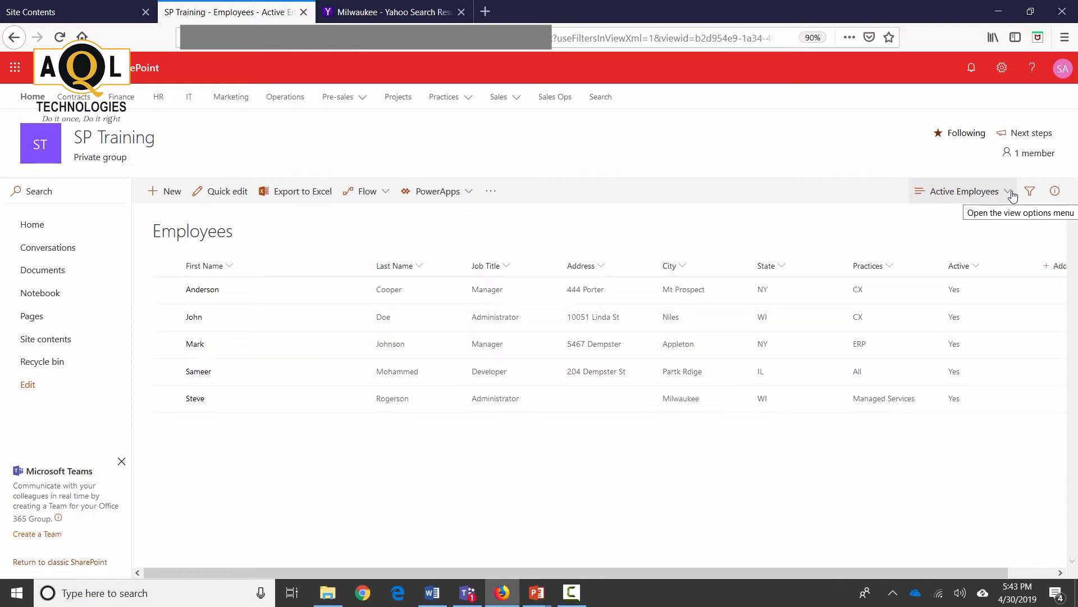
# Step: Choose Edit current view for the Active Employees view
pyautogui.click(1010, 191)
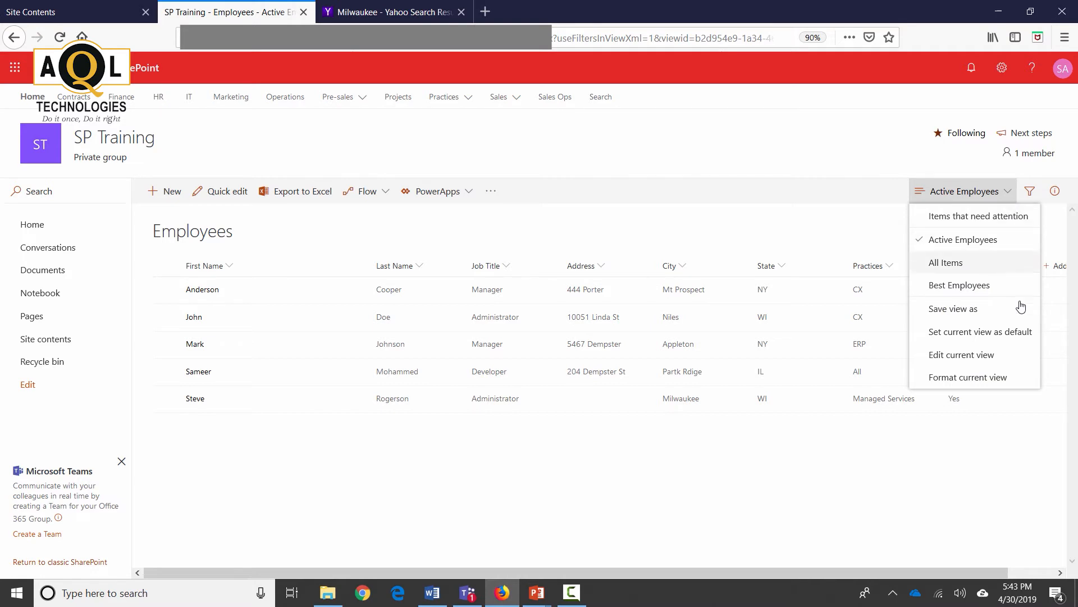
pyautogui.moveTo(976, 354)
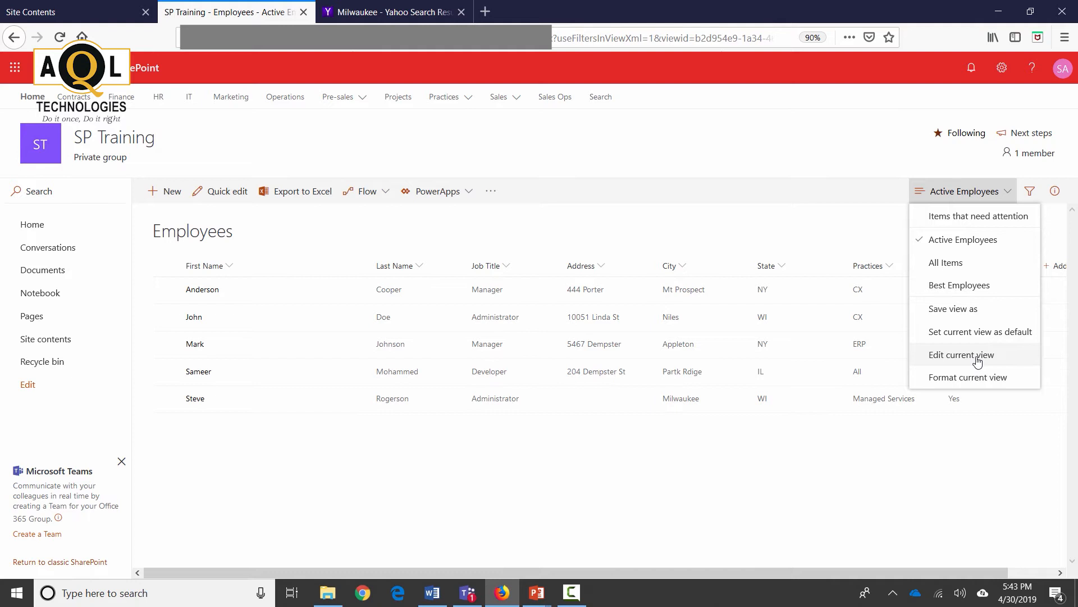
pyautogui.click(962, 355)
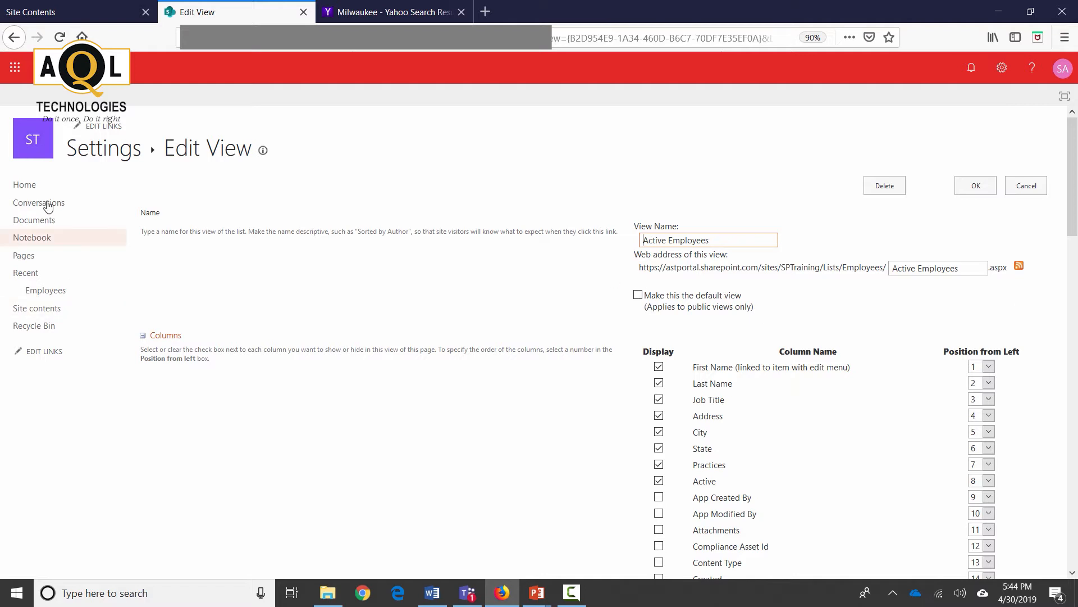
pyautogui.moveTo(680, 205)
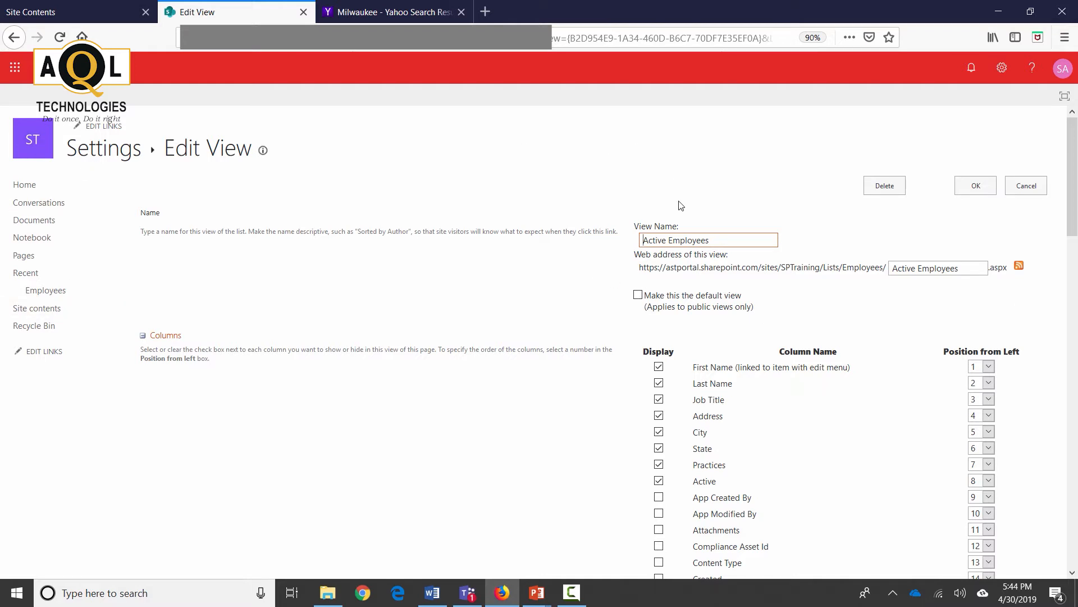
pyautogui.moveTo(717, 282)
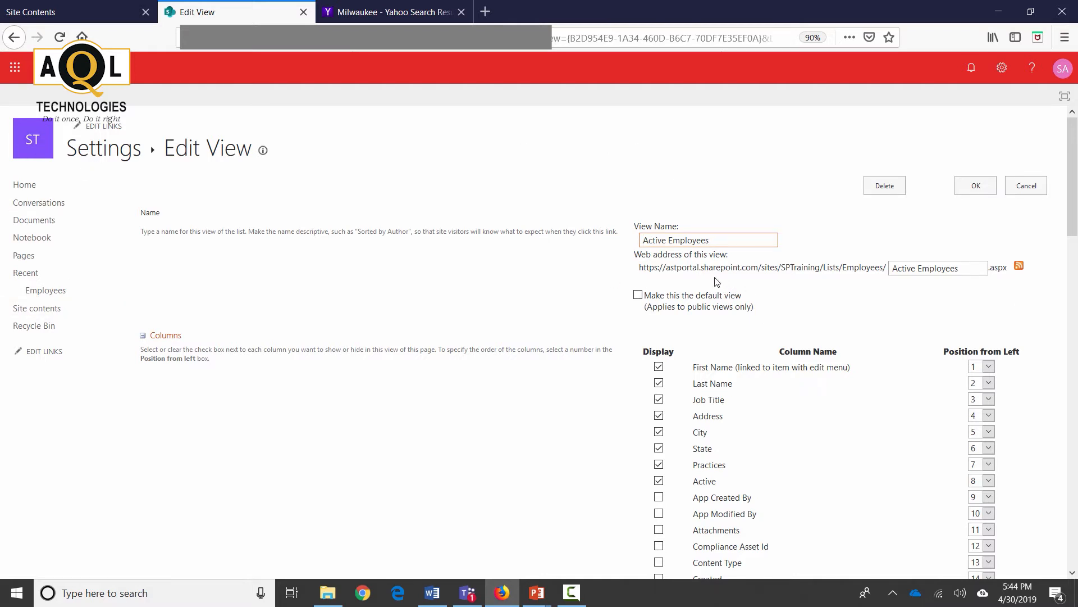
pyautogui.tripleClick(707, 240)
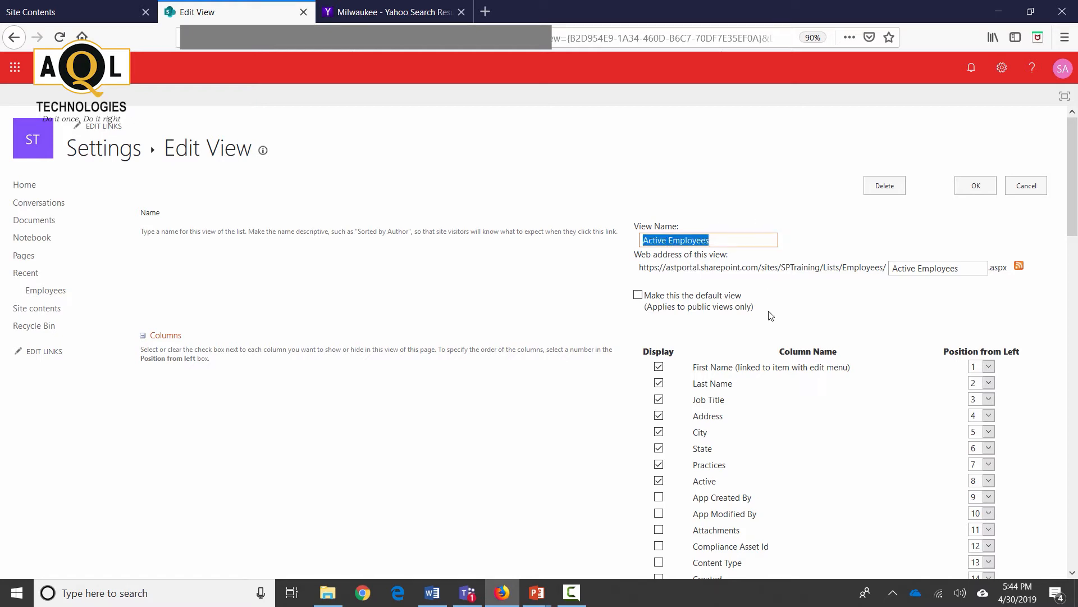
pyautogui.scroll(-3)
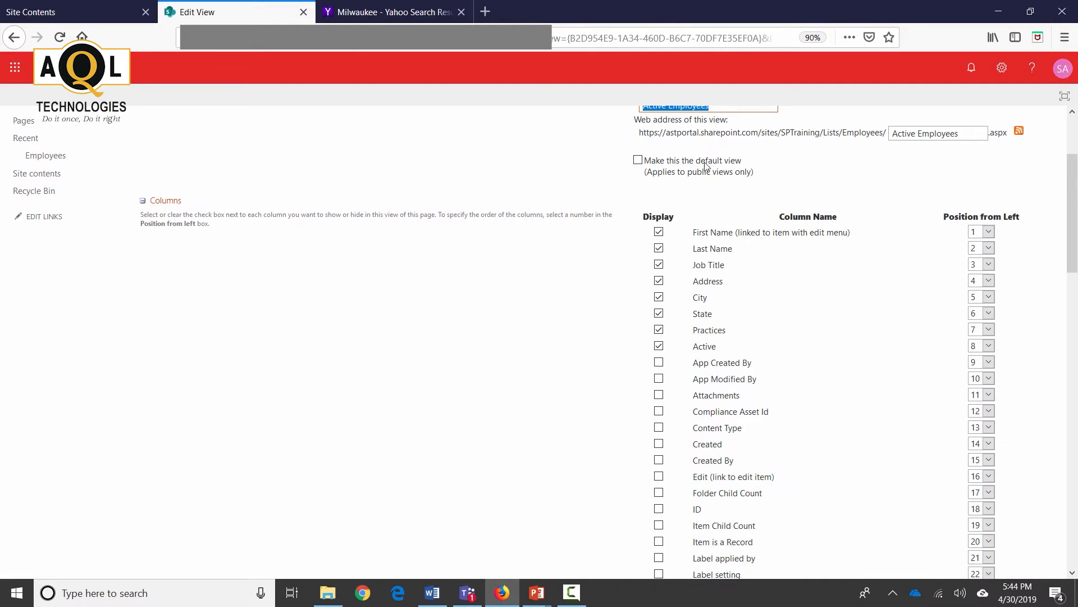
pyautogui.moveTo(826, 194)
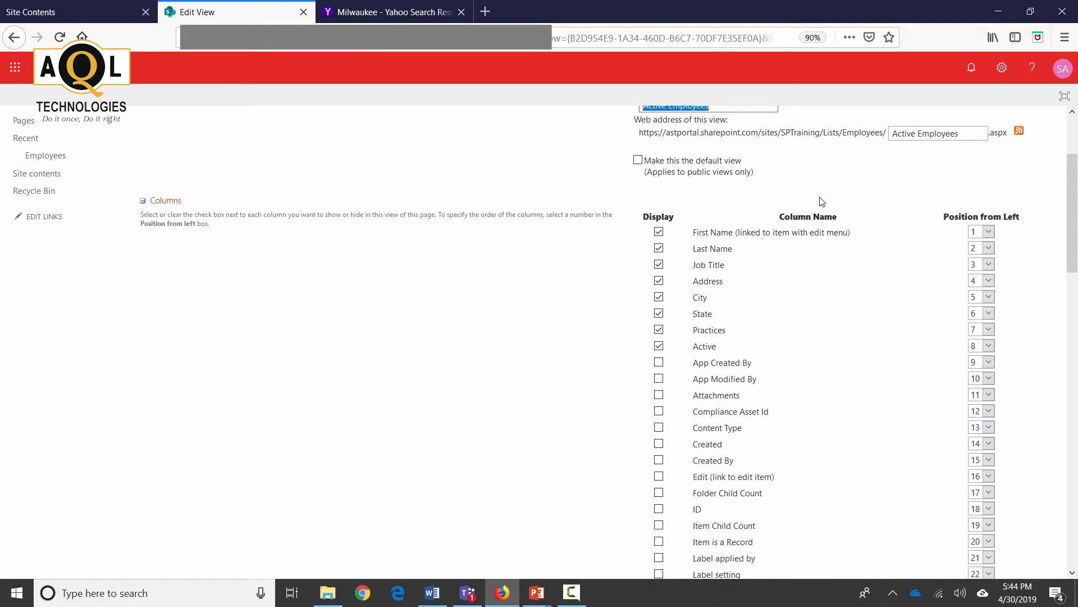
pyautogui.moveTo(674, 264)
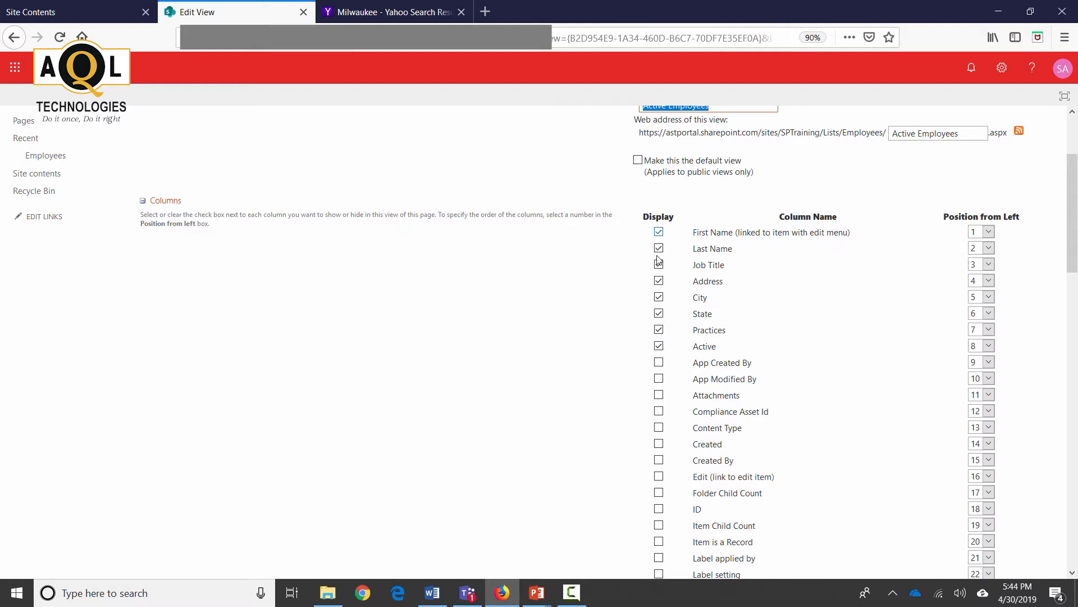
# Step: Set the Practices column's Position from Left to 3
pyautogui.click(658, 264)
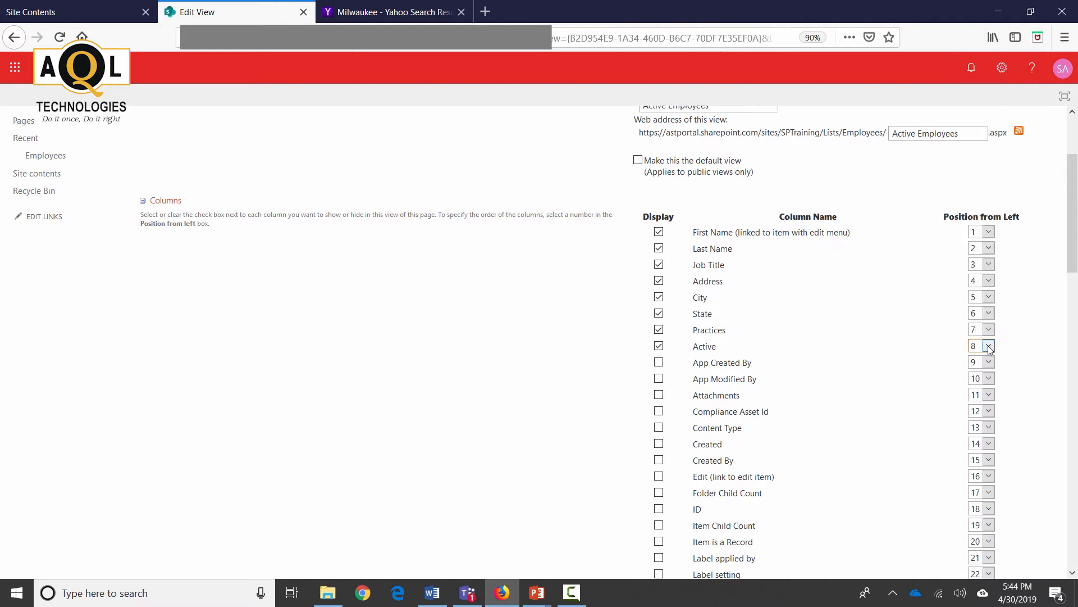
pyautogui.moveTo(929, 329)
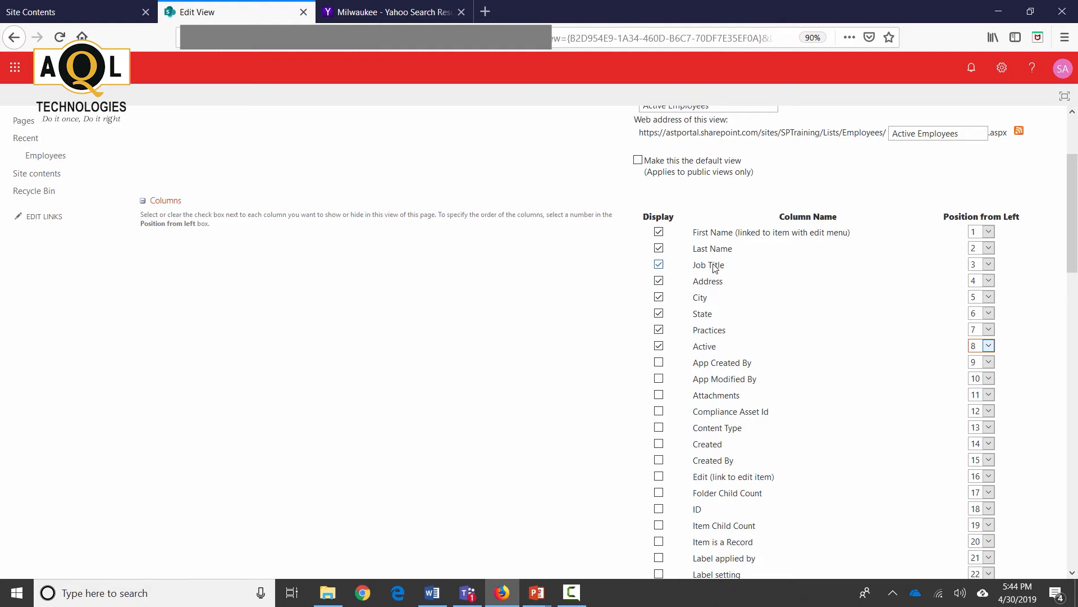
pyautogui.moveTo(832, 283)
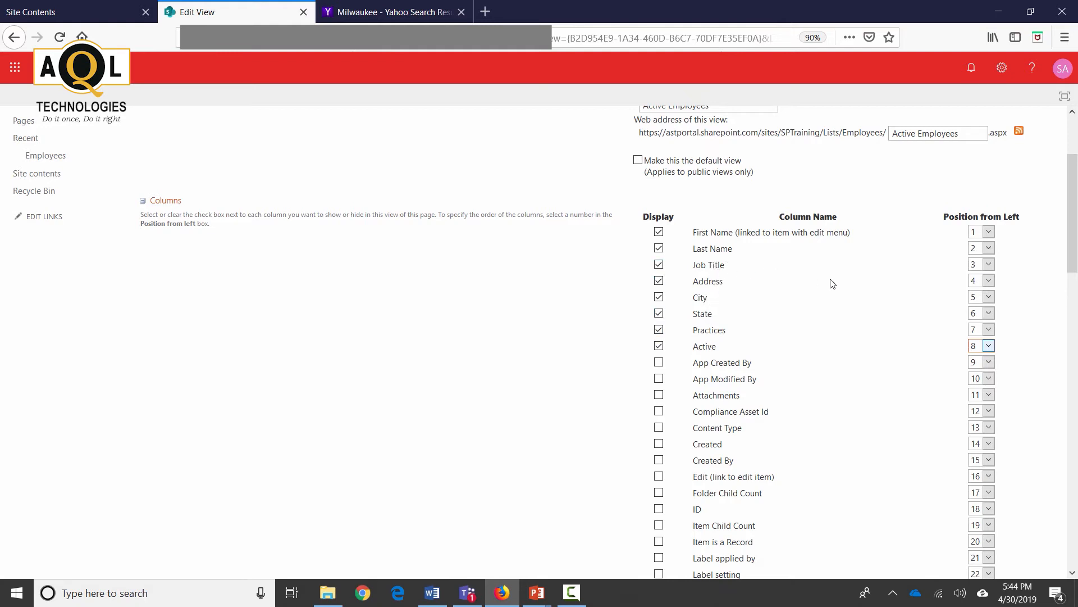
pyautogui.moveTo(805, 342)
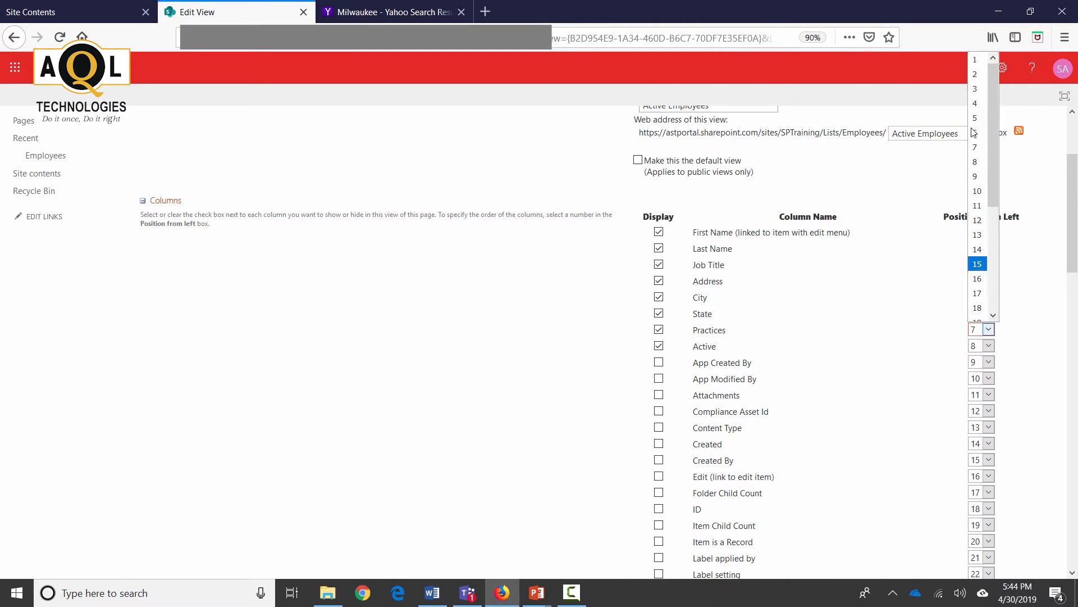
pyautogui.click(975, 90)
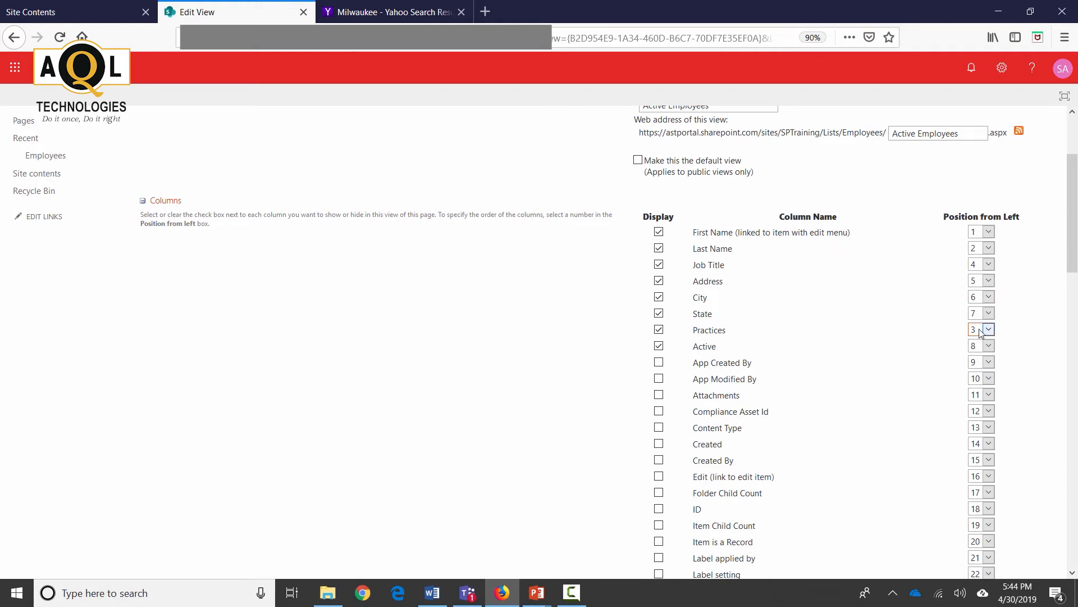
pyautogui.moveTo(734, 296)
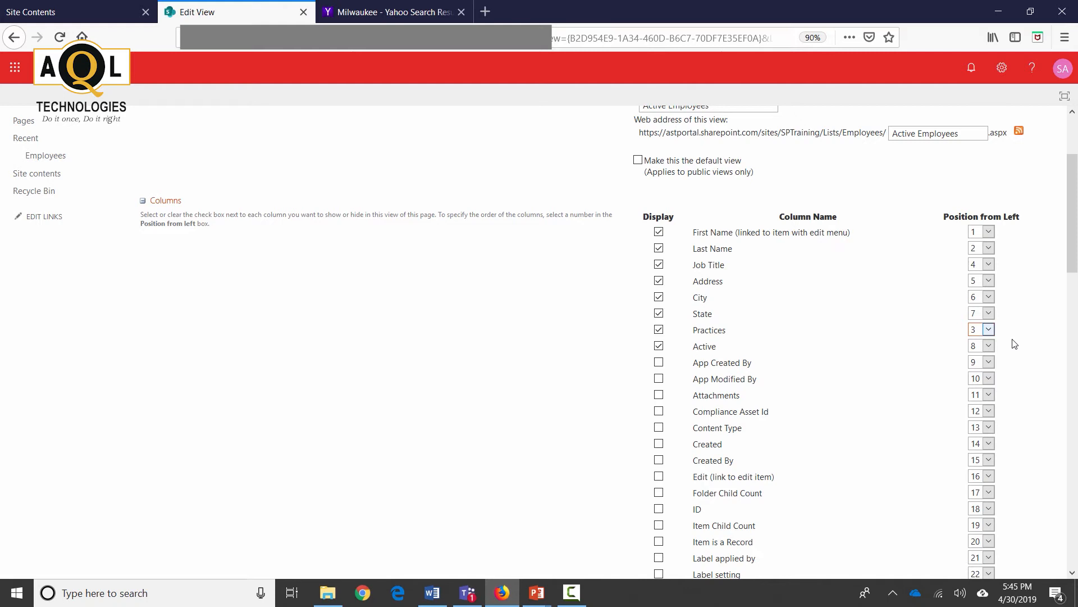
# Step: Scroll down to the Sort section, which sorts first by Last Name ascending
pyautogui.scroll(-3)
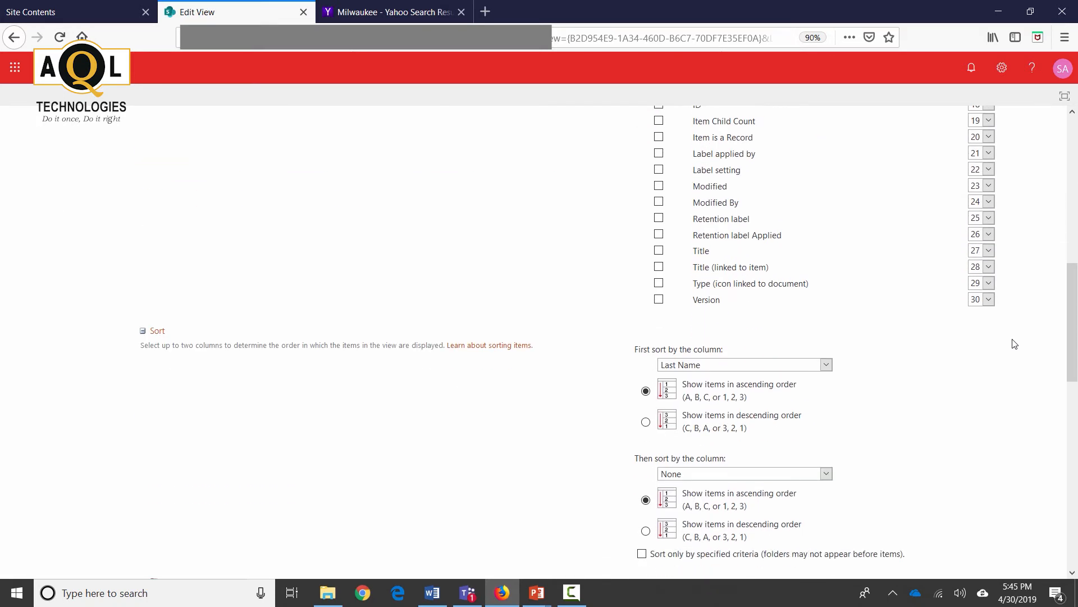
pyautogui.scroll(-3)
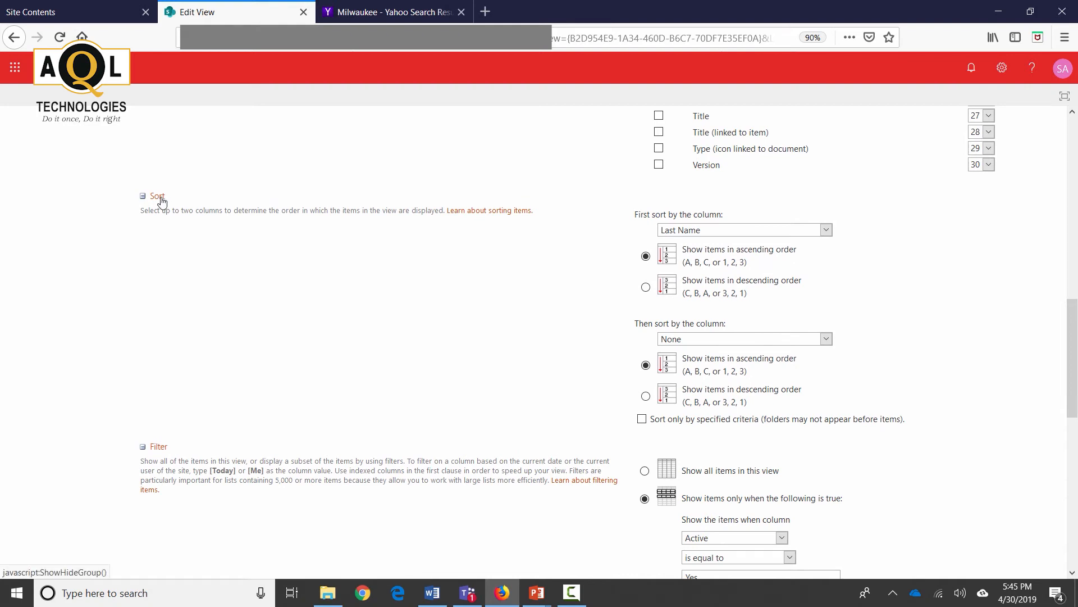
pyautogui.moveTo(699, 240)
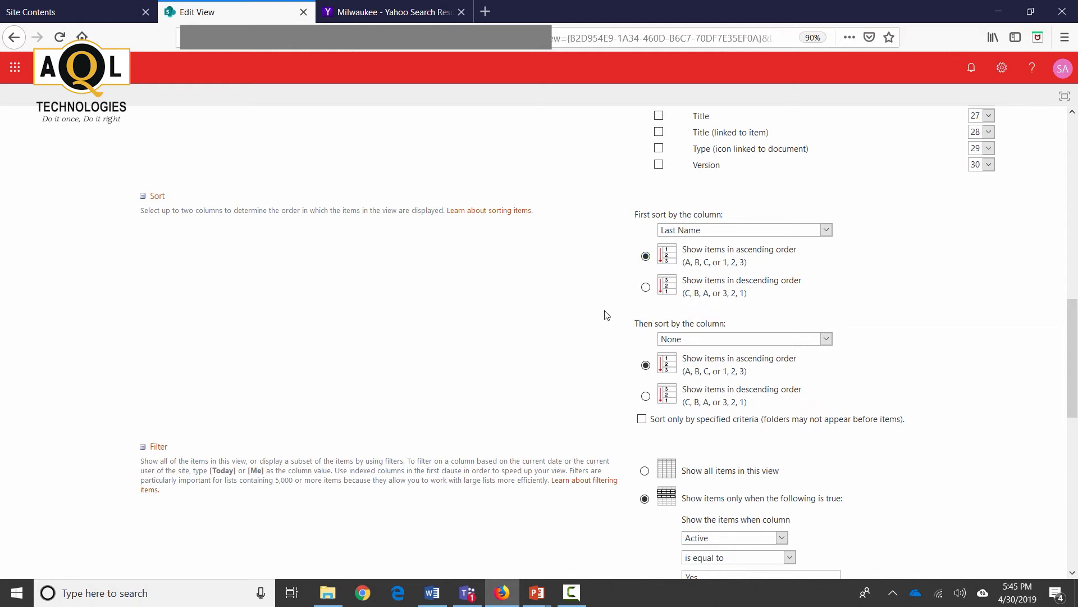
pyautogui.moveTo(730, 336)
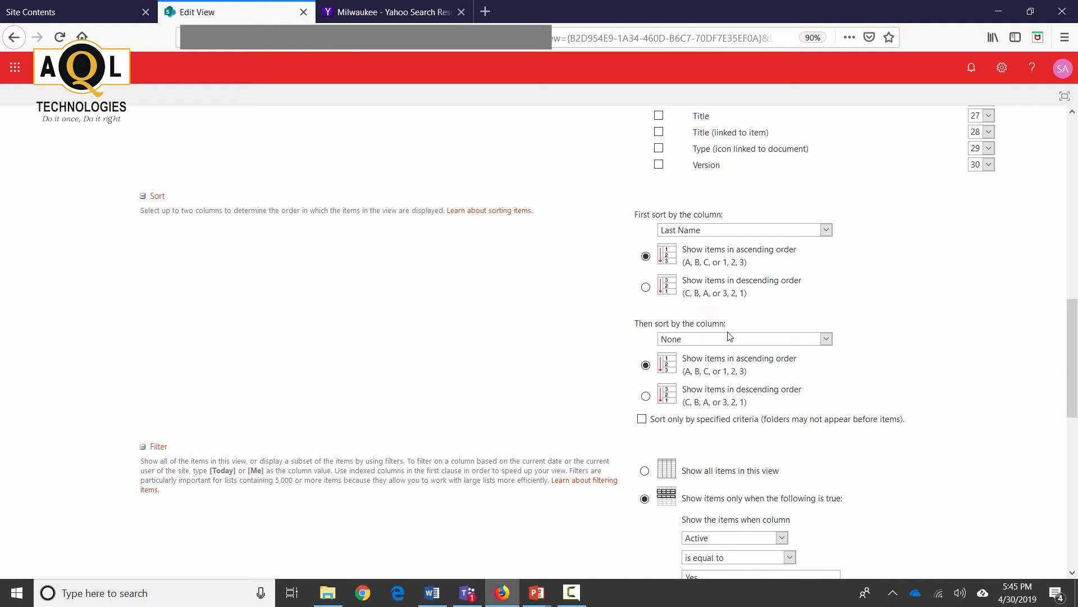
pyautogui.moveTo(829, 341)
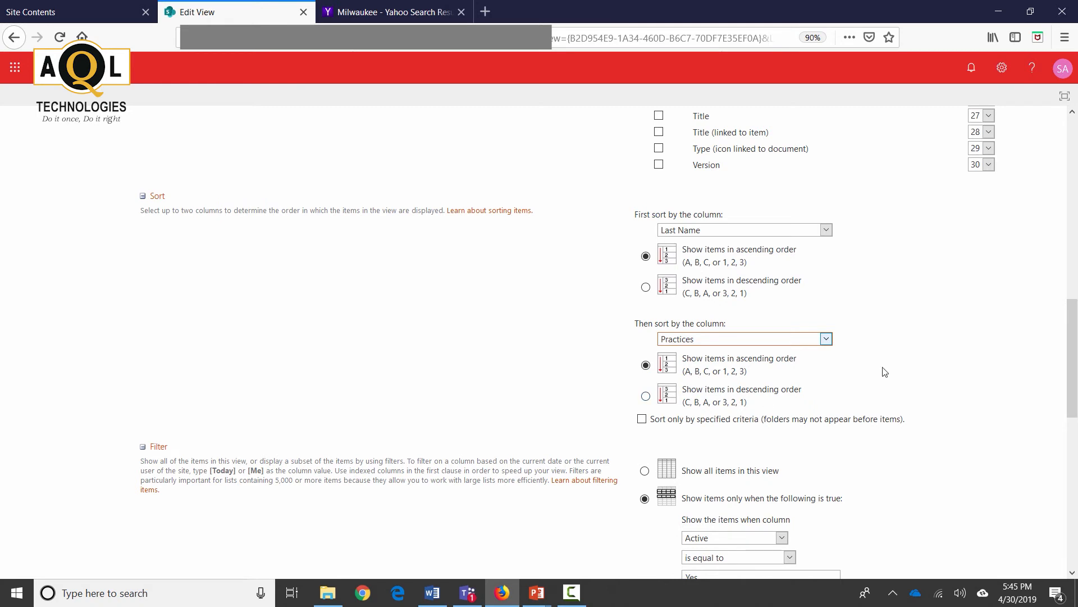
pyautogui.scroll(-3)
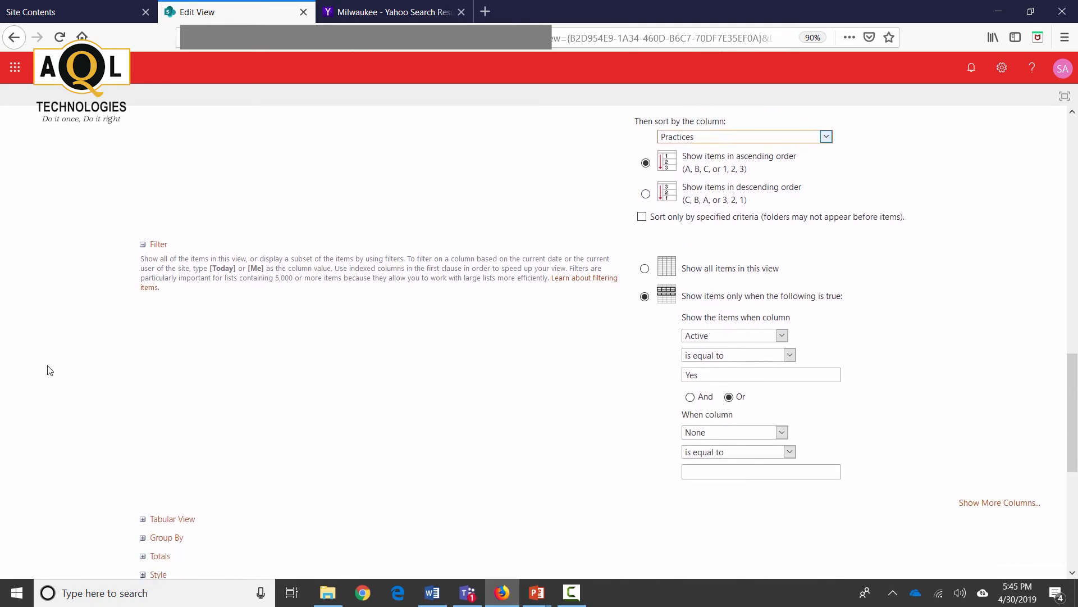
pyautogui.moveTo(154, 249)
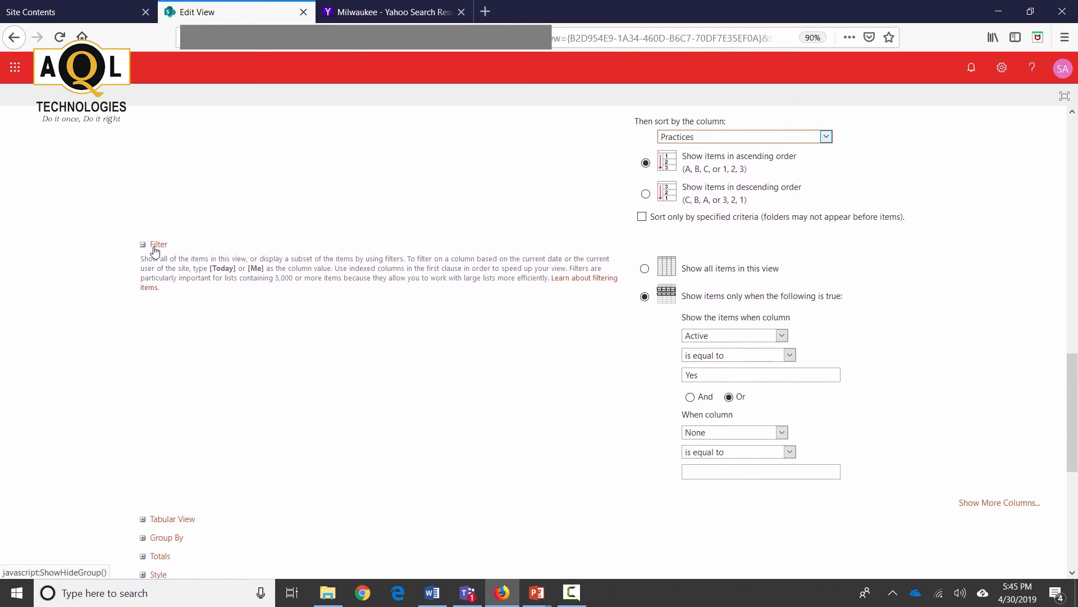
pyautogui.moveTo(818, 268)
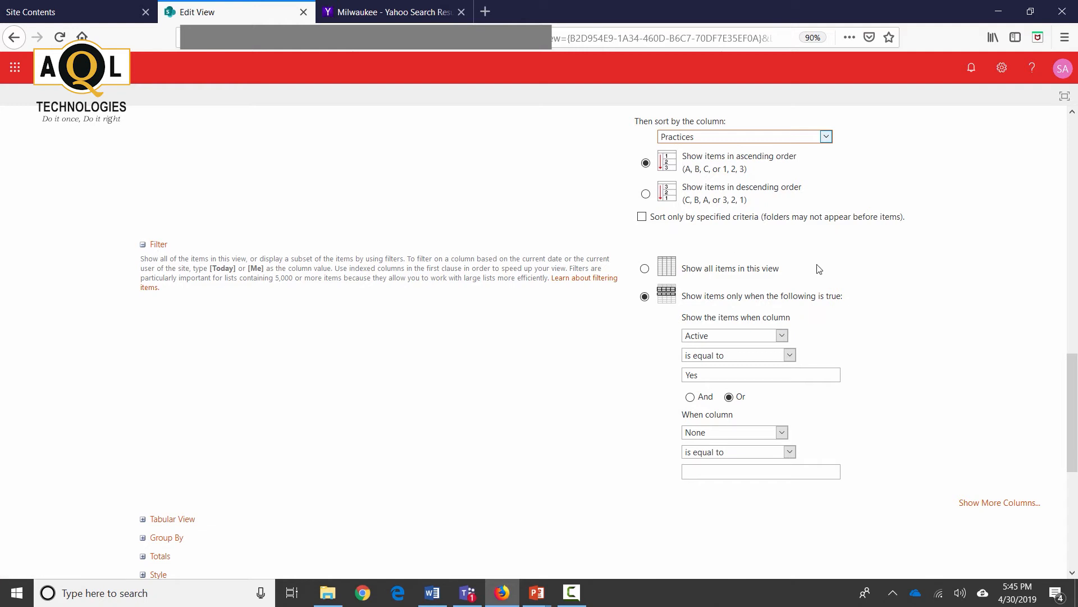
pyautogui.moveTo(691, 309)
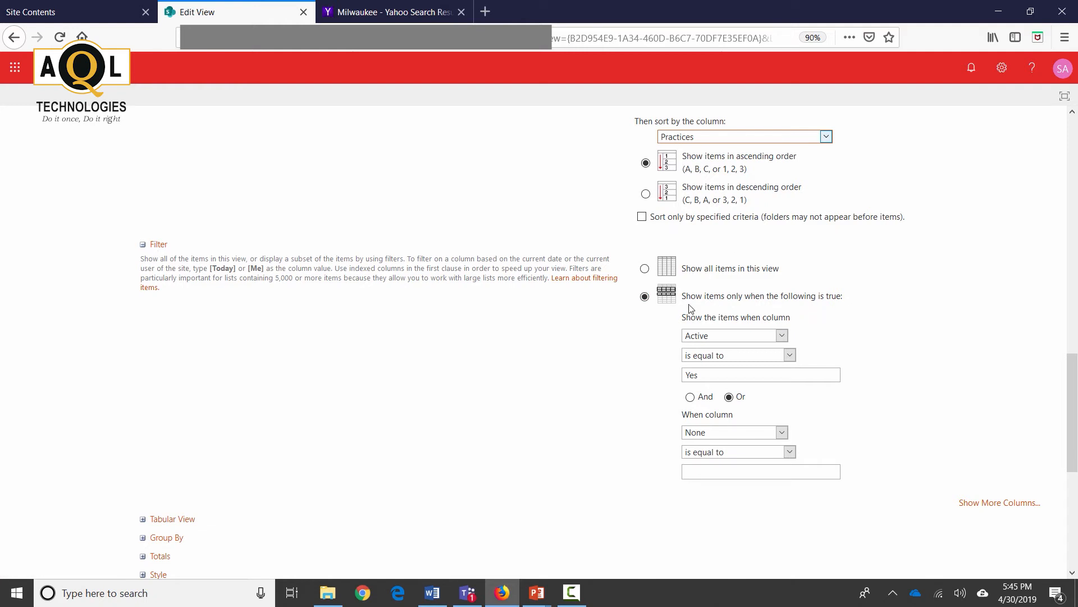
pyautogui.click(760, 374)
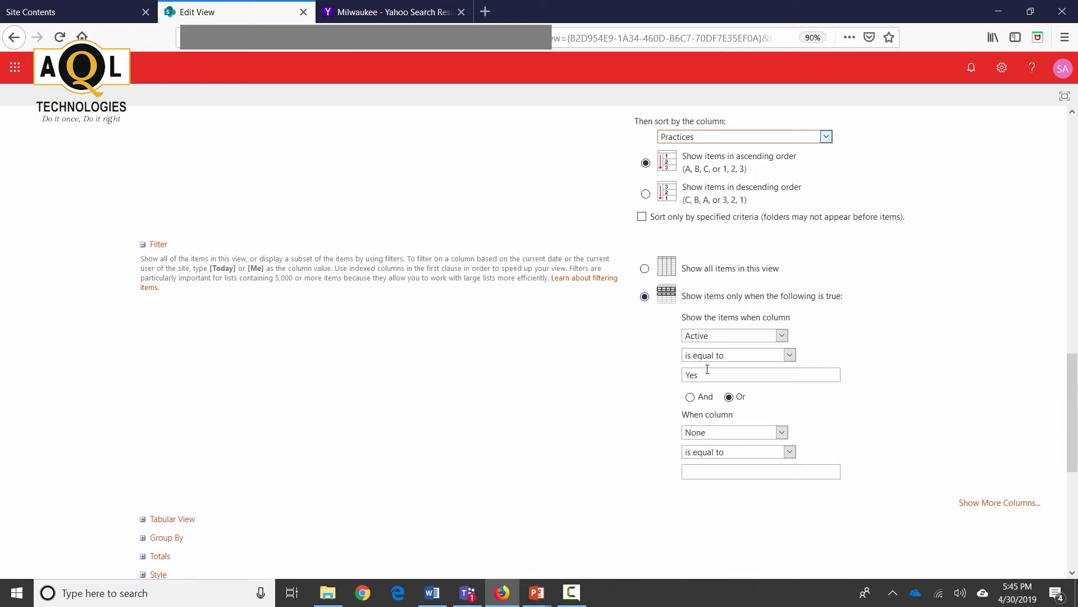
pyautogui.moveTo(643, 424)
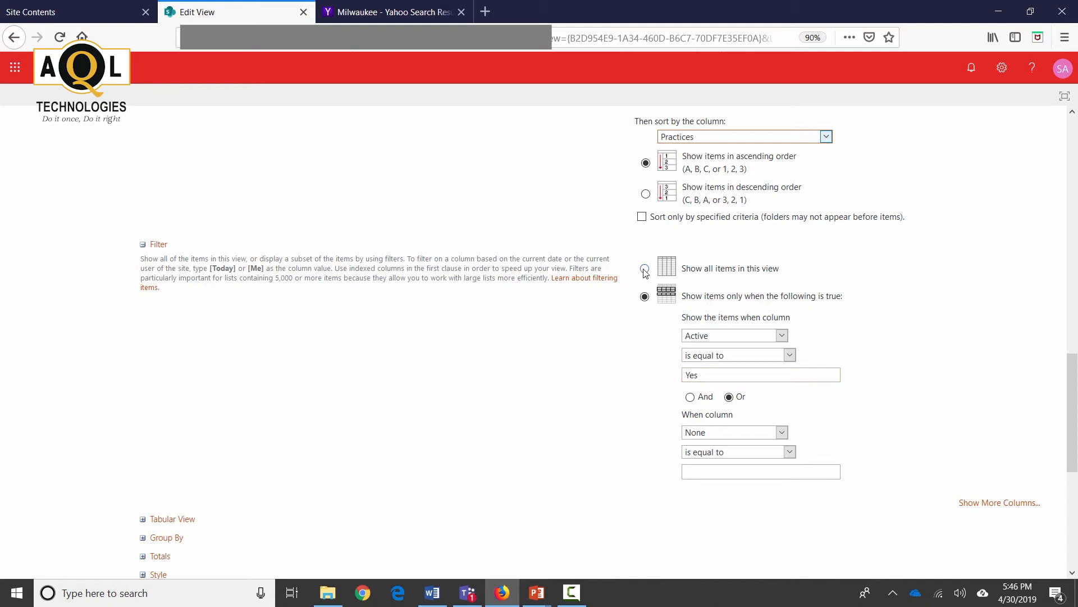
# Step: Expand the Folders and Item Limit sections, then save the view settings with OK
pyautogui.scroll(-3)
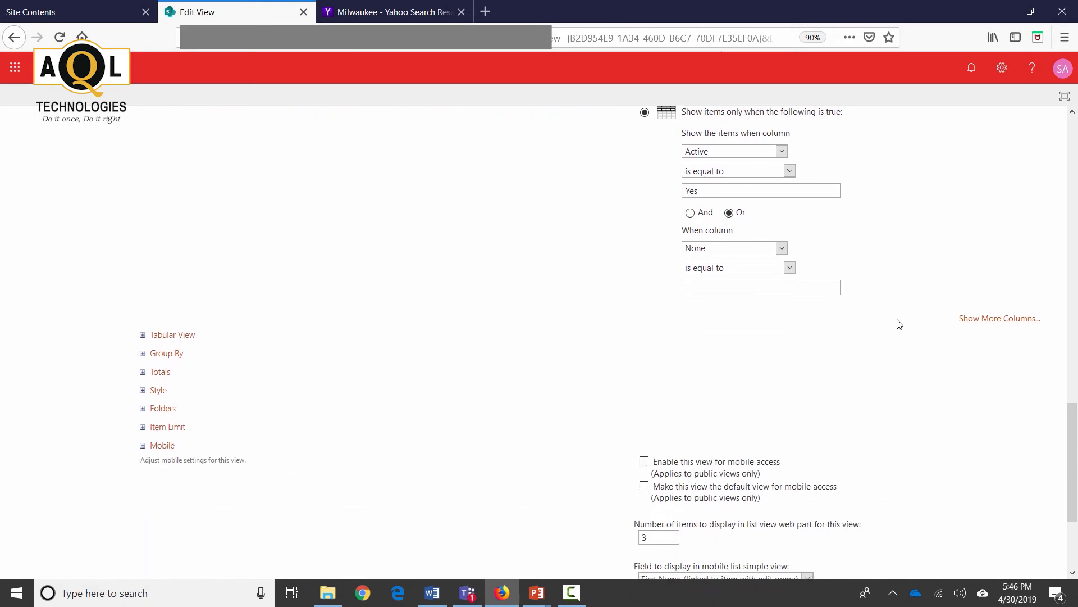
pyautogui.scroll(-3)
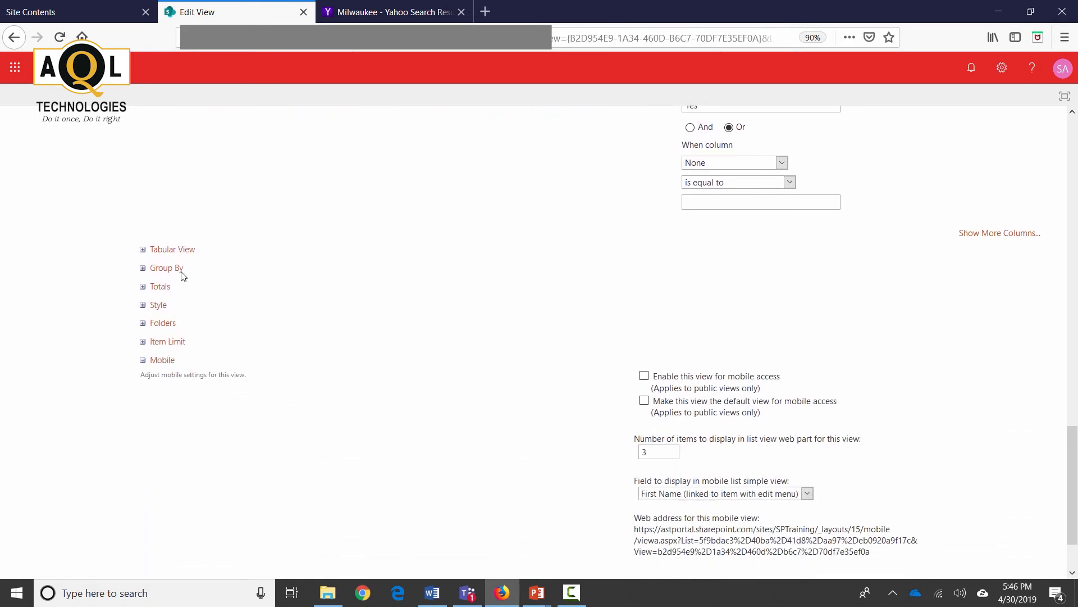
pyautogui.click(143, 324)
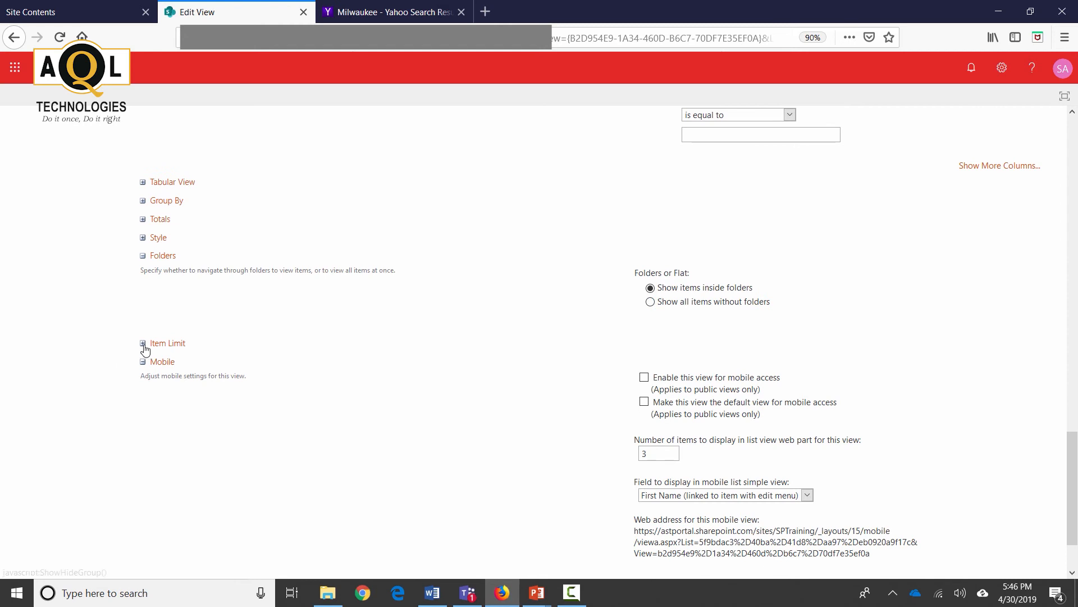
pyautogui.click(143, 346)
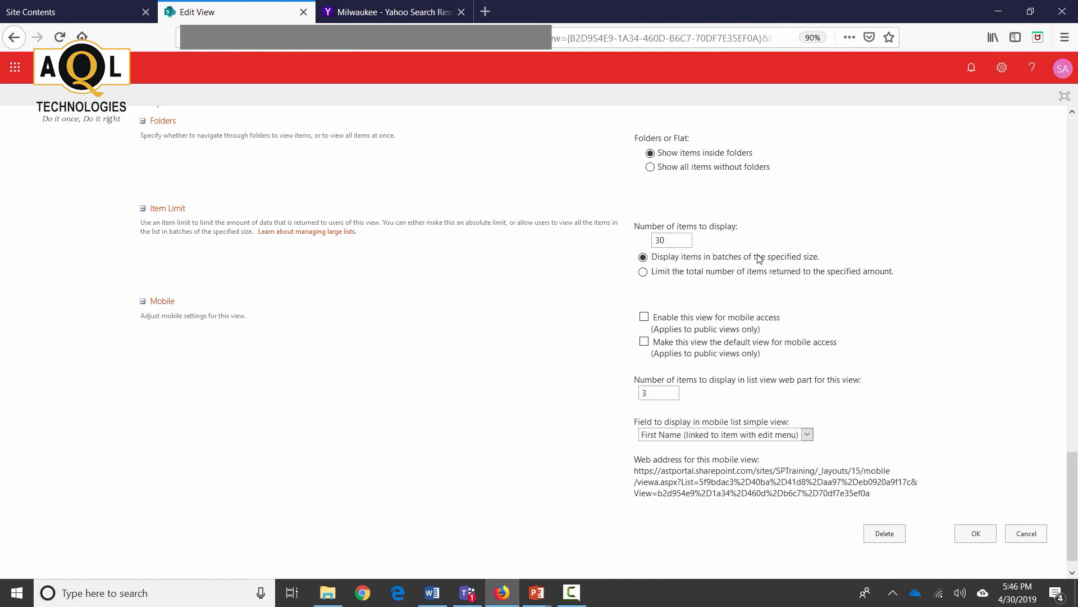
pyautogui.moveTo(671, 239)
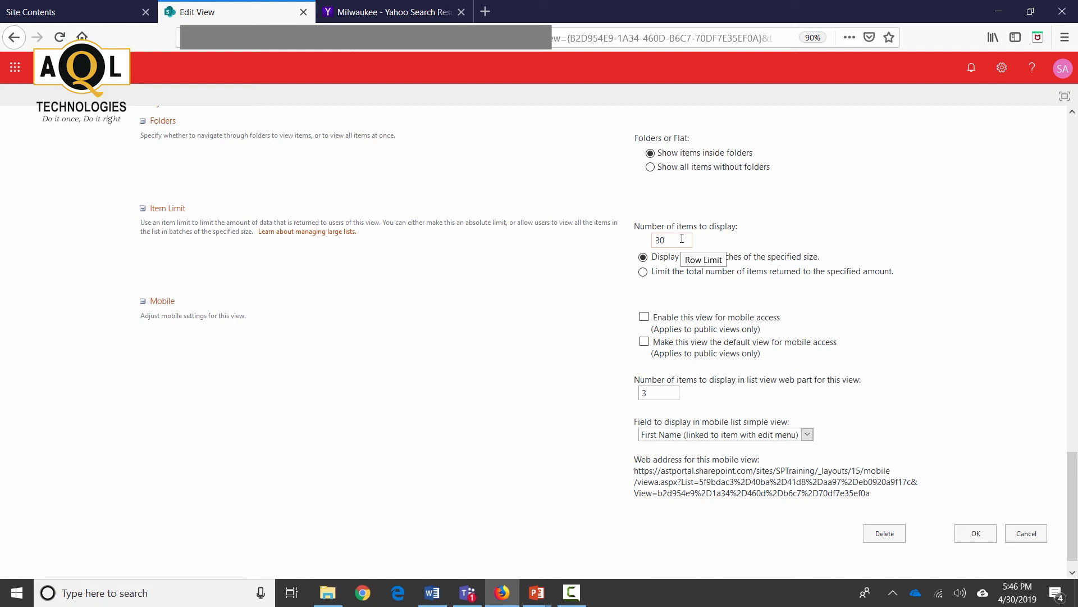
pyautogui.scroll(-3)
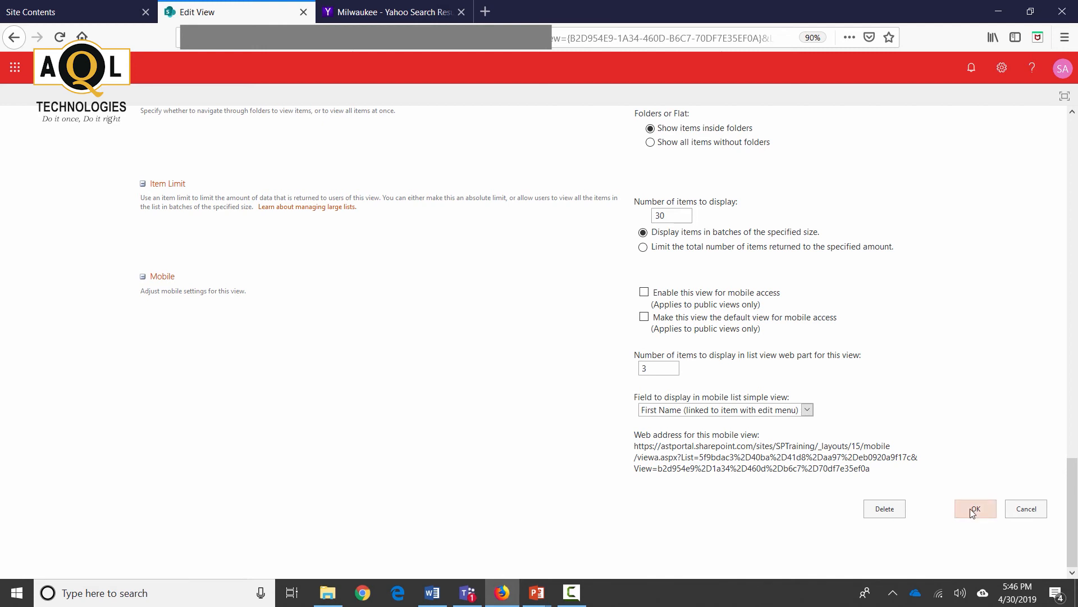
pyautogui.click(974, 509)
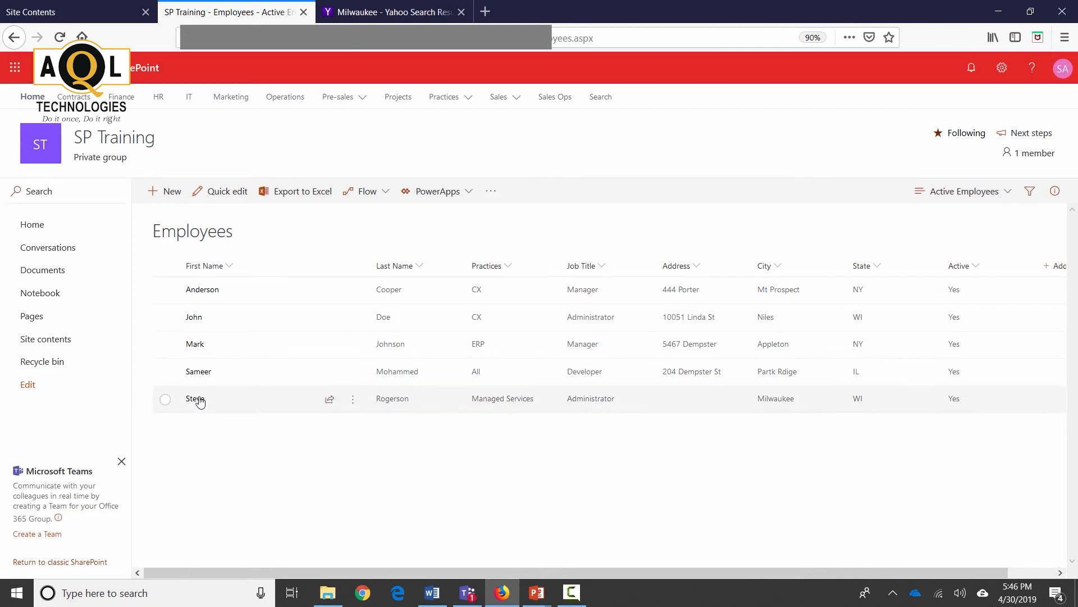
pyautogui.moveTo(506, 274)
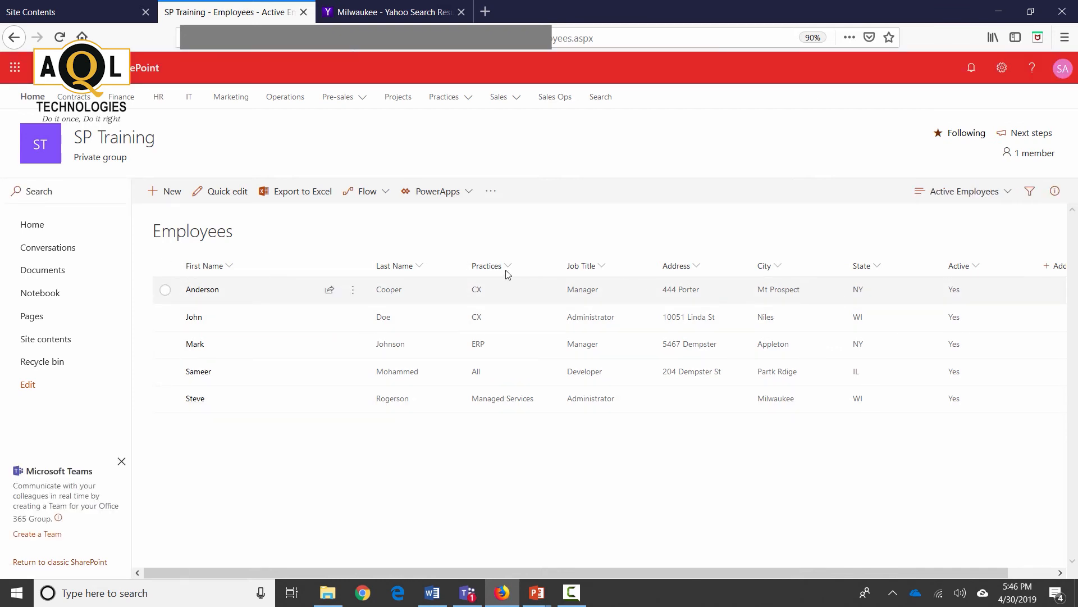
pyautogui.moveTo(458, 294)
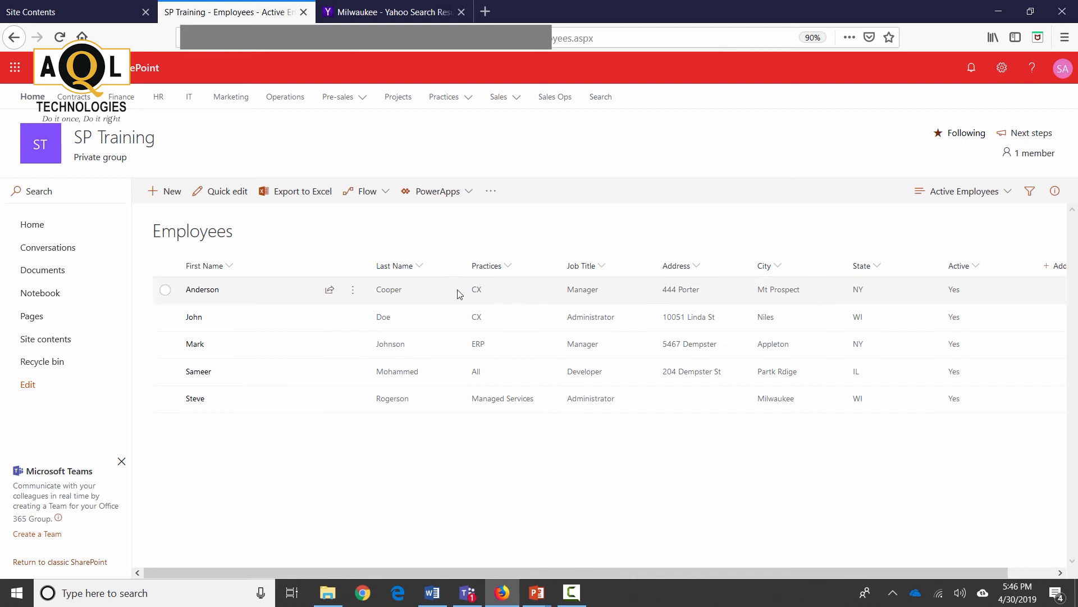
pyautogui.moveTo(500, 264)
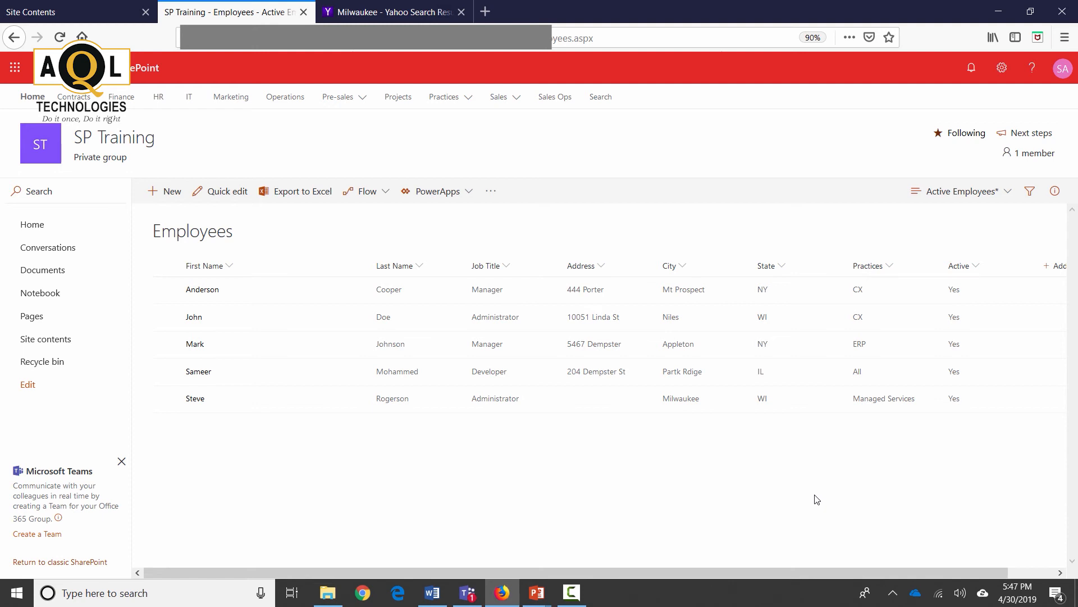
pyautogui.moveTo(1004, 200)
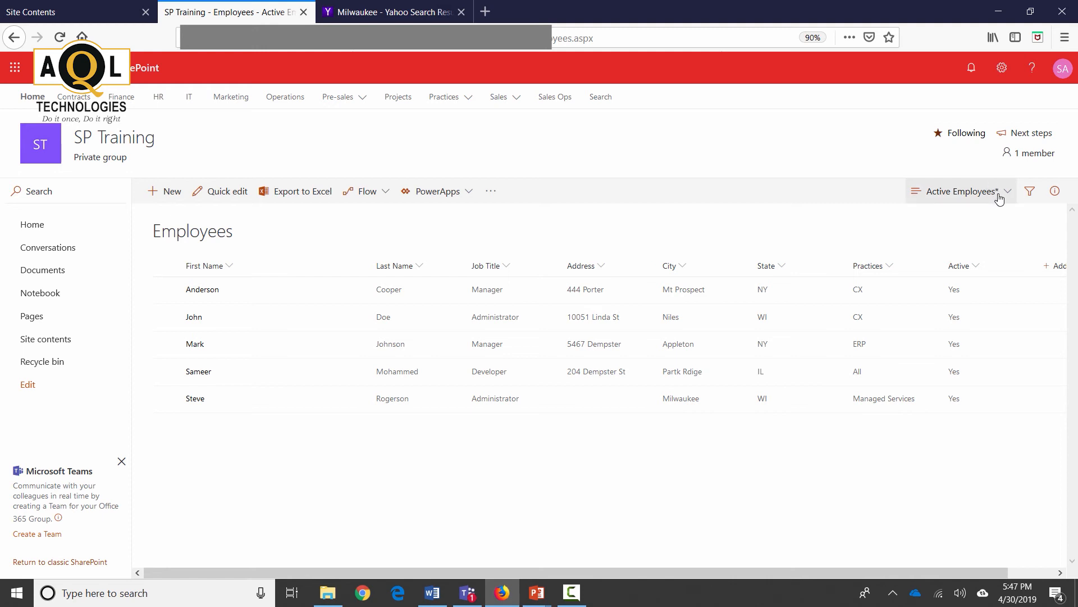
# Step: Resave the rearranged column layout over the Active Employees view
pyautogui.click(1010, 191)
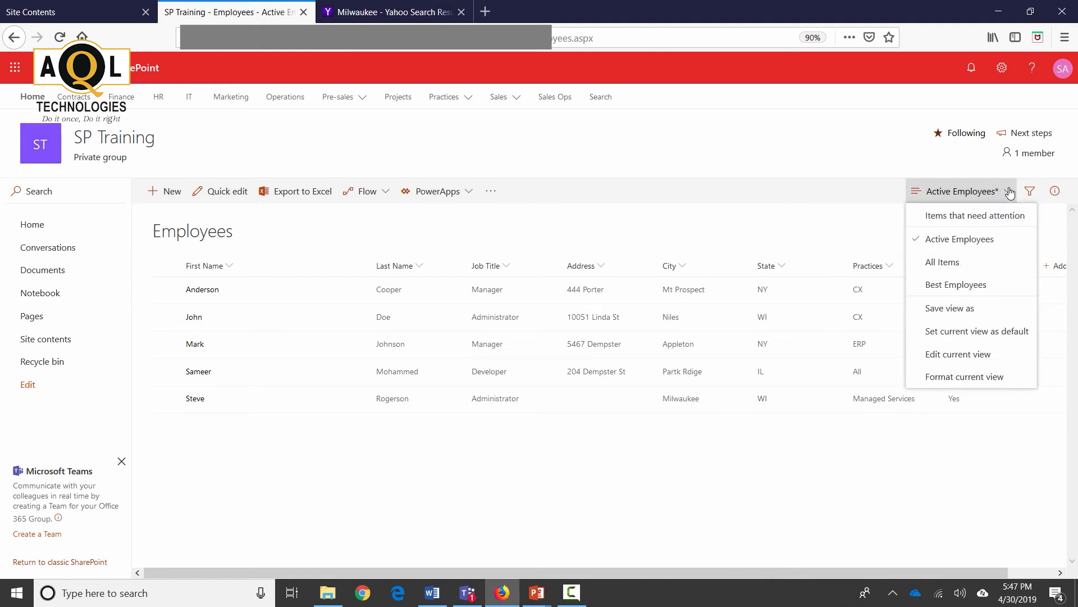
pyautogui.moveTo(965, 377)
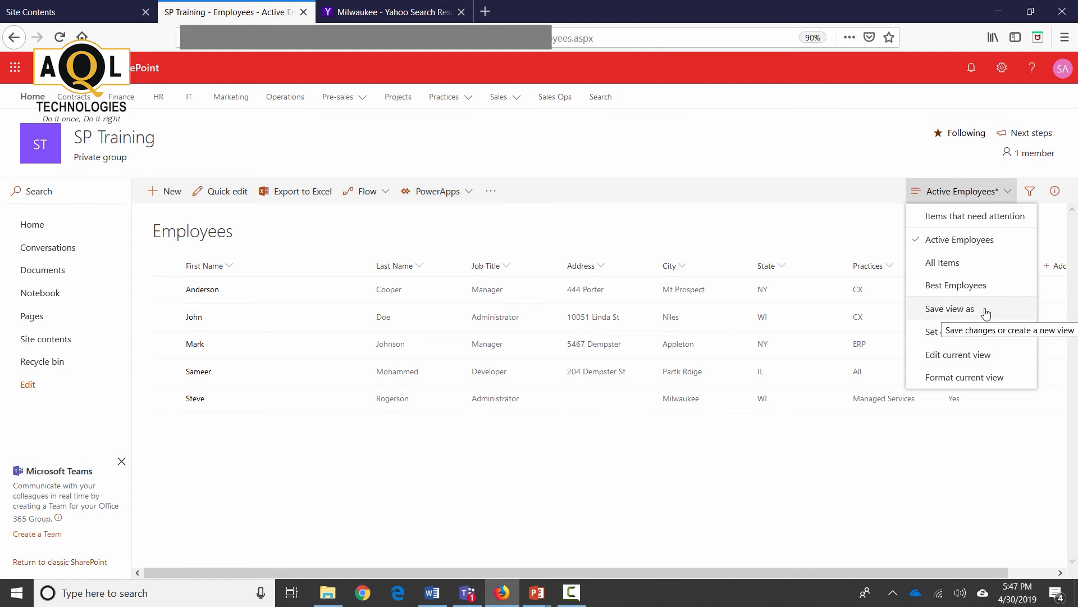
pyautogui.click(949, 309)
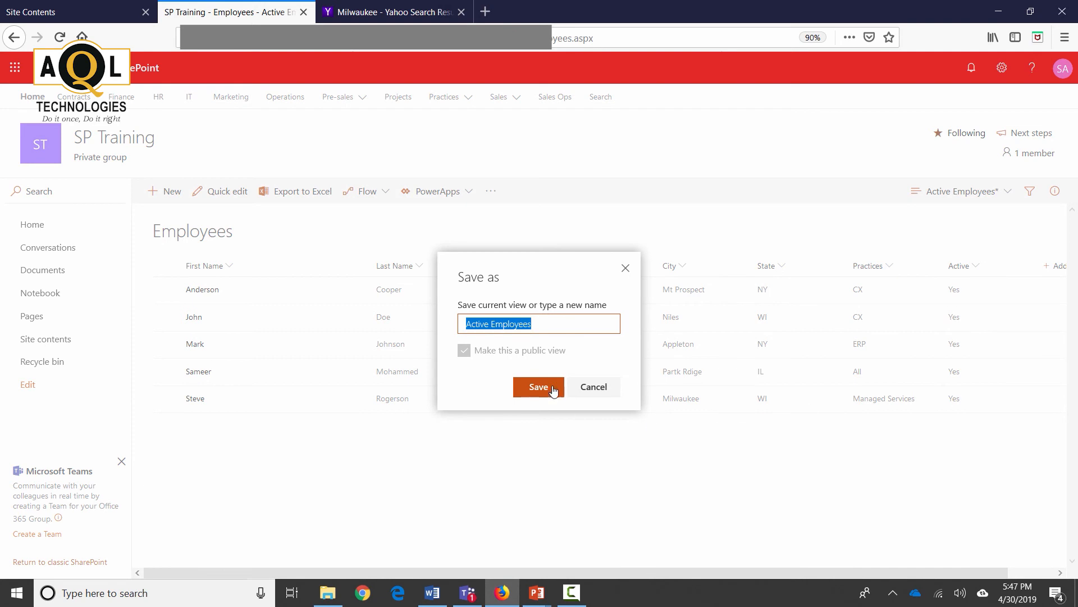
pyautogui.click(539, 386)
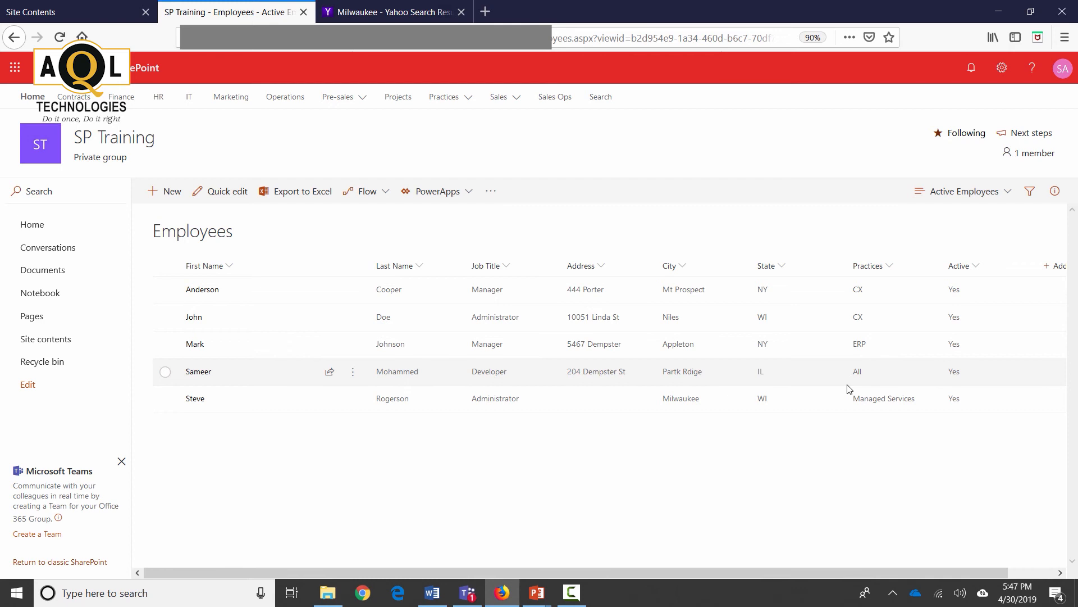
pyautogui.moveTo(560, 519)
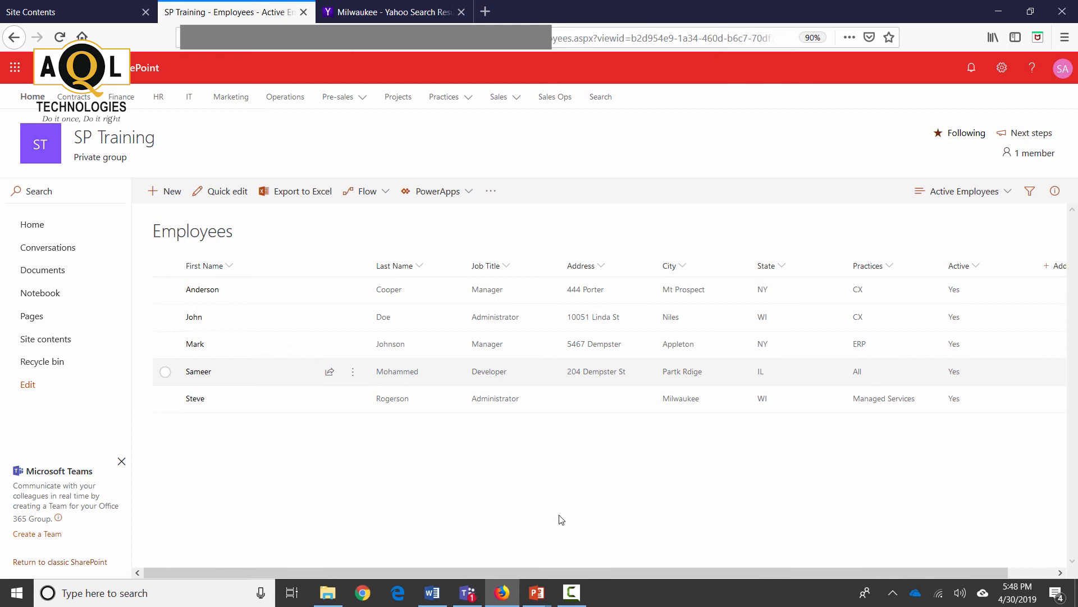
pyautogui.moveTo(173, 309)
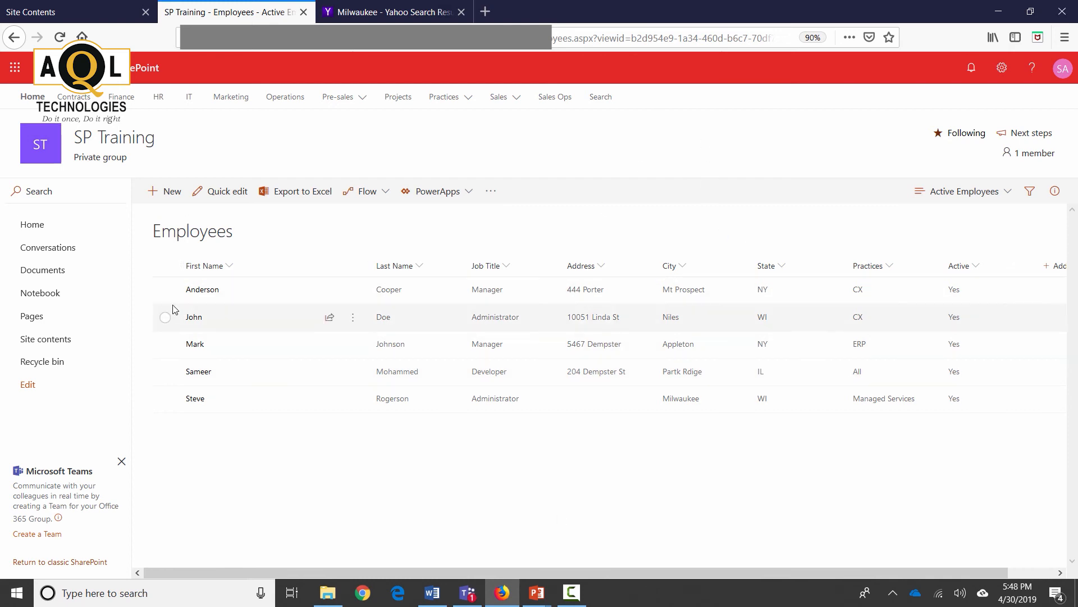
pyautogui.moveTo(780, 274)
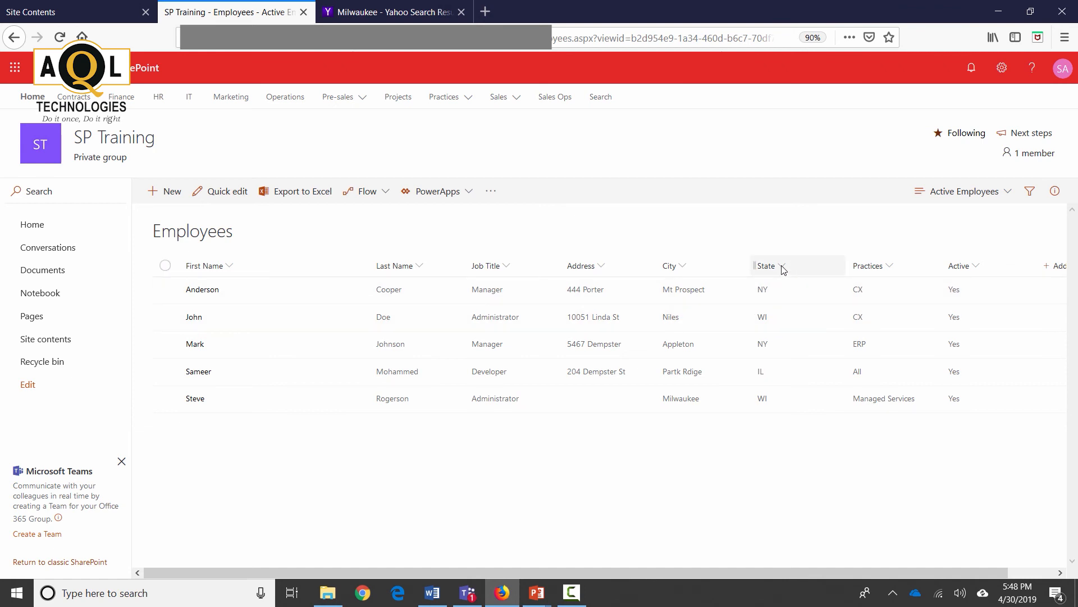
# Step: Group employees by State and resave the Active Employees view
pyautogui.click(782, 266)
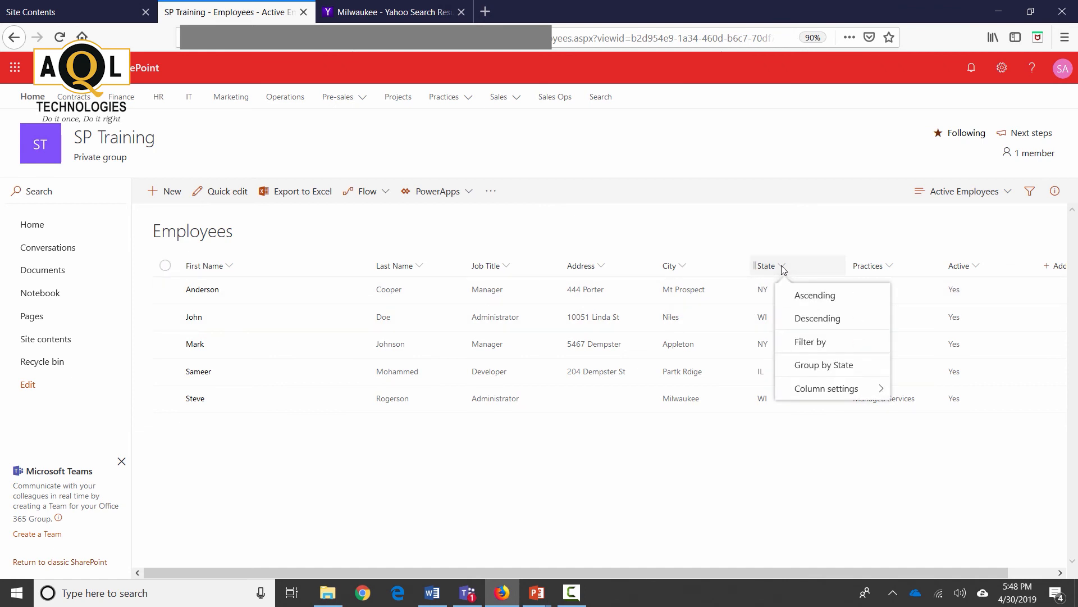
pyautogui.moveTo(822, 364)
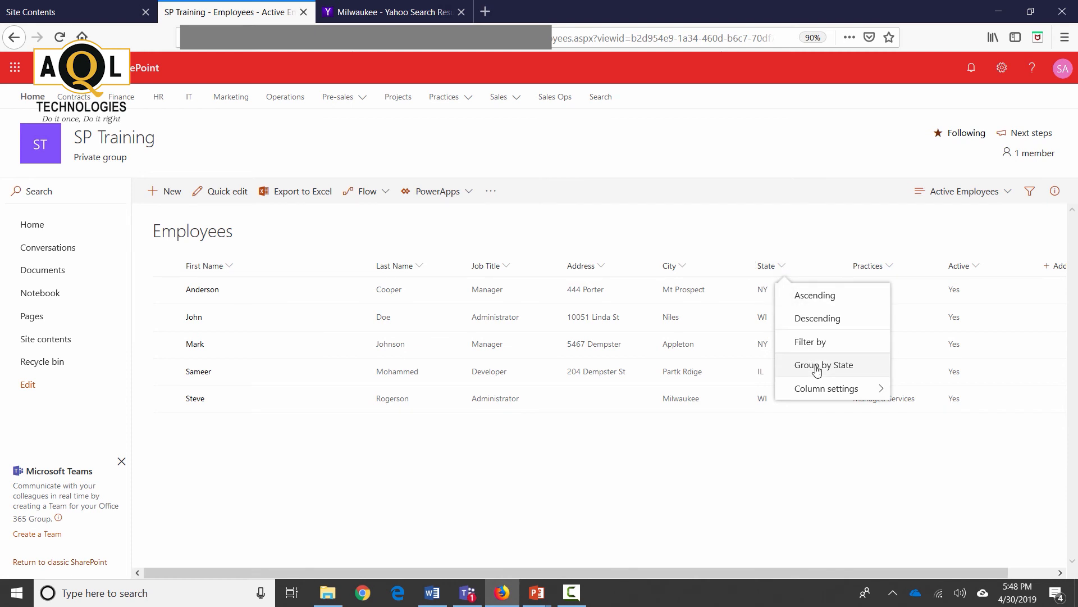
pyautogui.click(824, 365)
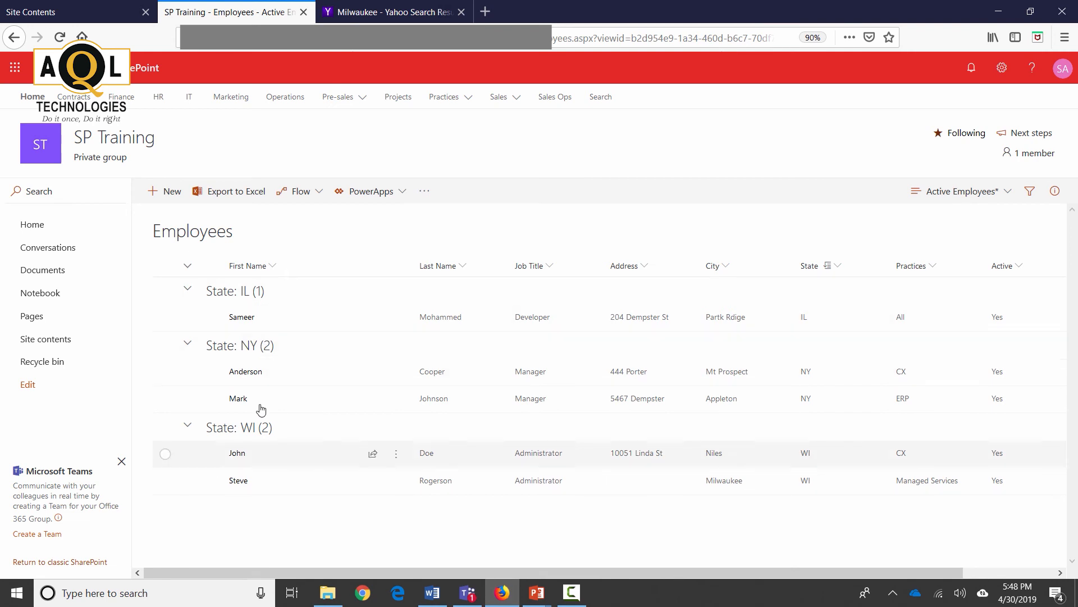
pyautogui.moveTo(261, 467)
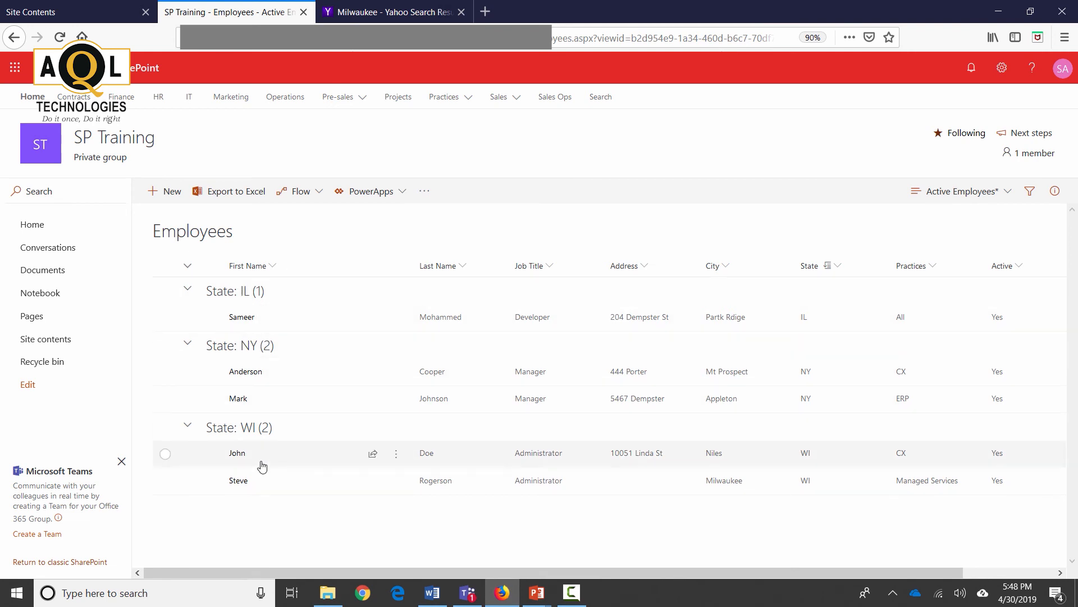
pyautogui.moveTo(261, 299)
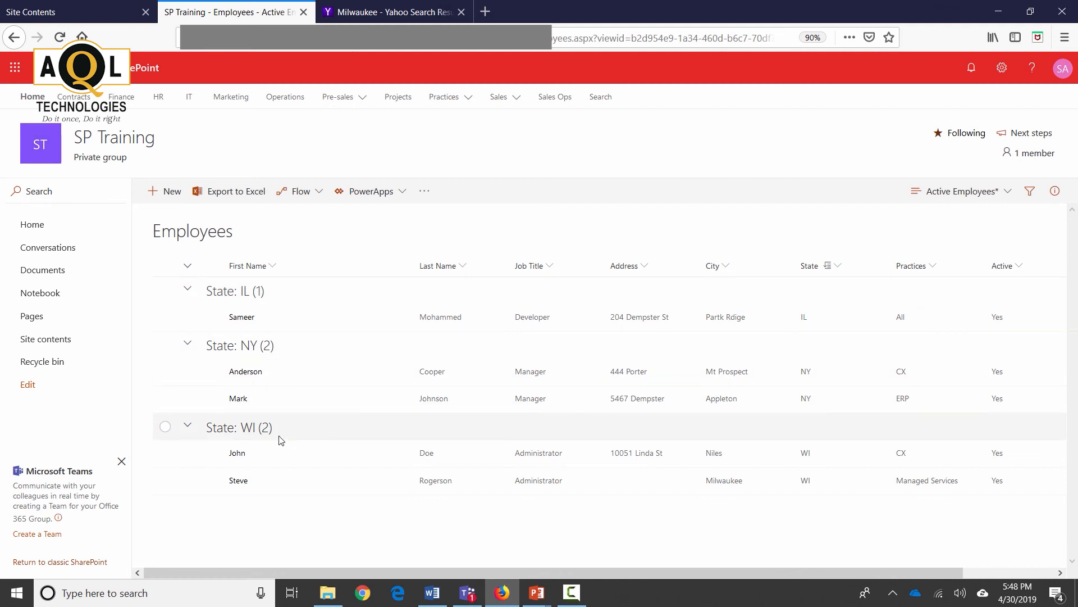
pyautogui.moveTo(260, 432)
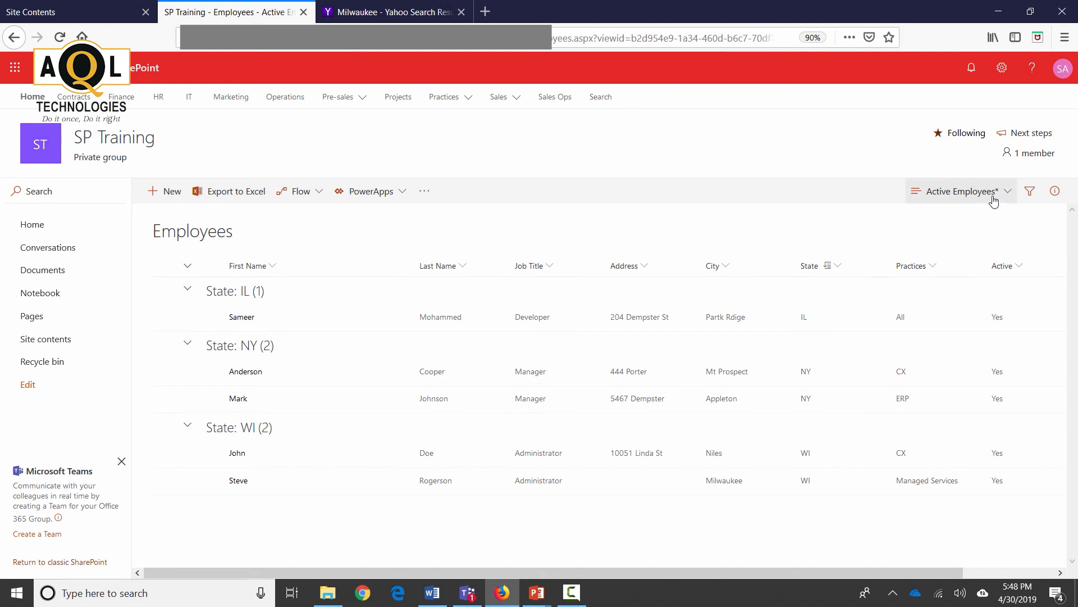
pyautogui.moveTo(1001, 198)
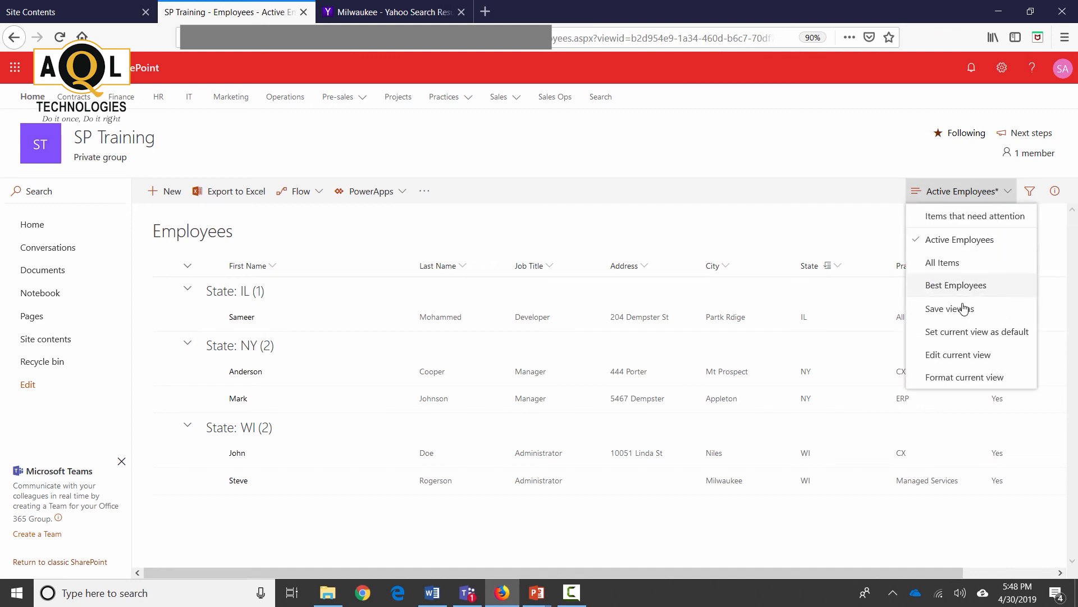
pyautogui.click(949, 308)
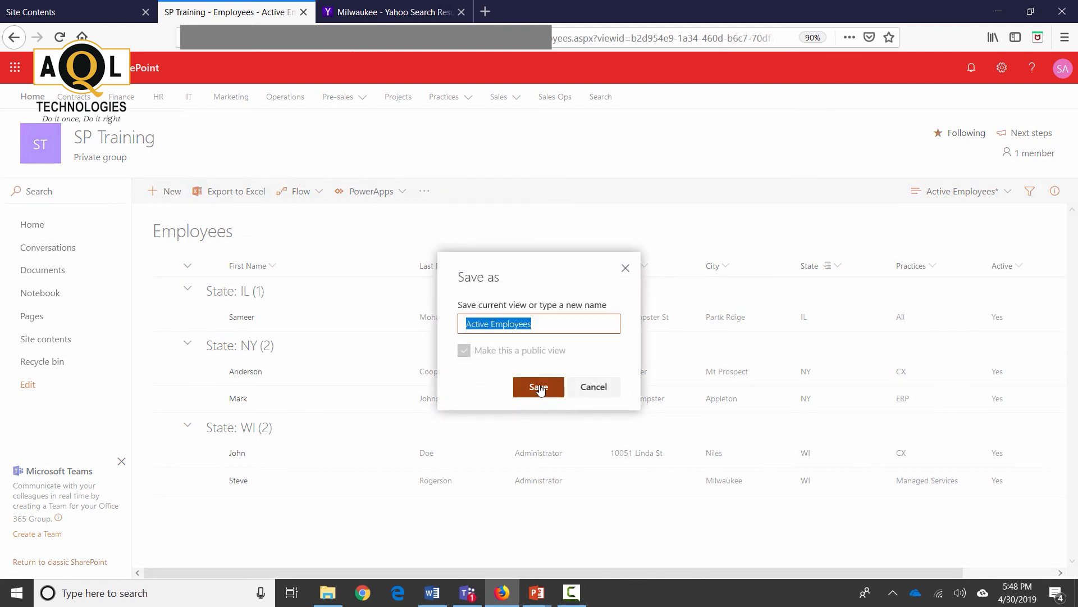
pyautogui.click(538, 386)
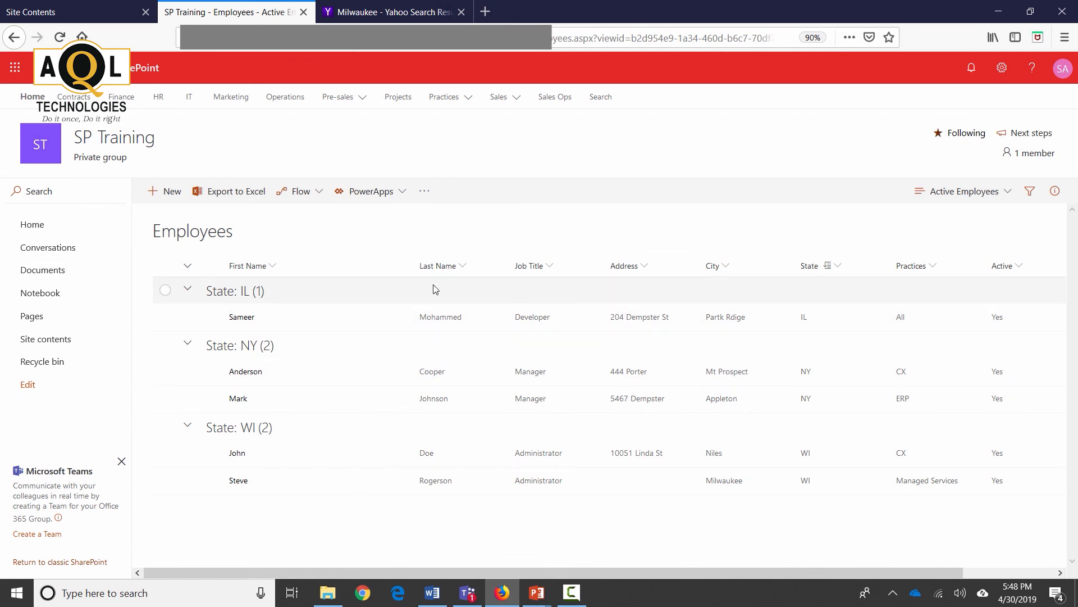
pyautogui.moveTo(935, 266)
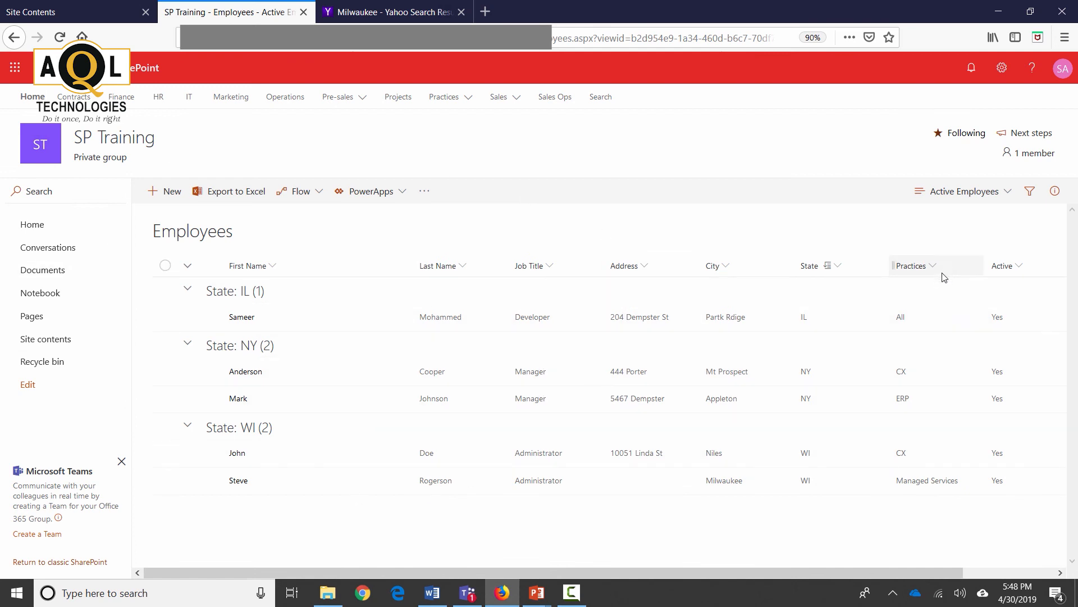
pyautogui.moveTo(645, 267)
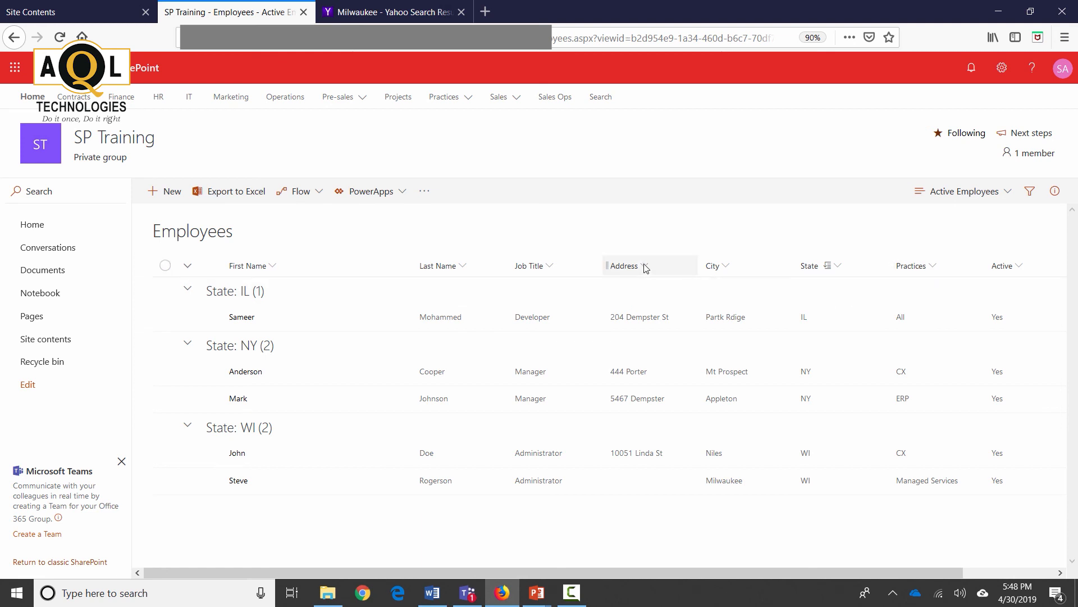
# Step: Hide the Address column using the Show/hide columns panel
pyautogui.click(643, 266)
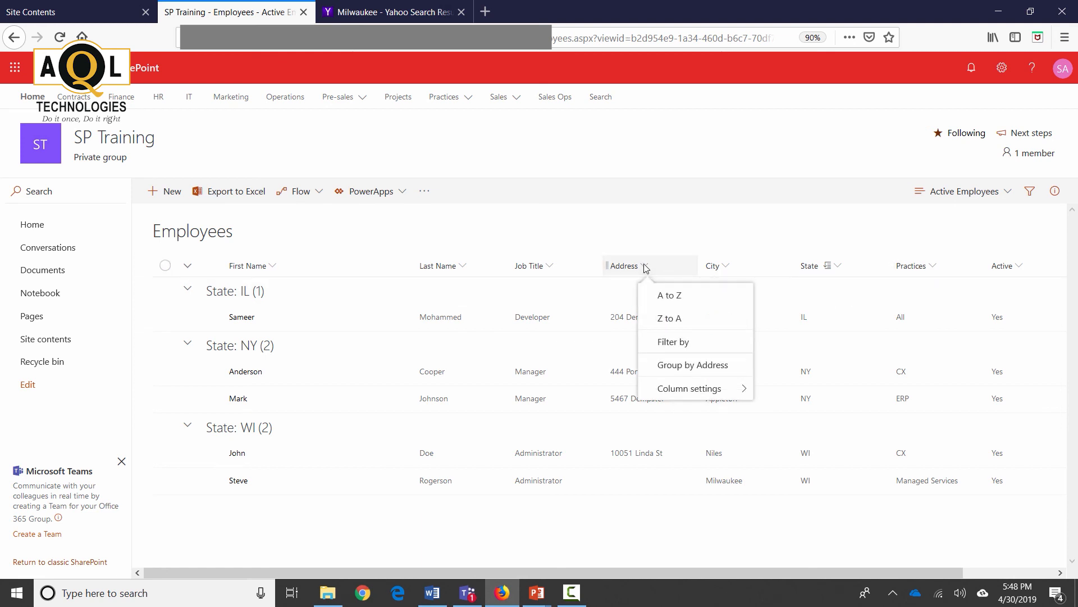
pyautogui.click(689, 388)
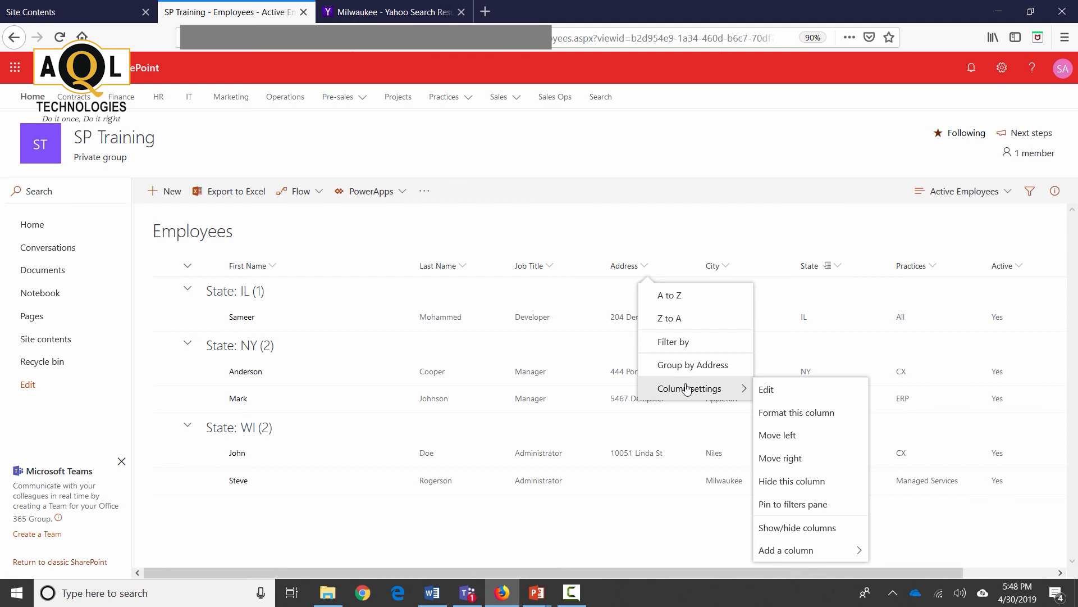
pyautogui.moveTo(797, 528)
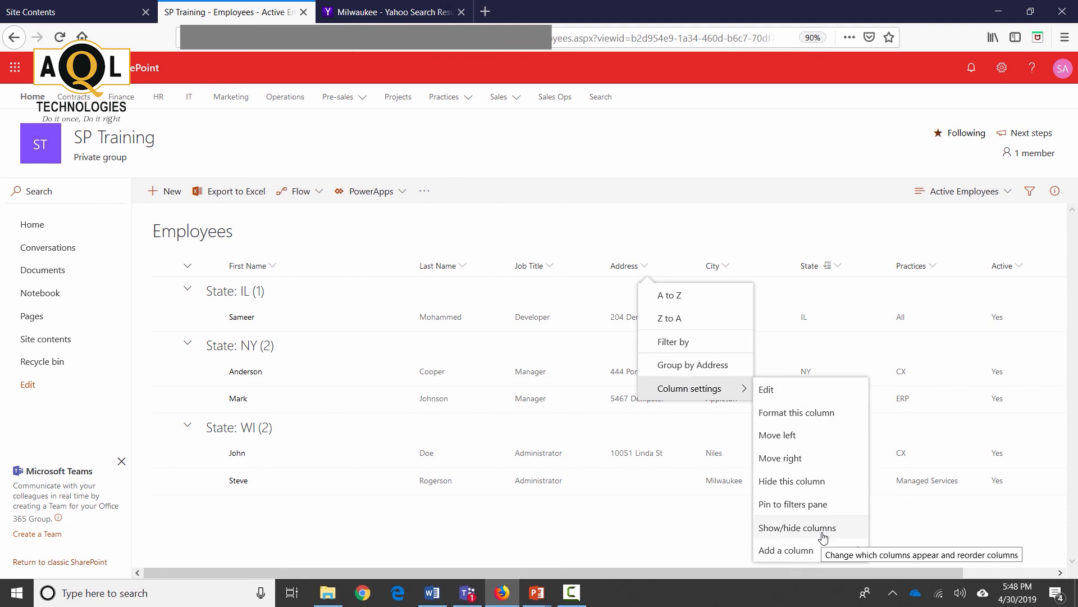
pyautogui.click(797, 527)
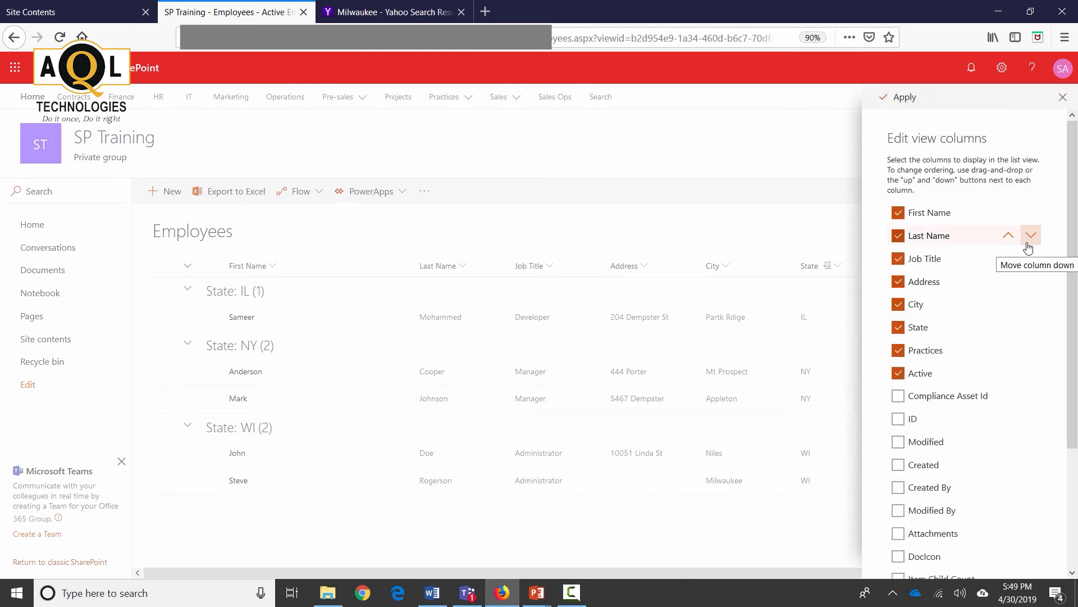
pyautogui.moveTo(928, 354)
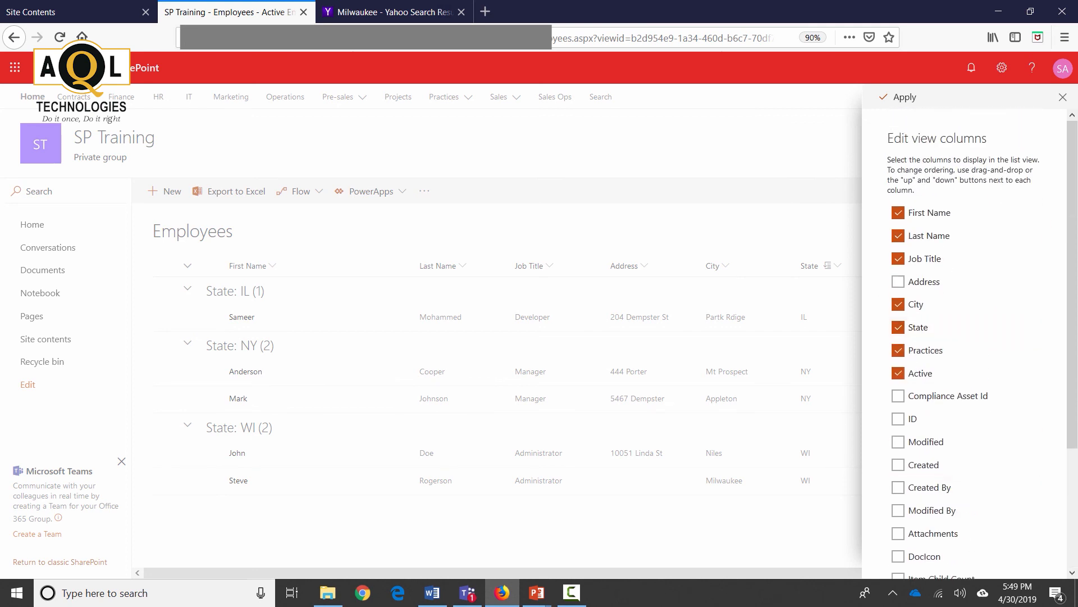
pyautogui.click(902, 97)
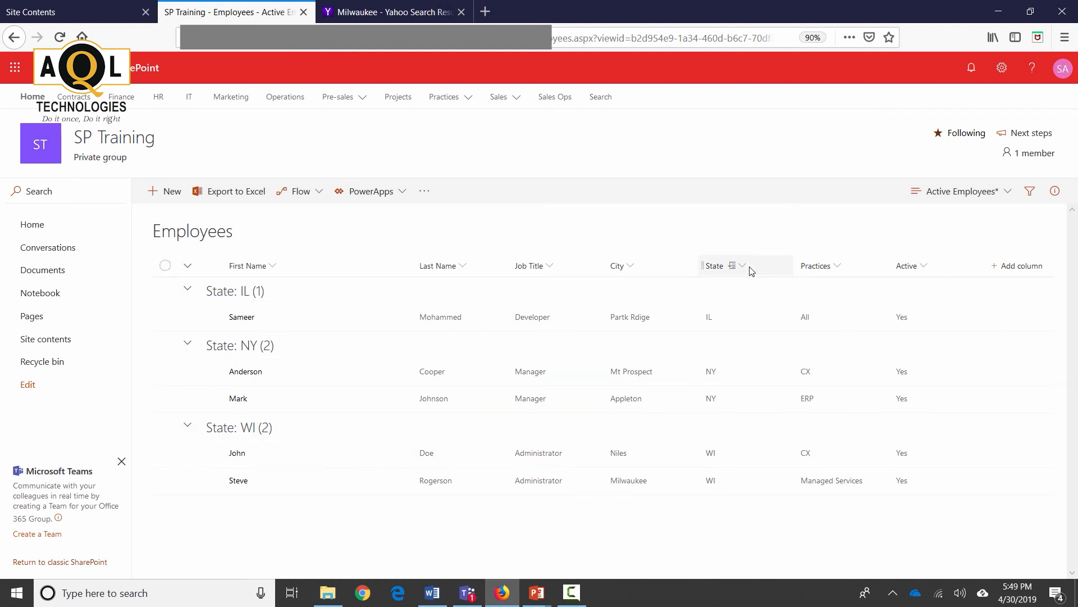
pyautogui.moveTo(1001, 198)
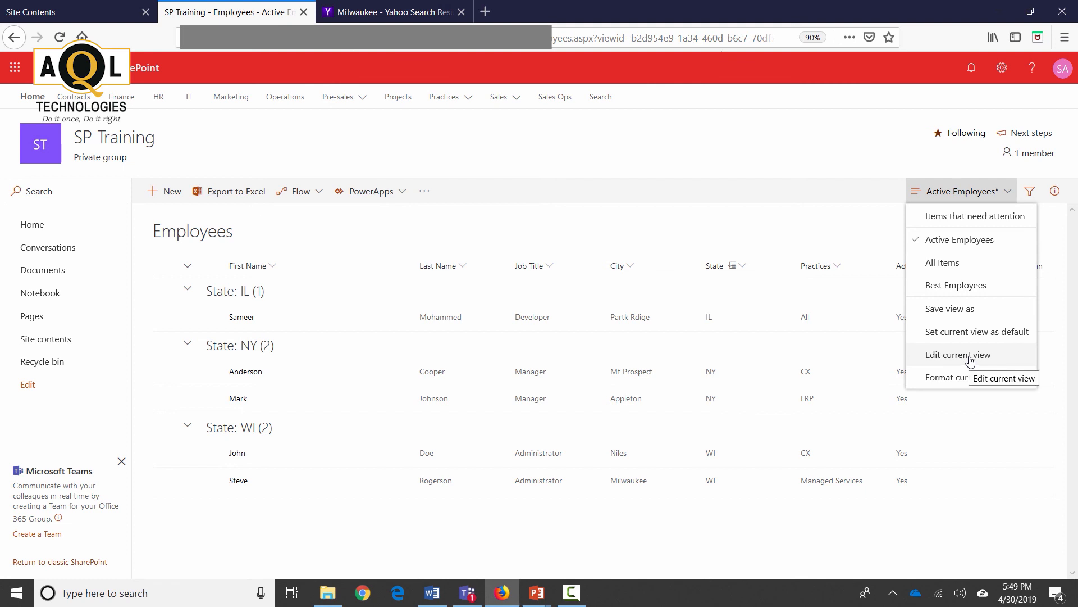
# Step: Open Edit current view for Active Employees and mark Address to display as column eight
pyautogui.click(950, 308)
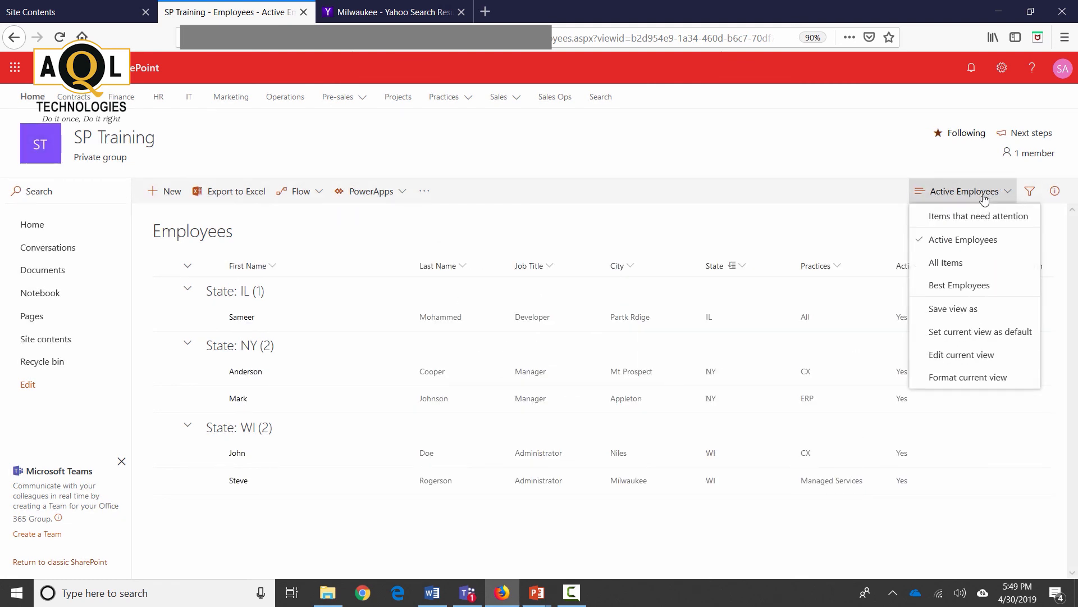
pyautogui.moveTo(962, 354)
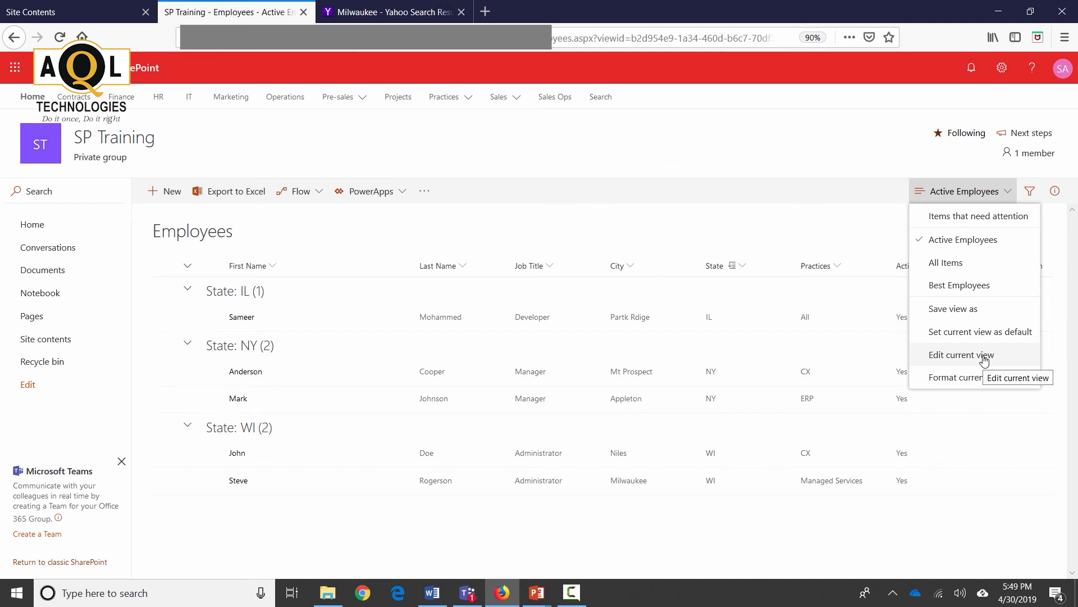
pyautogui.click(961, 355)
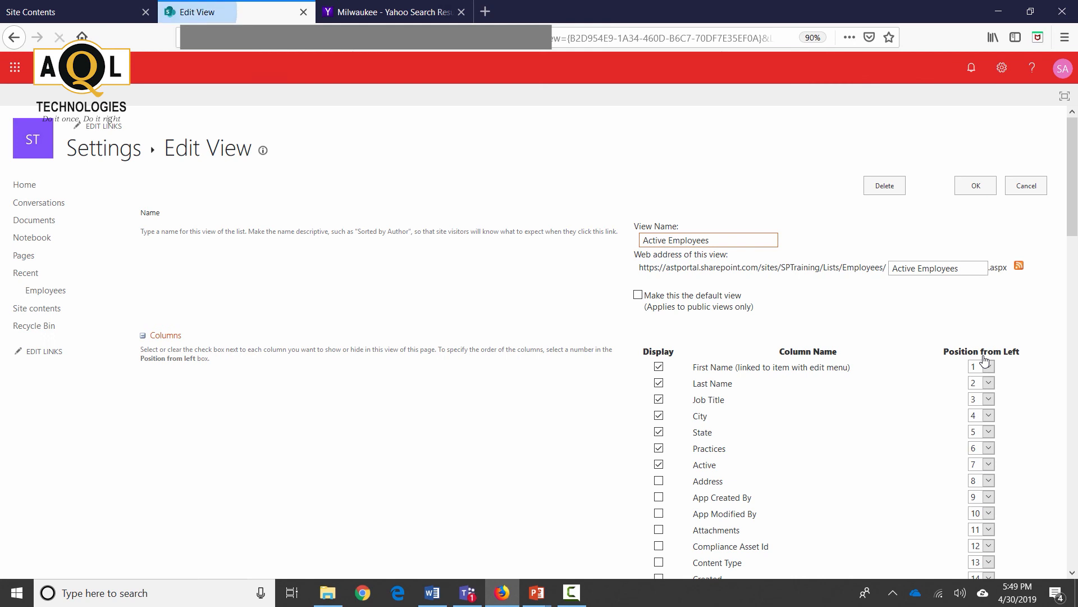
pyautogui.scroll(-3)
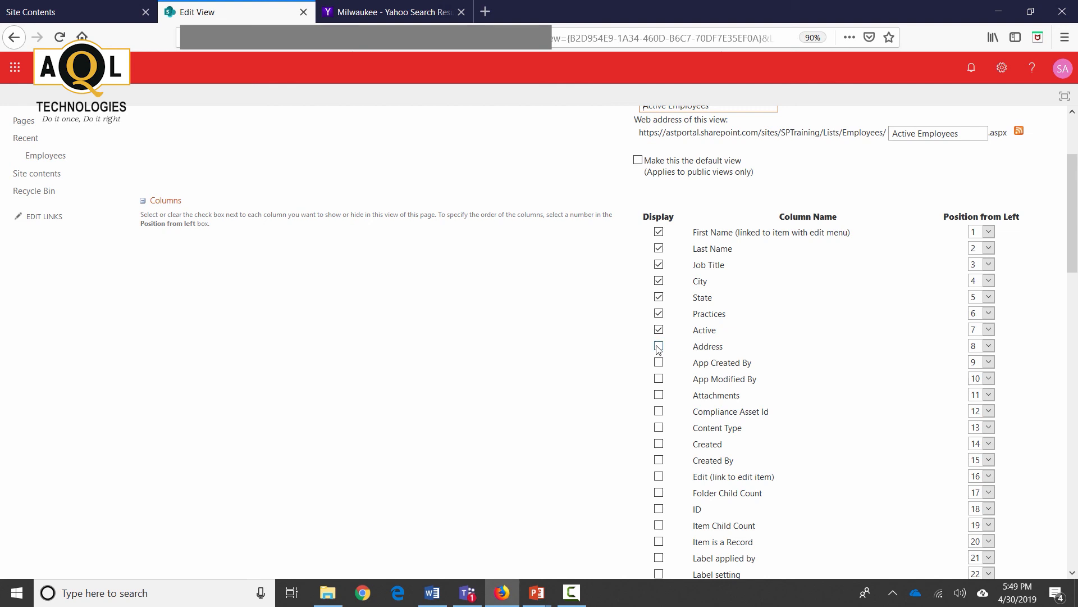
pyautogui.click(659, 346)
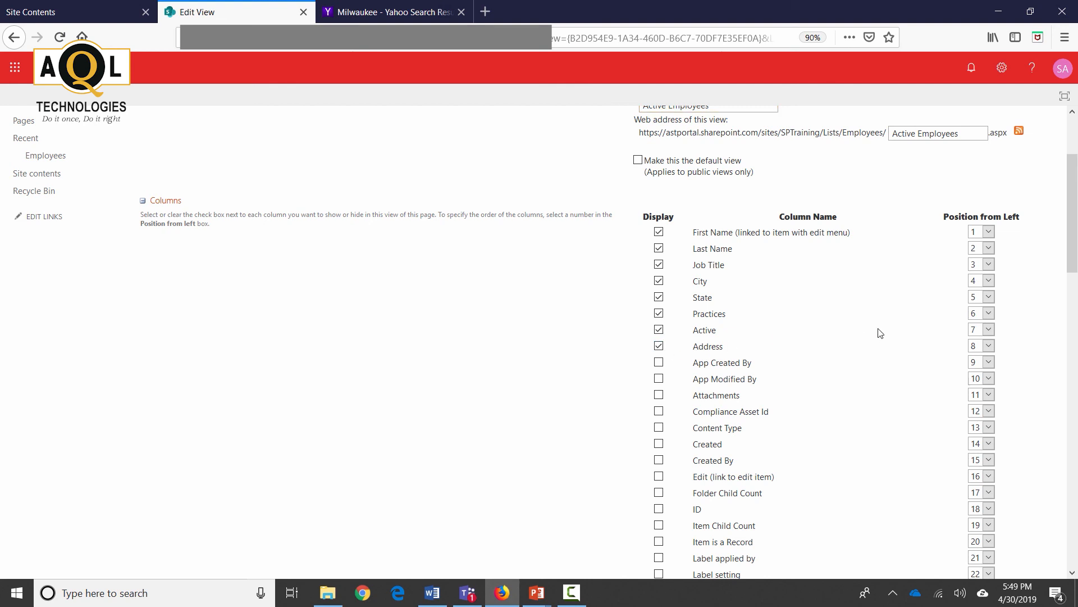
pyautogui.scroll(3)
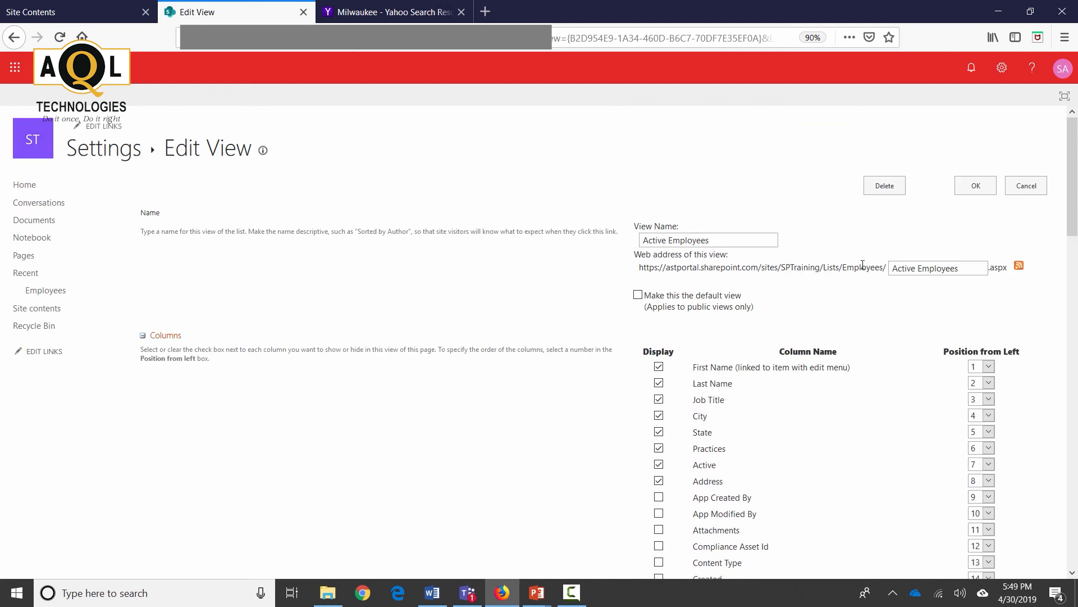